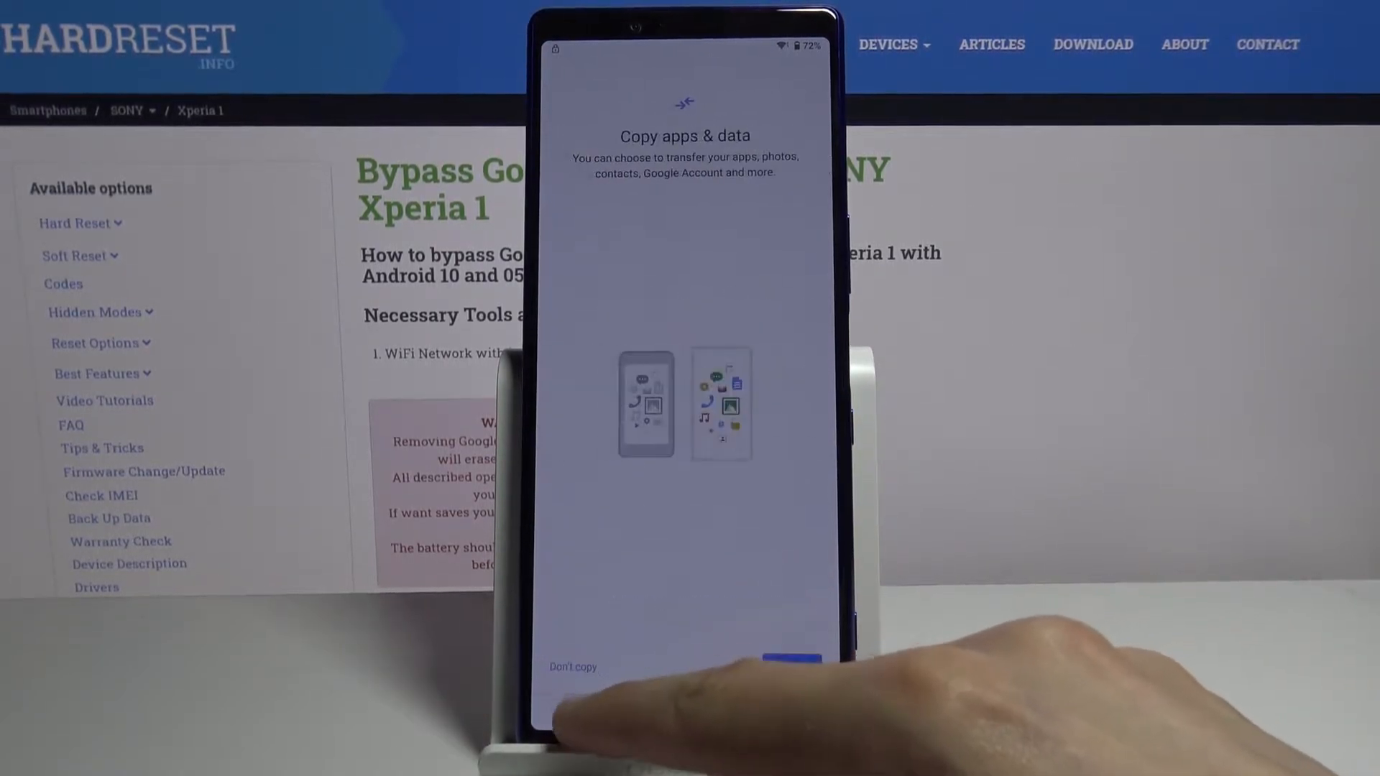
# - Choose Ελληνικά from the Welcome screen's language list and begin setup in Greek
pyautogui.click(574, 665)
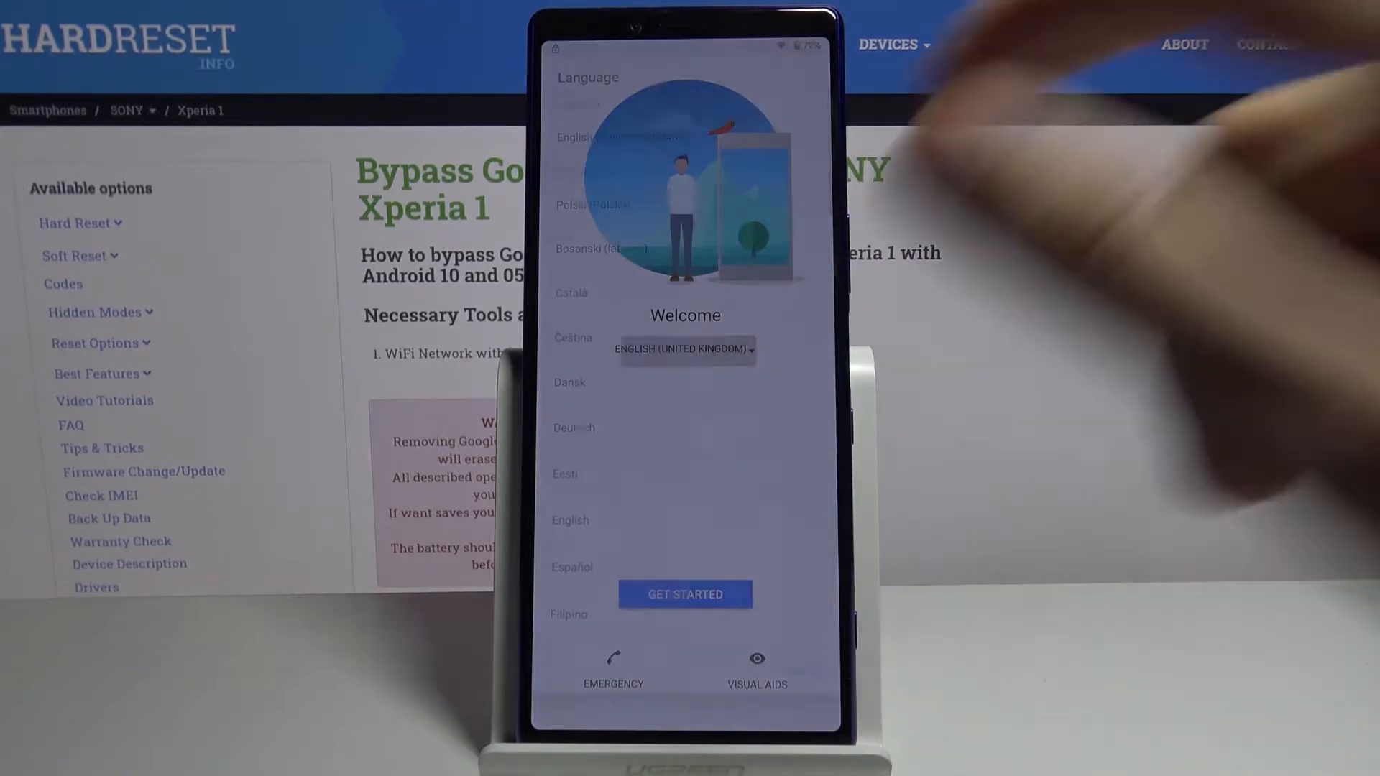
pyautogui.click(686, 348)
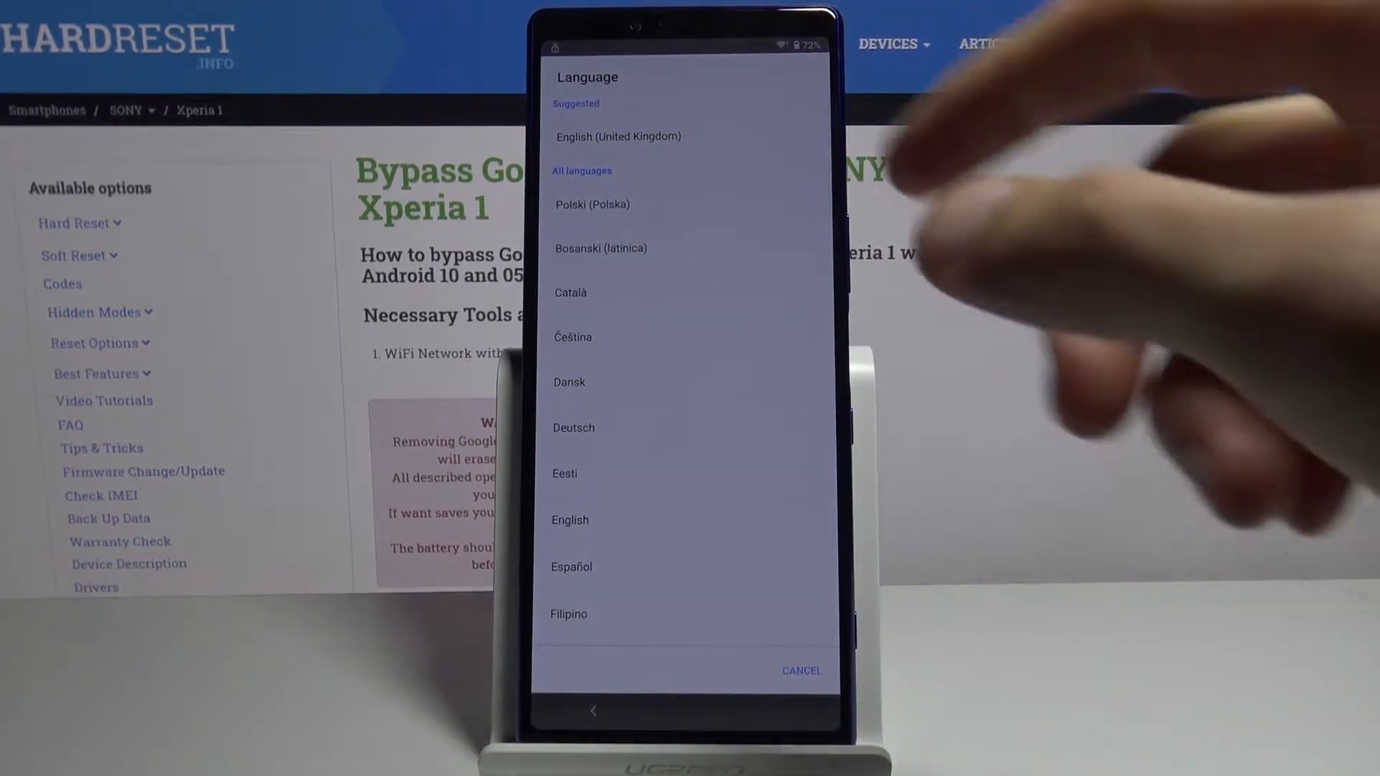
pyautogui.scroll(-3)
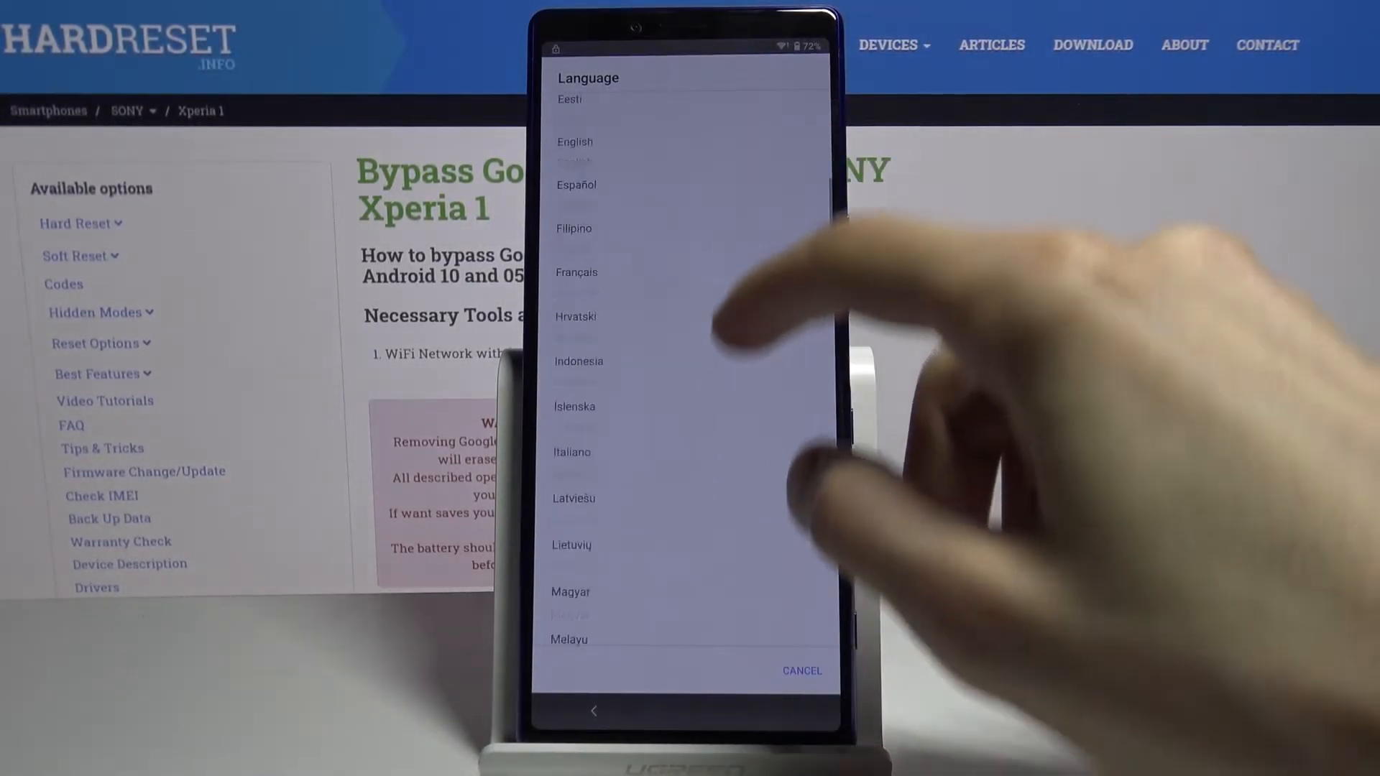
pyautogui.scroll(-3)
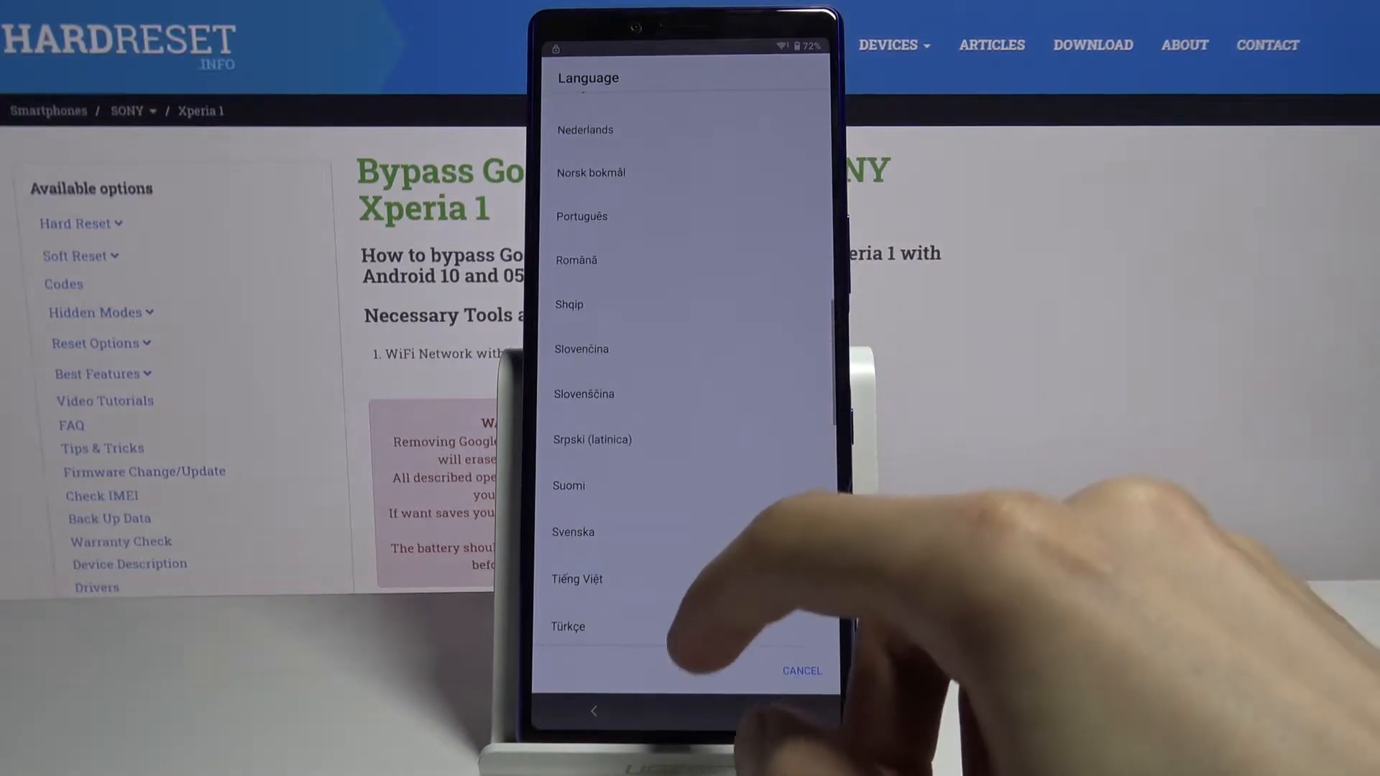
pyautogui.scroll(-3)
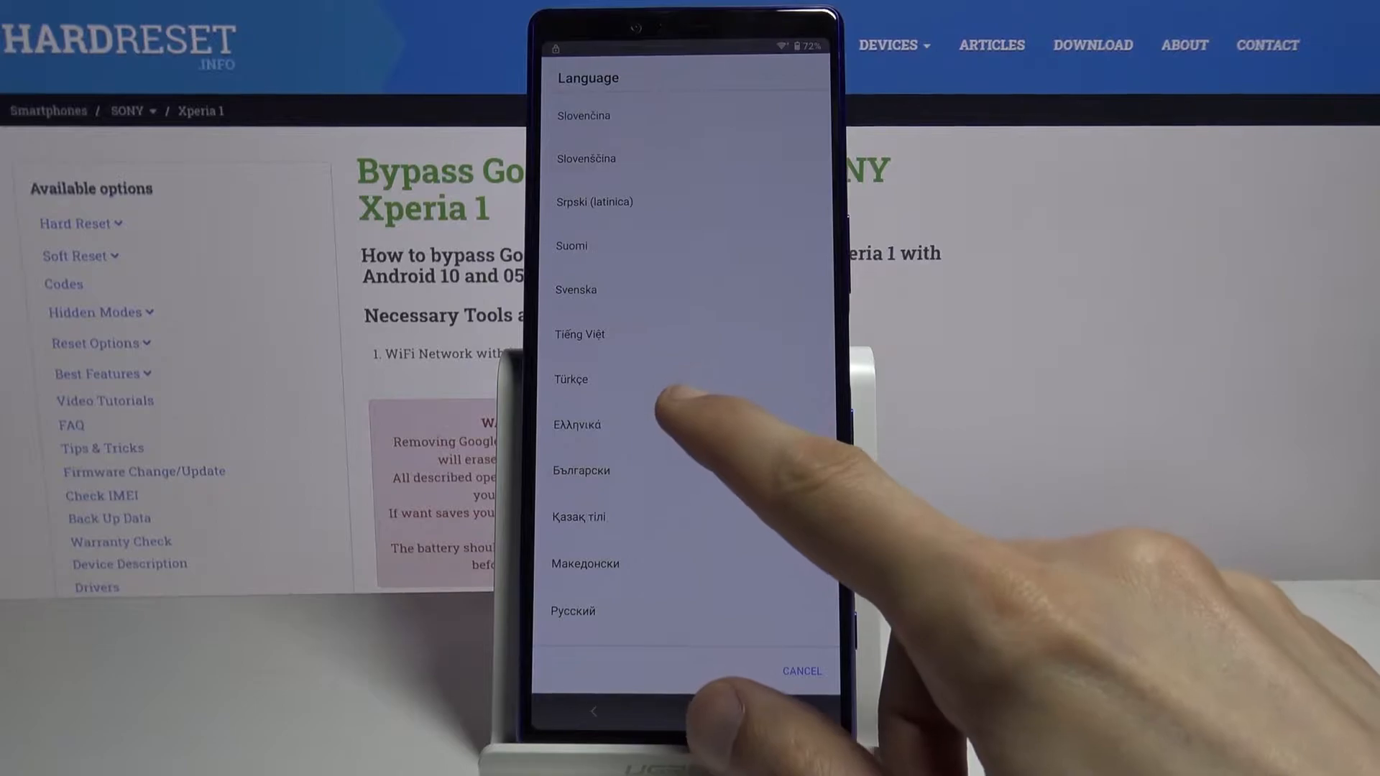
pyautogui.click(578, 426)
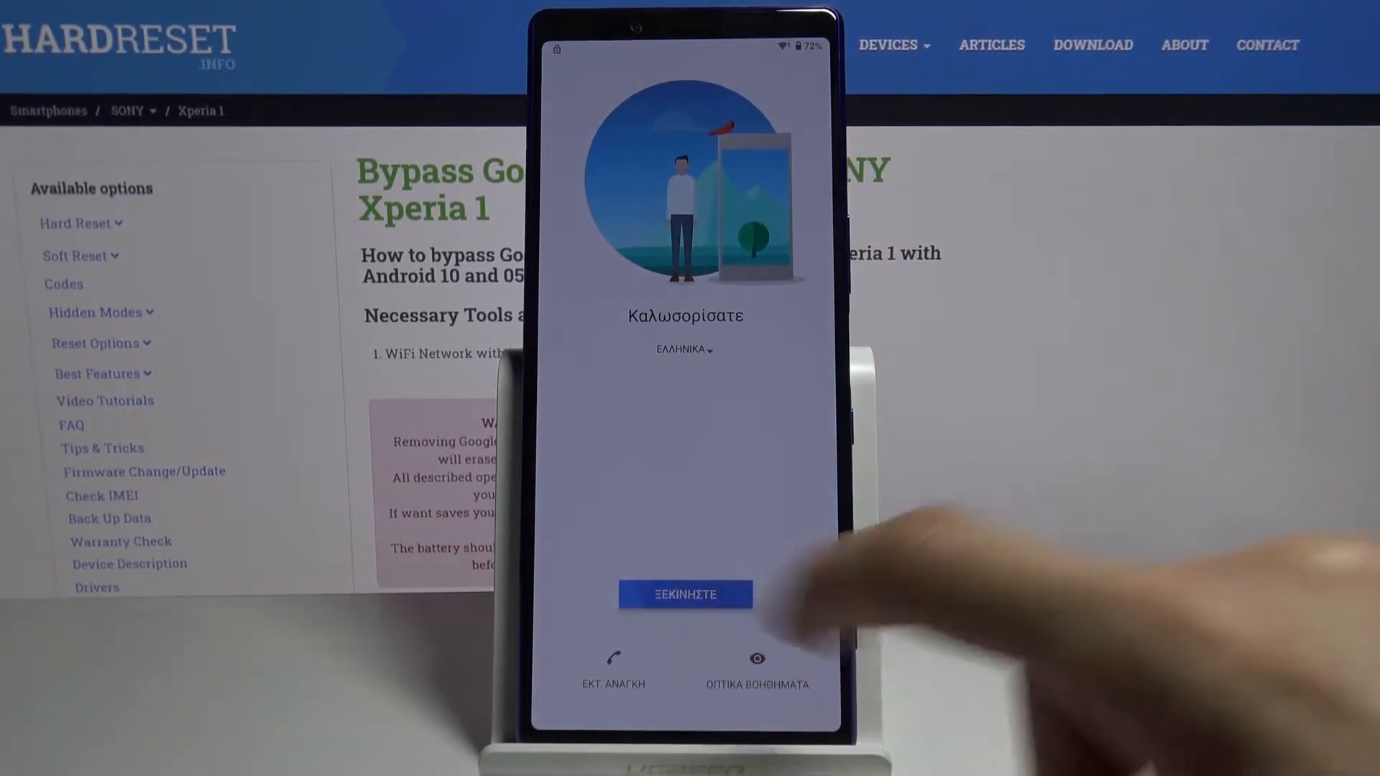
pyautogui.click(684, 593)
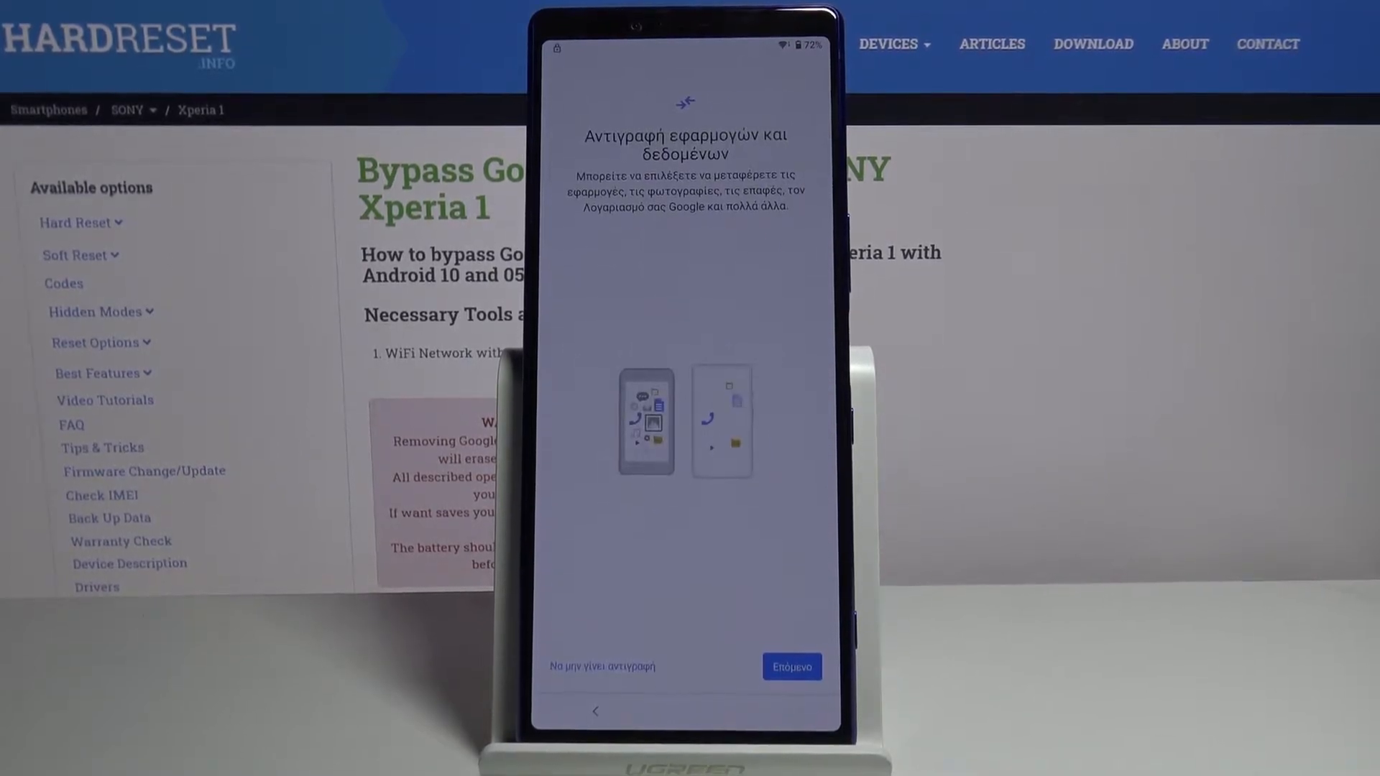
# - Move past the copy apps and data step toward the keyboard language settings
pyautogui.click(790, 665)
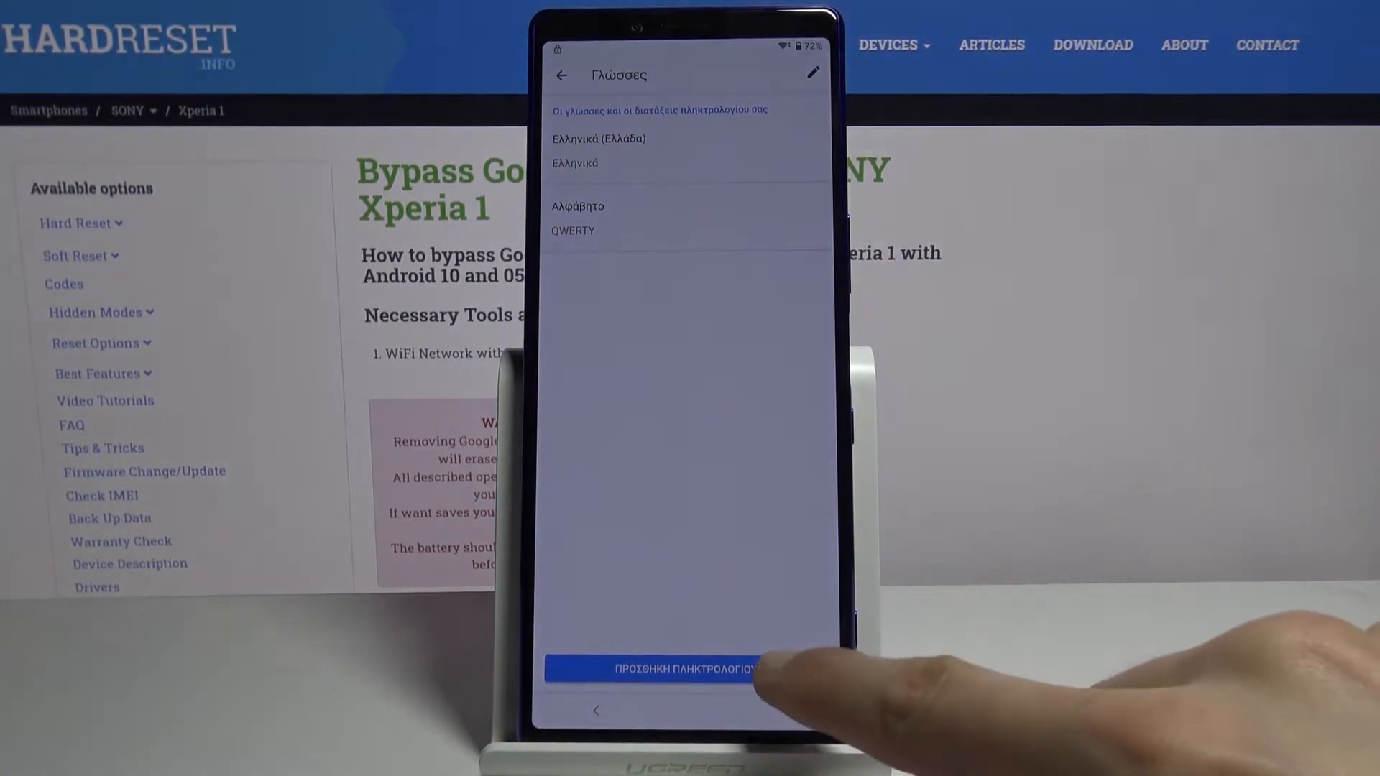
# - From Add keyboard, reach Gboard's Help & feedback page via the overflow menu
pyautogui.click(671, 667)
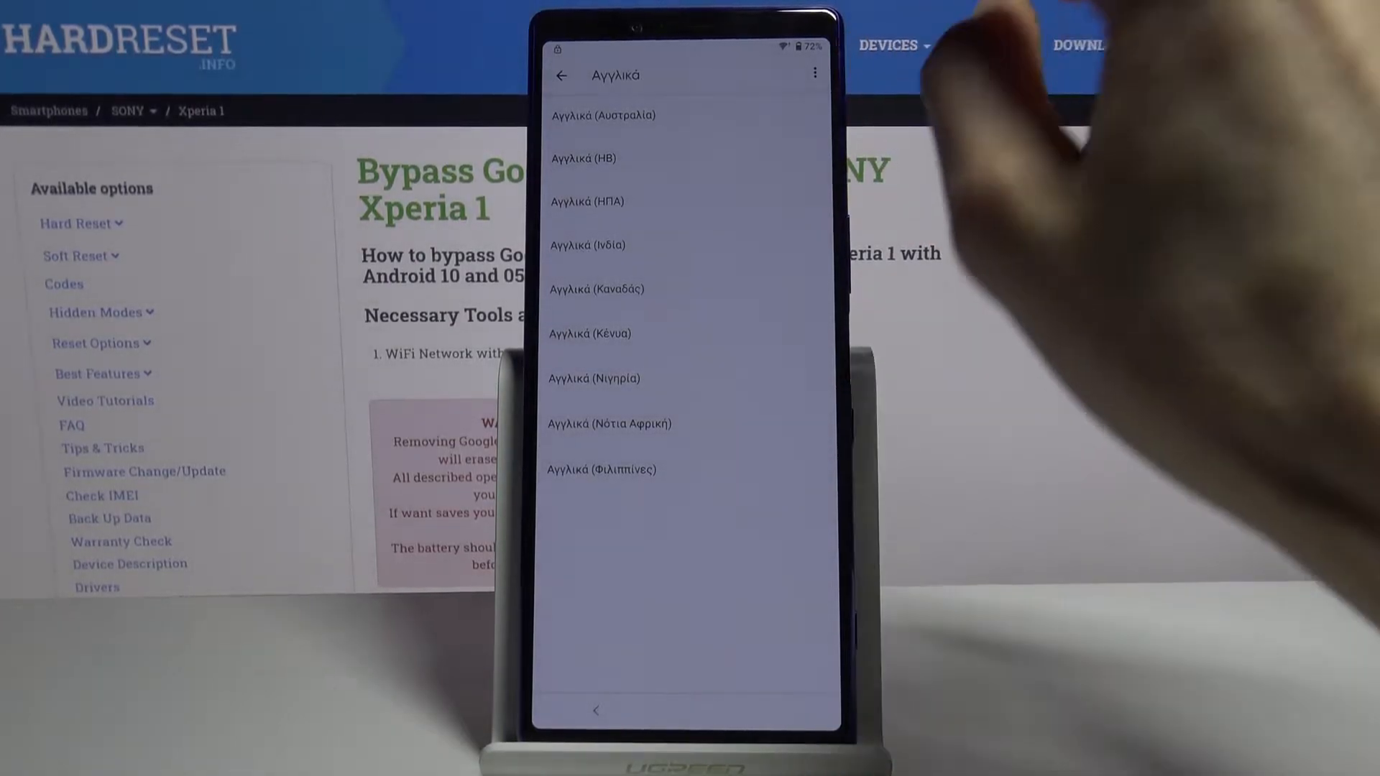
pyautogui.click(814, 72)
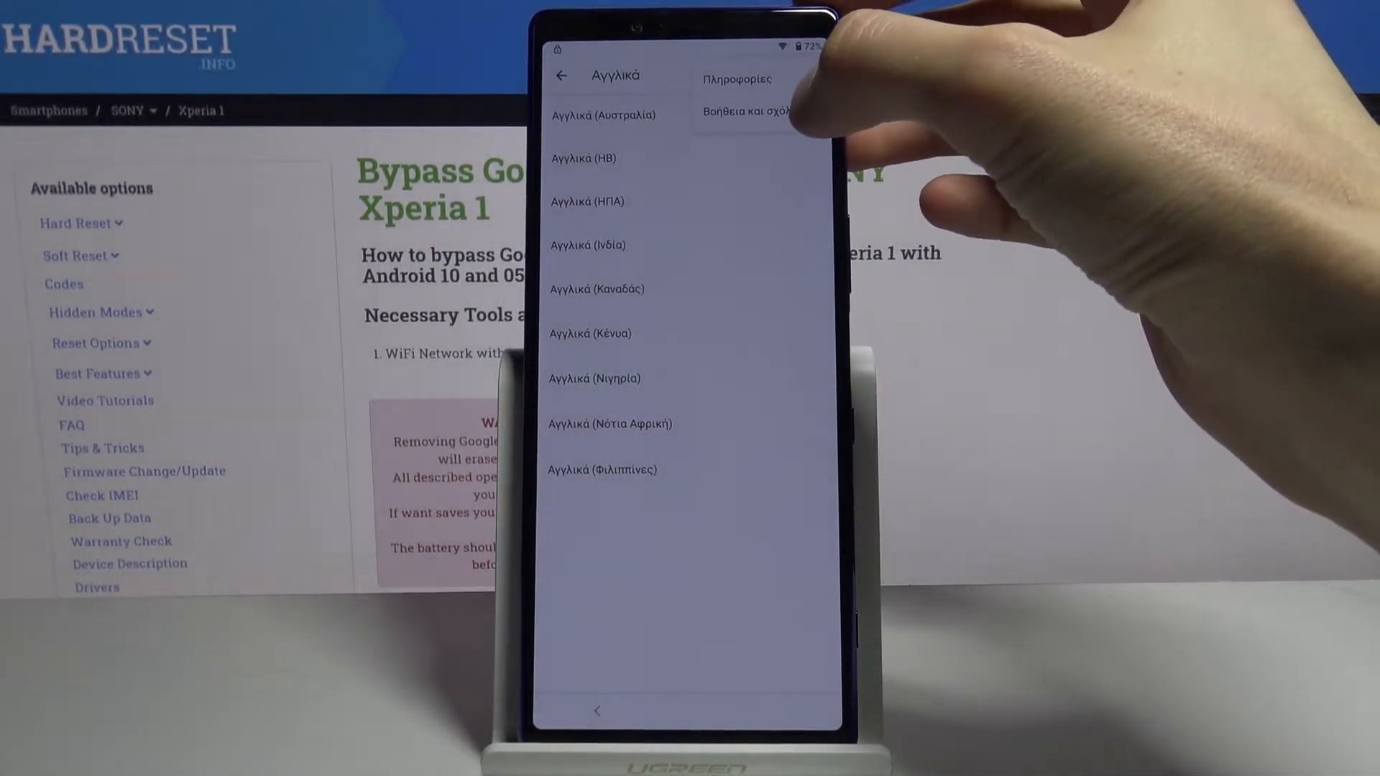
pyautogui.click(747, 113)
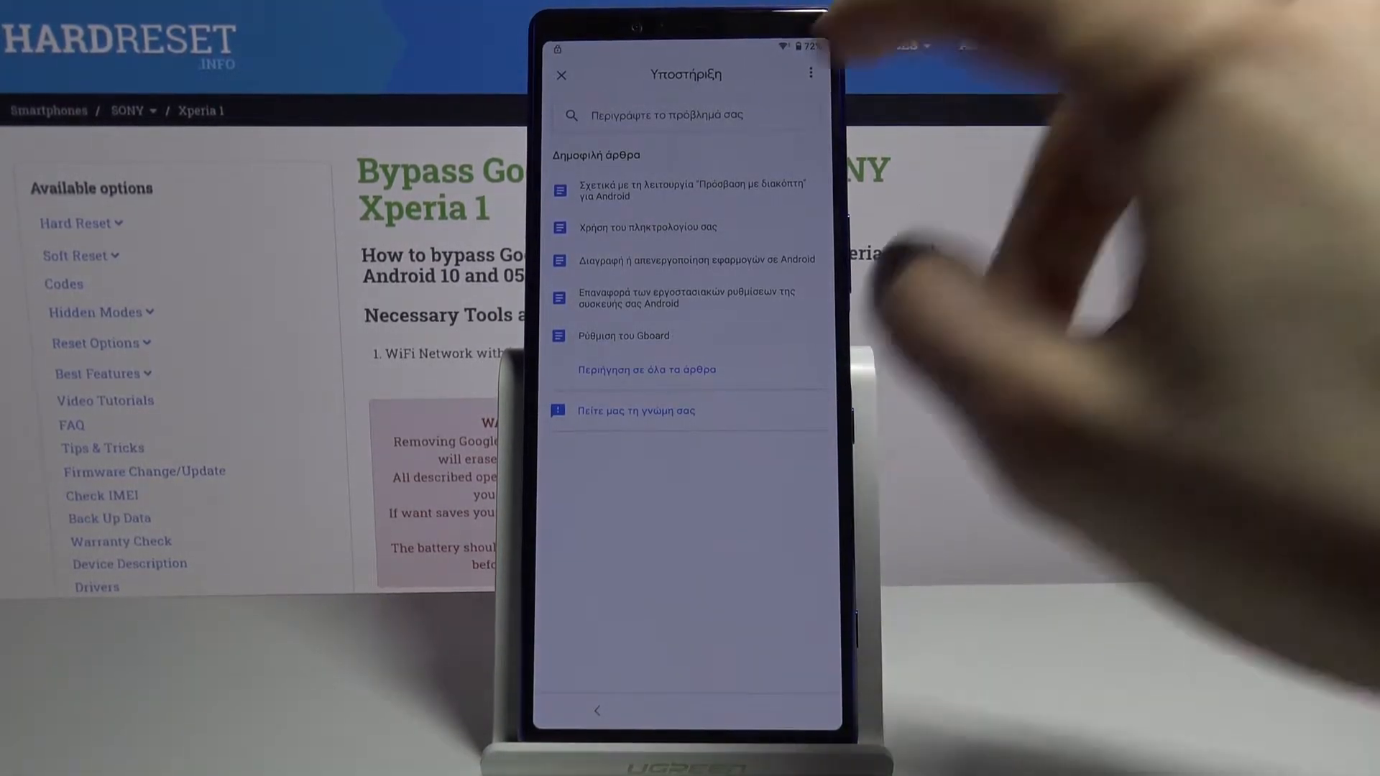
# - Search help for 'mor', open the Greek Morse code article and follow its Gboard install link
pyautogui.click(684, 115)
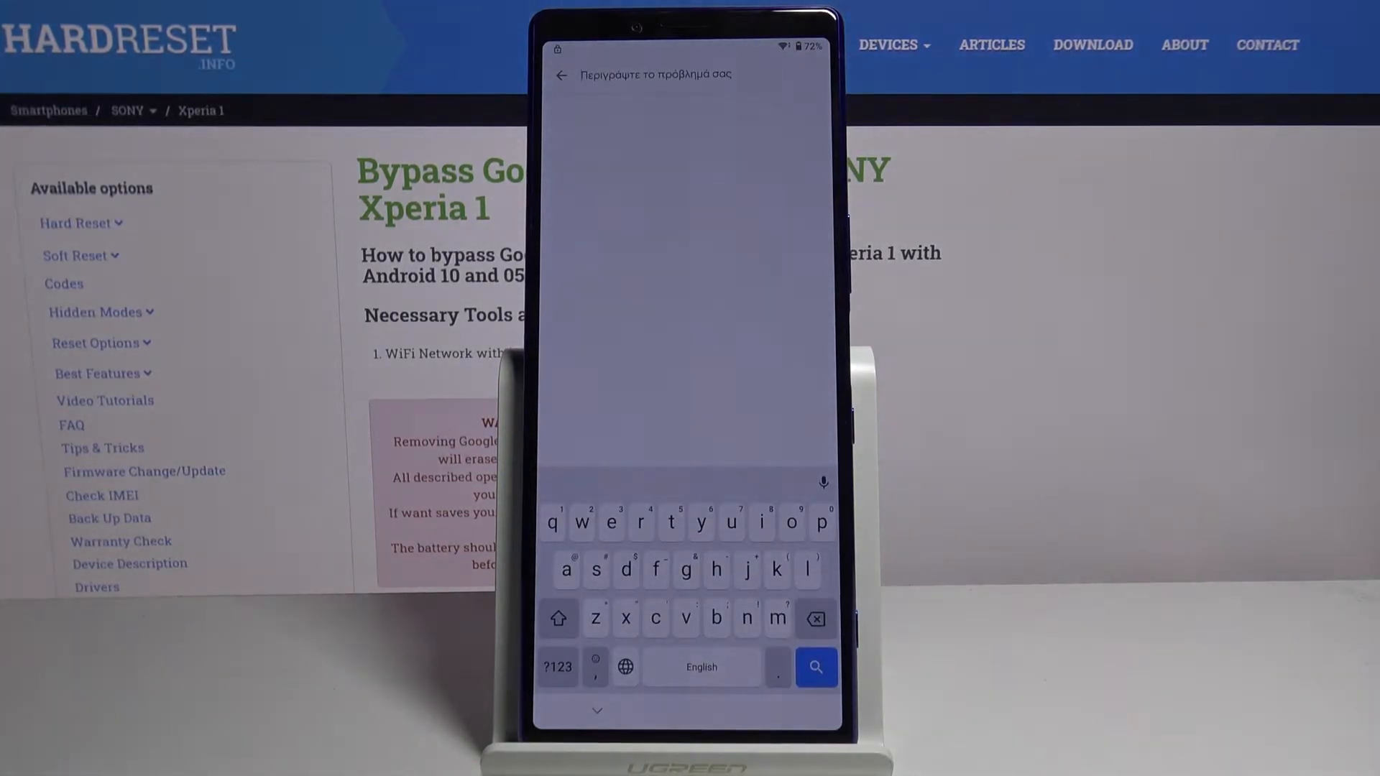
pyautogui.write('o')
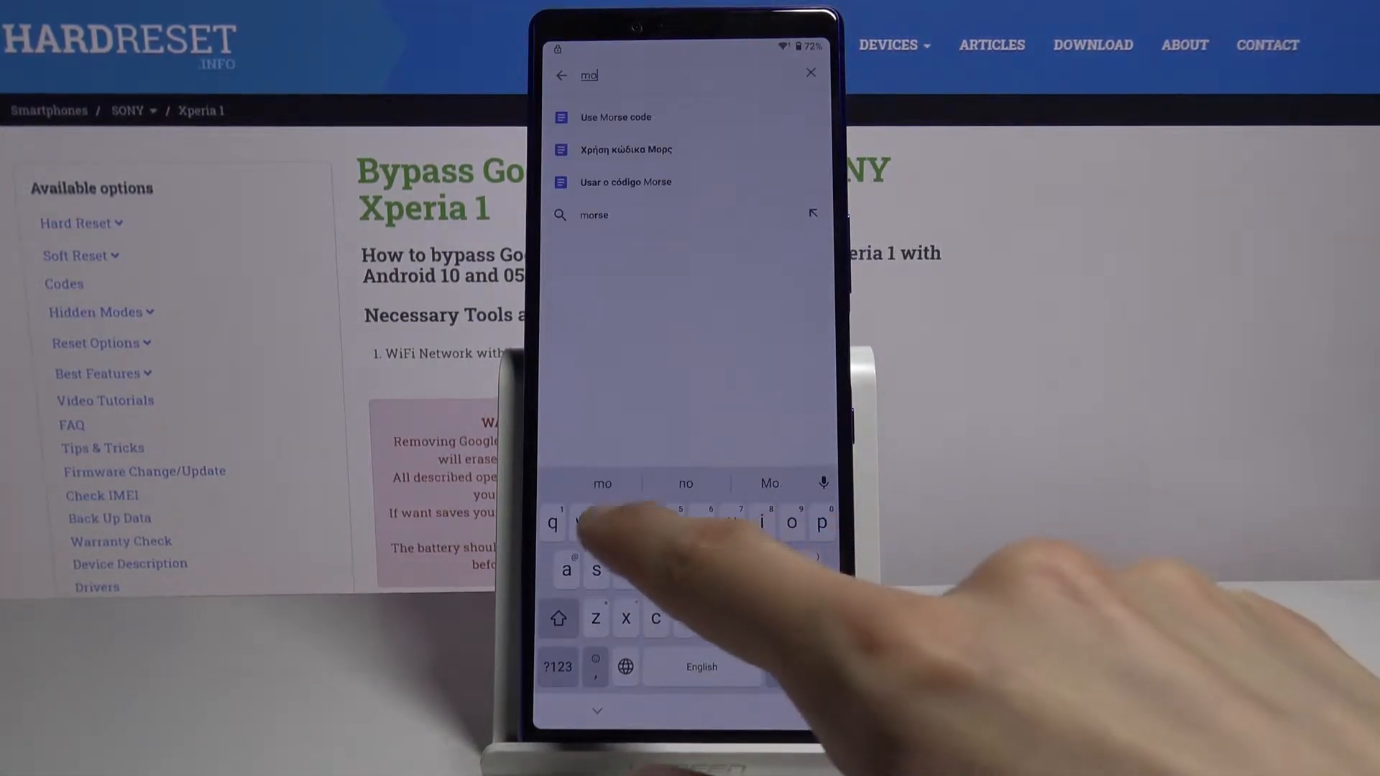
pyautogui.write('r')
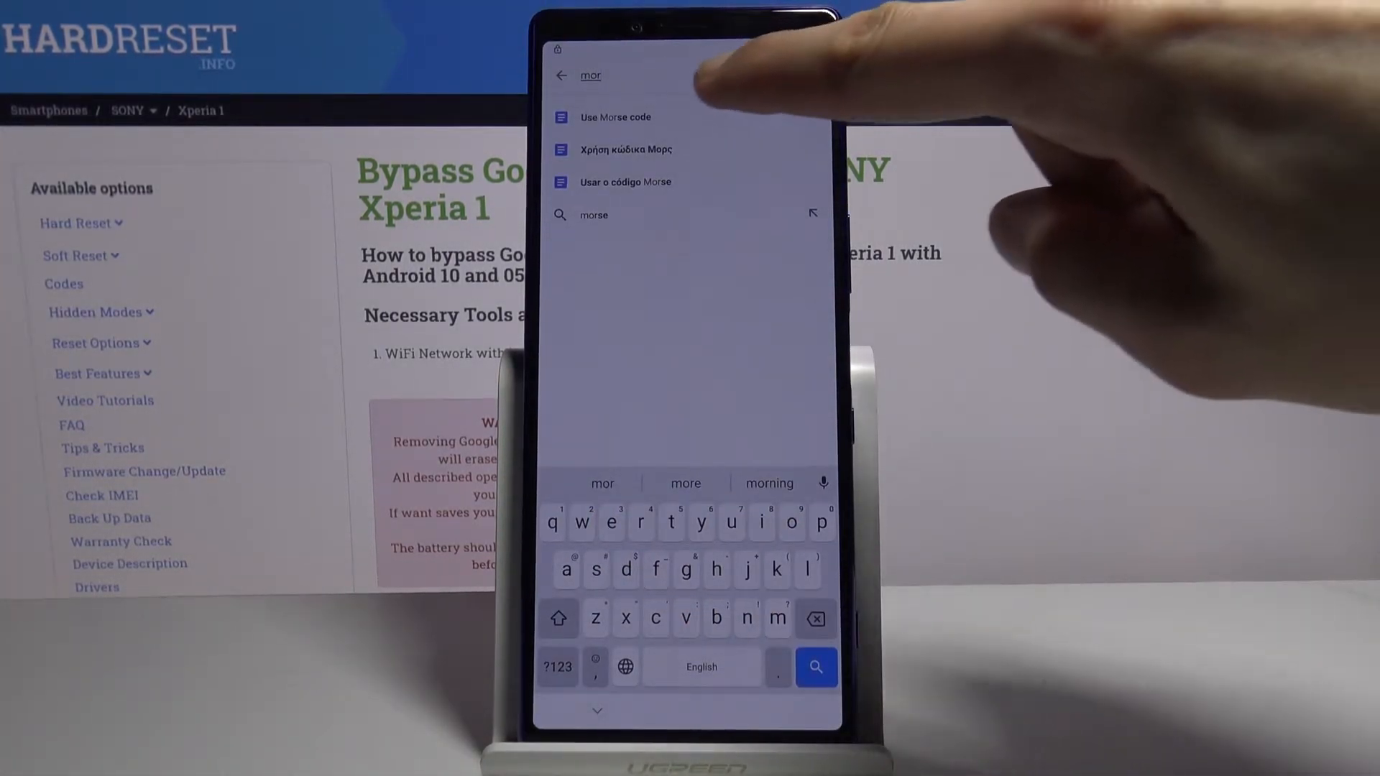
pyautogui.click(625, 148)
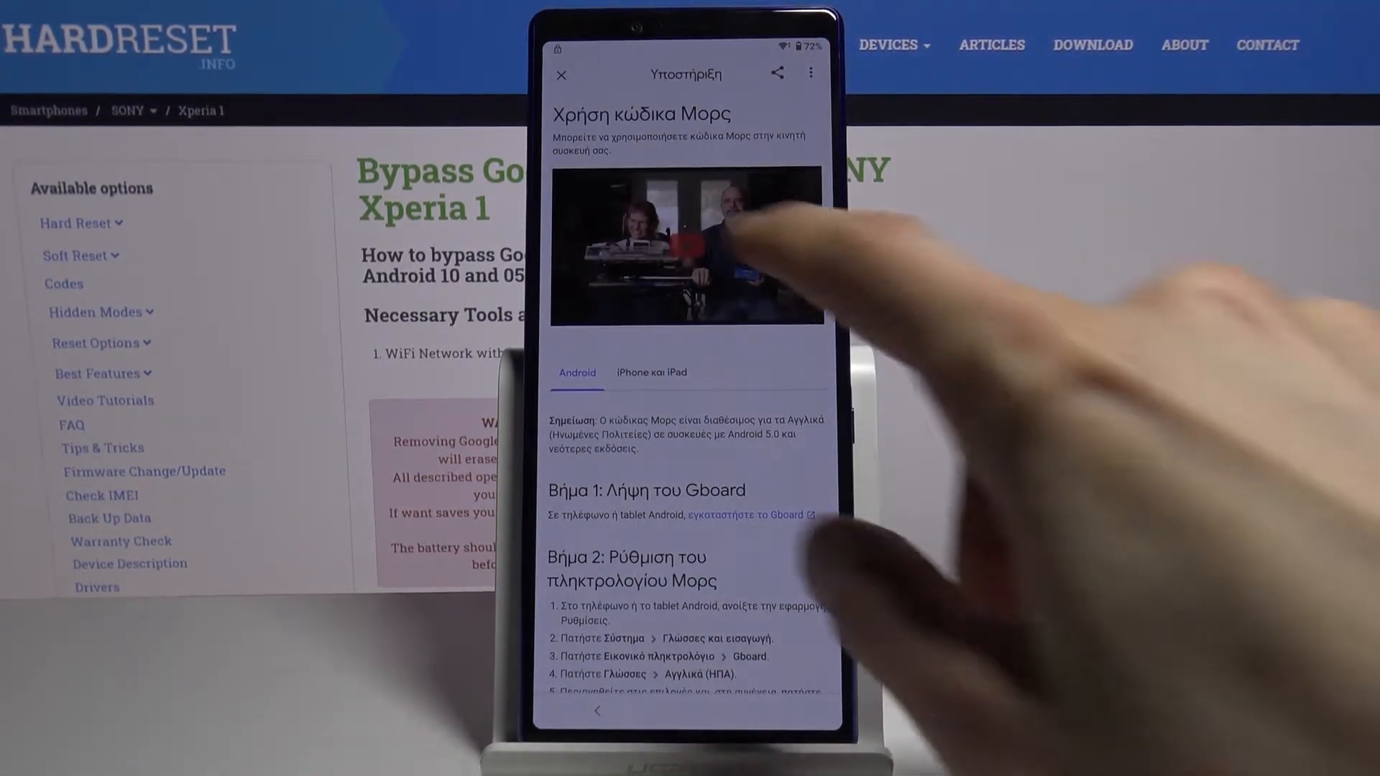
pyautogui.click(689, 248)
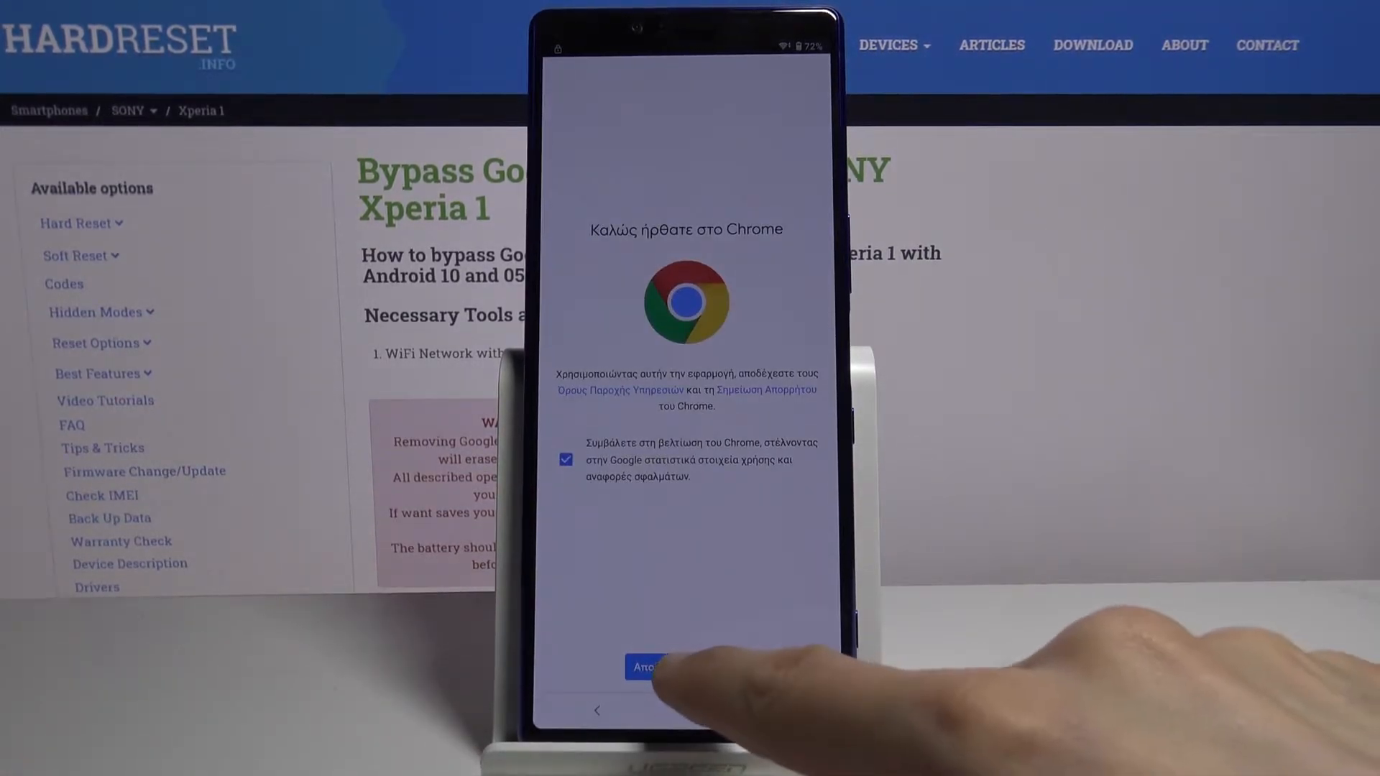
# - Accept Chrome's terms, decline sync, and enter hardreset.info as the web address
pyautogui.click(649, 665)
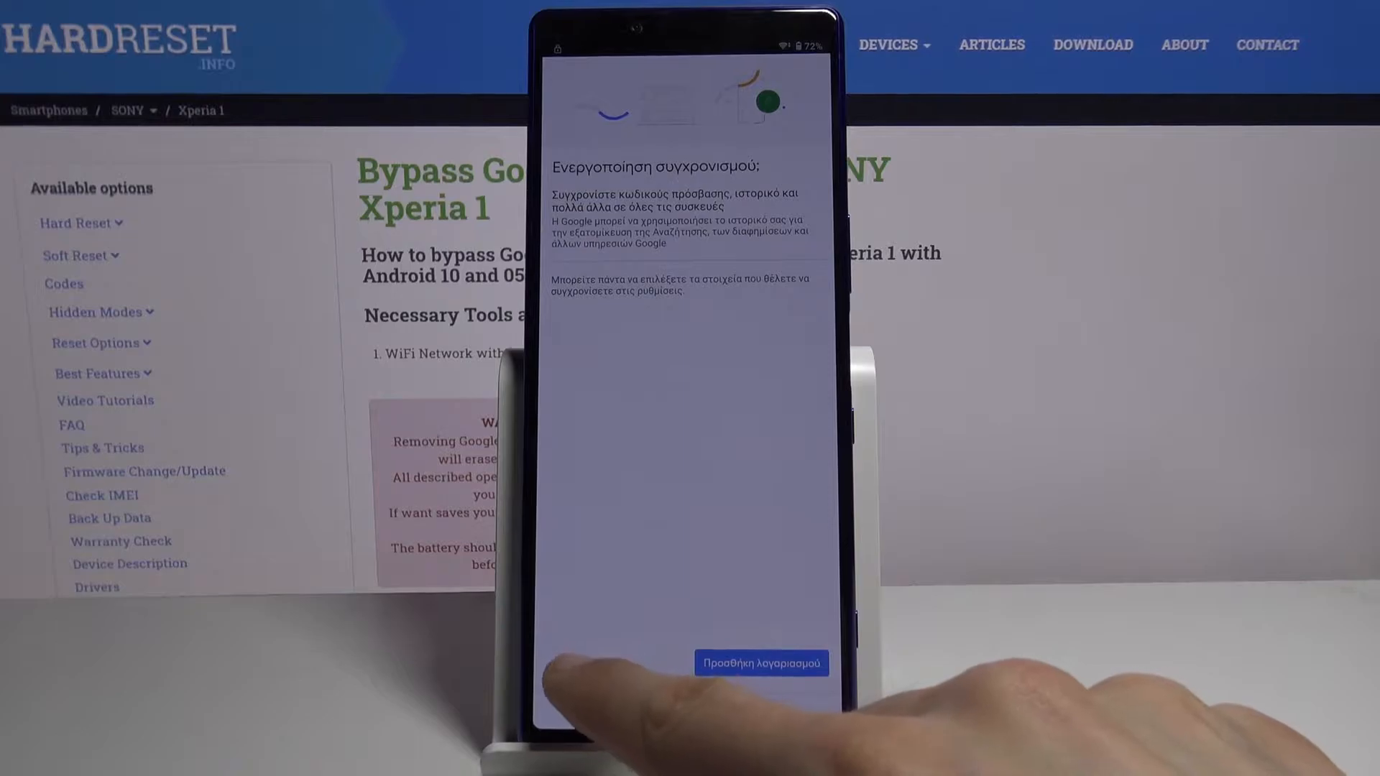
pyautogui.click(762, 661)
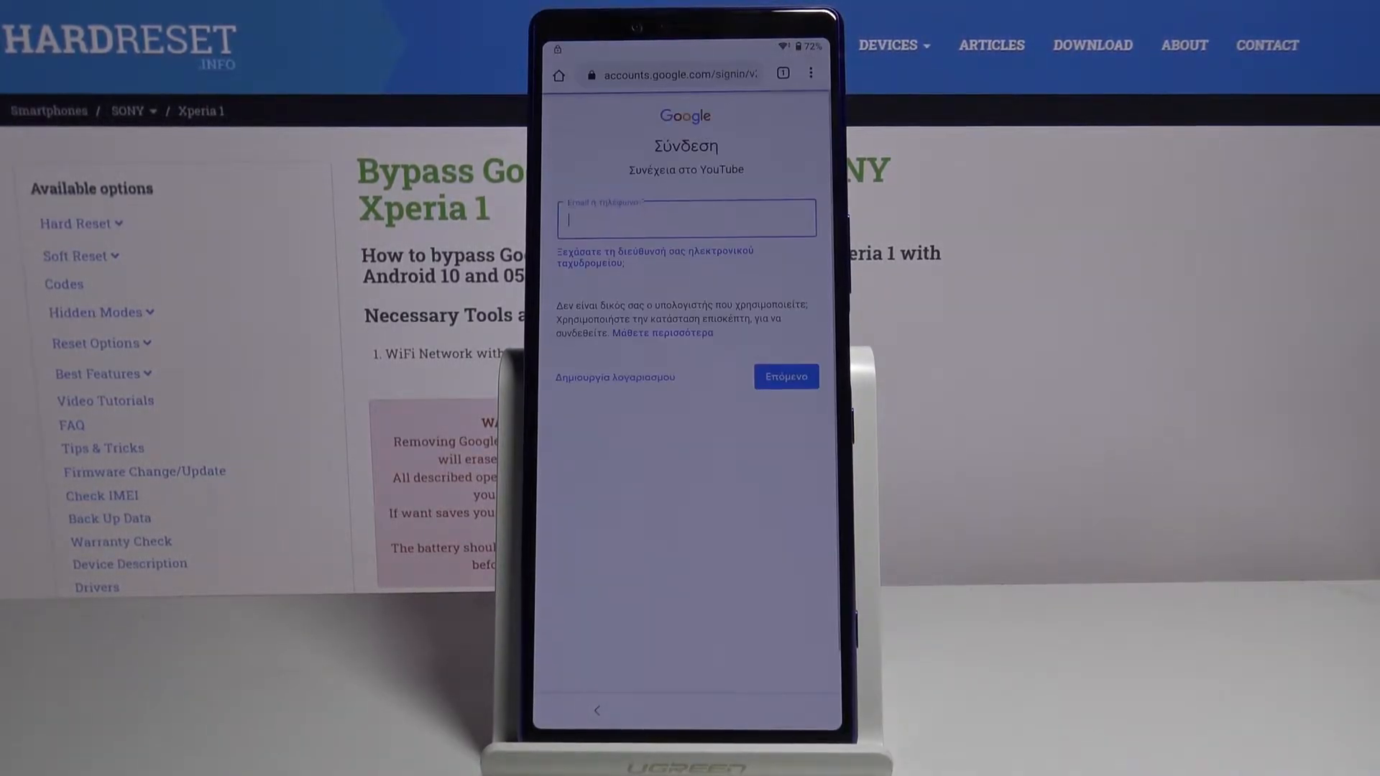
pyautogui.click(673, 73)
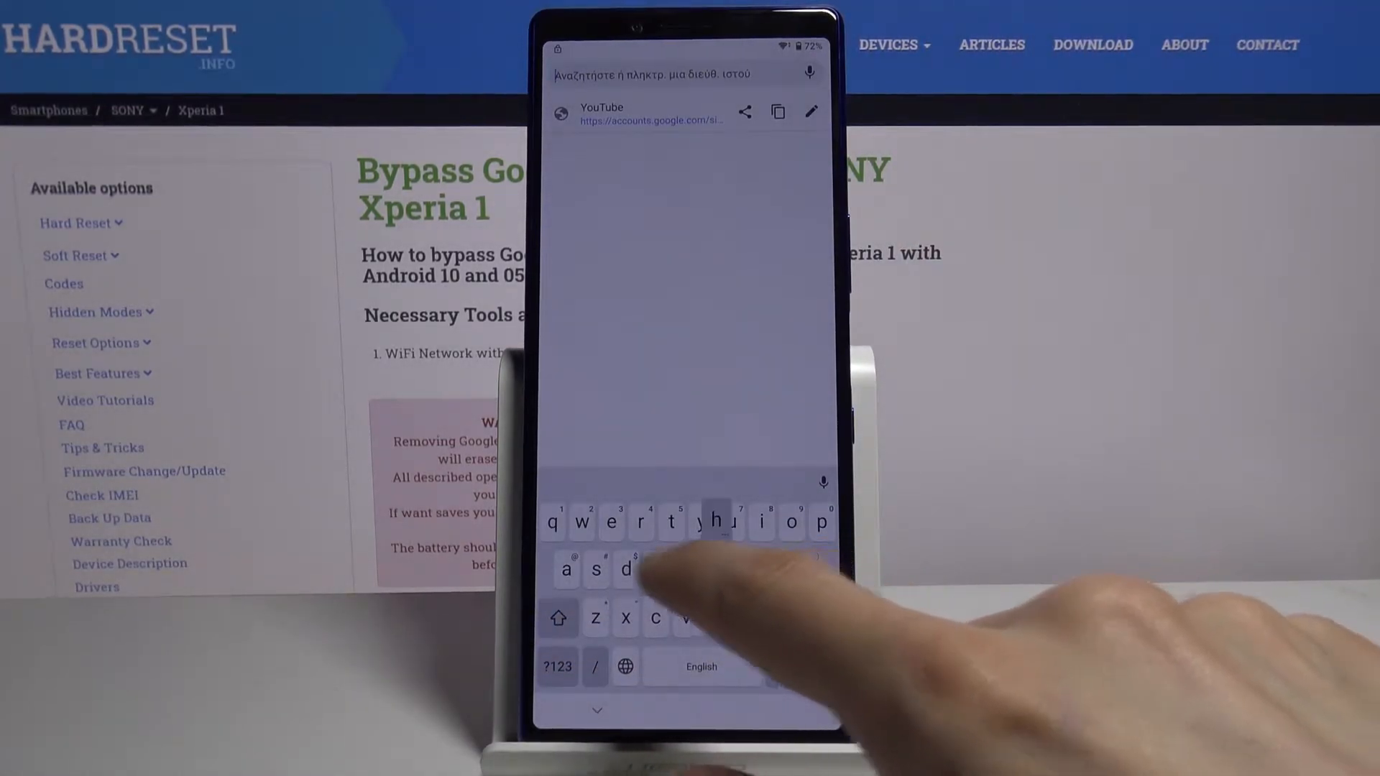
pyautogui.write('hardres')
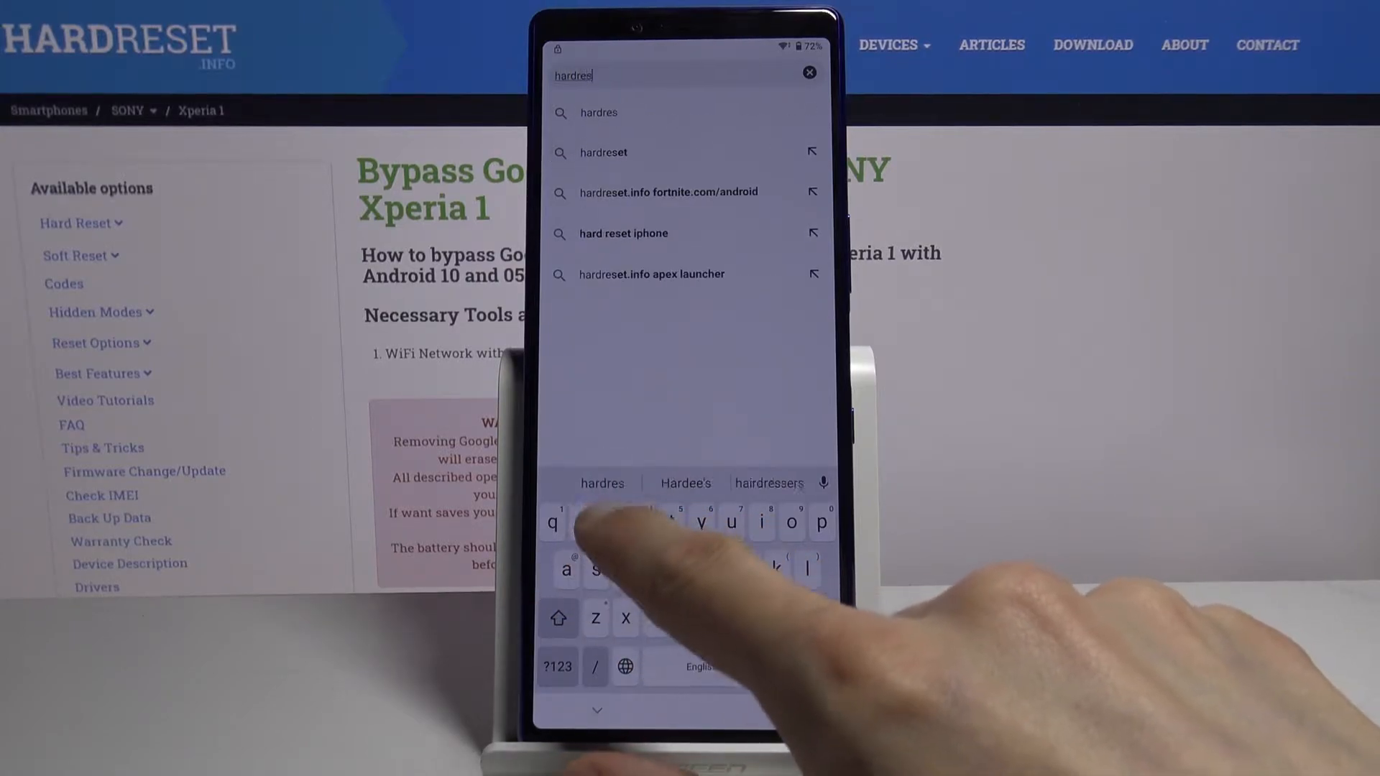
pyautogui.write('et.info')
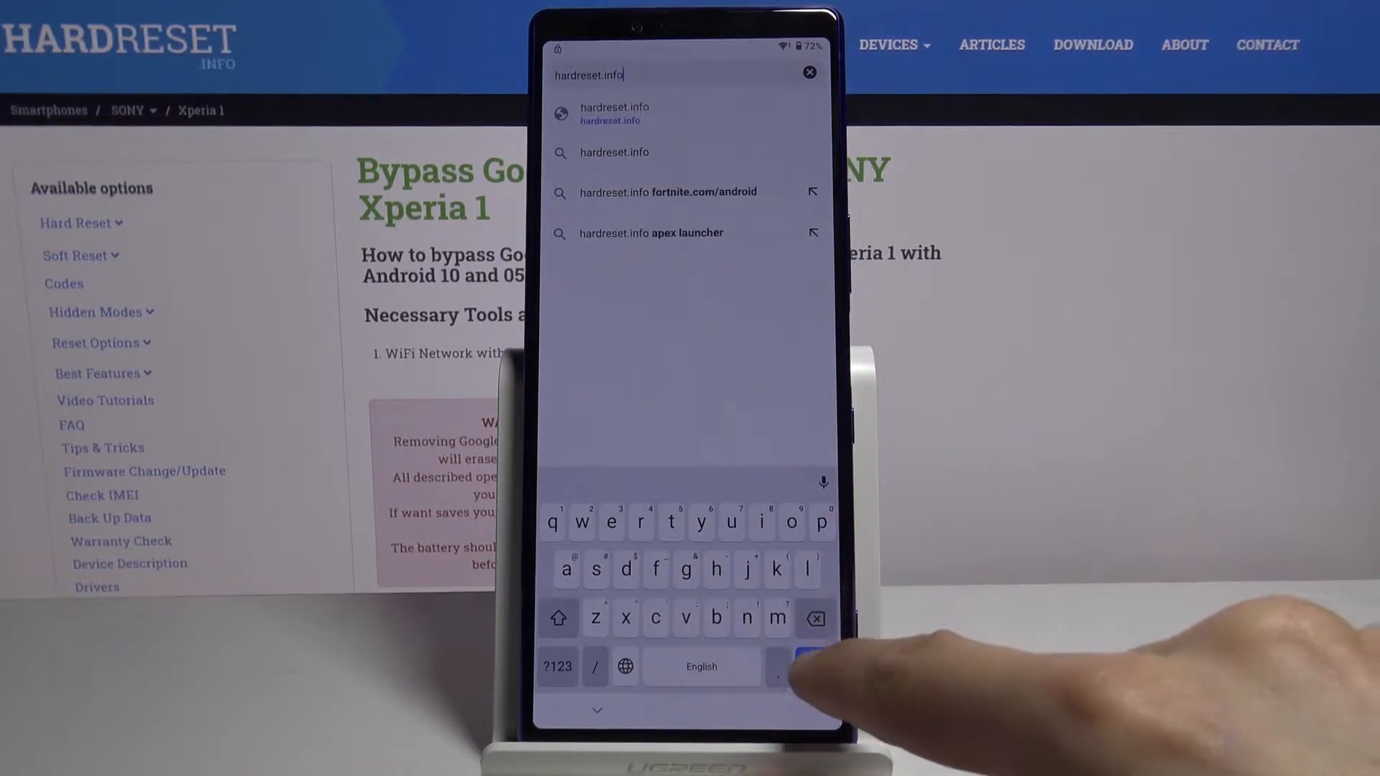
# - Go to hardreset.info and reach its Download page from the site menu
pyautogui.click(804, 666)
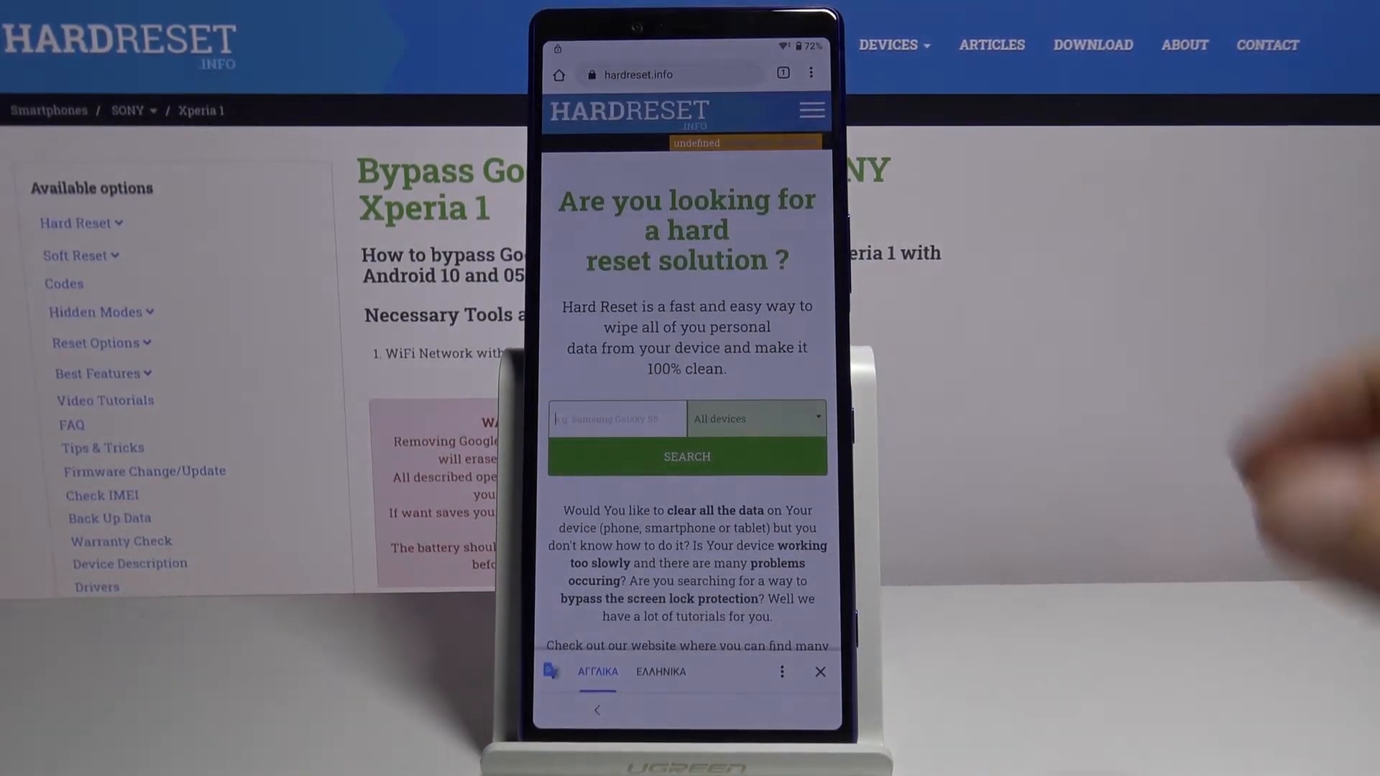
pyautogui.click(811, 111)
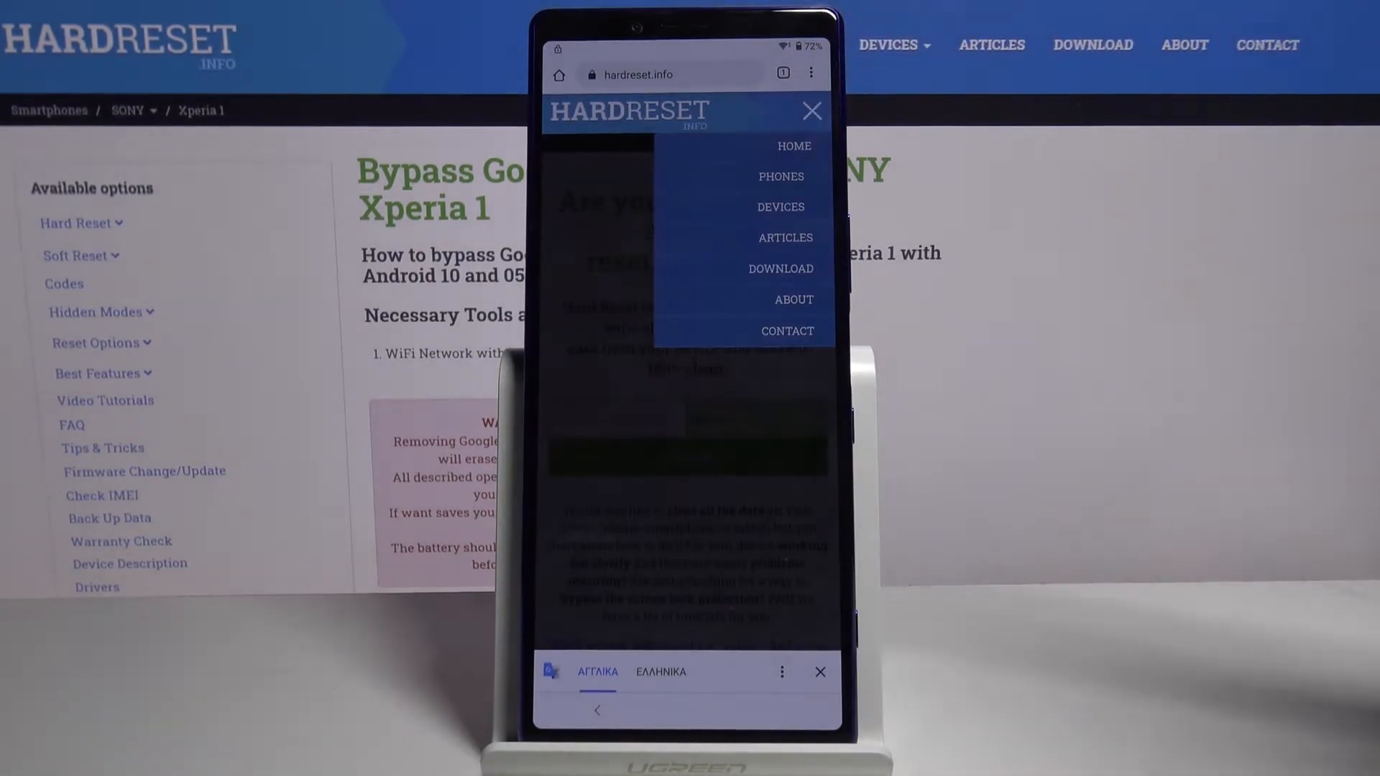
pyautogui.click(779, 268)
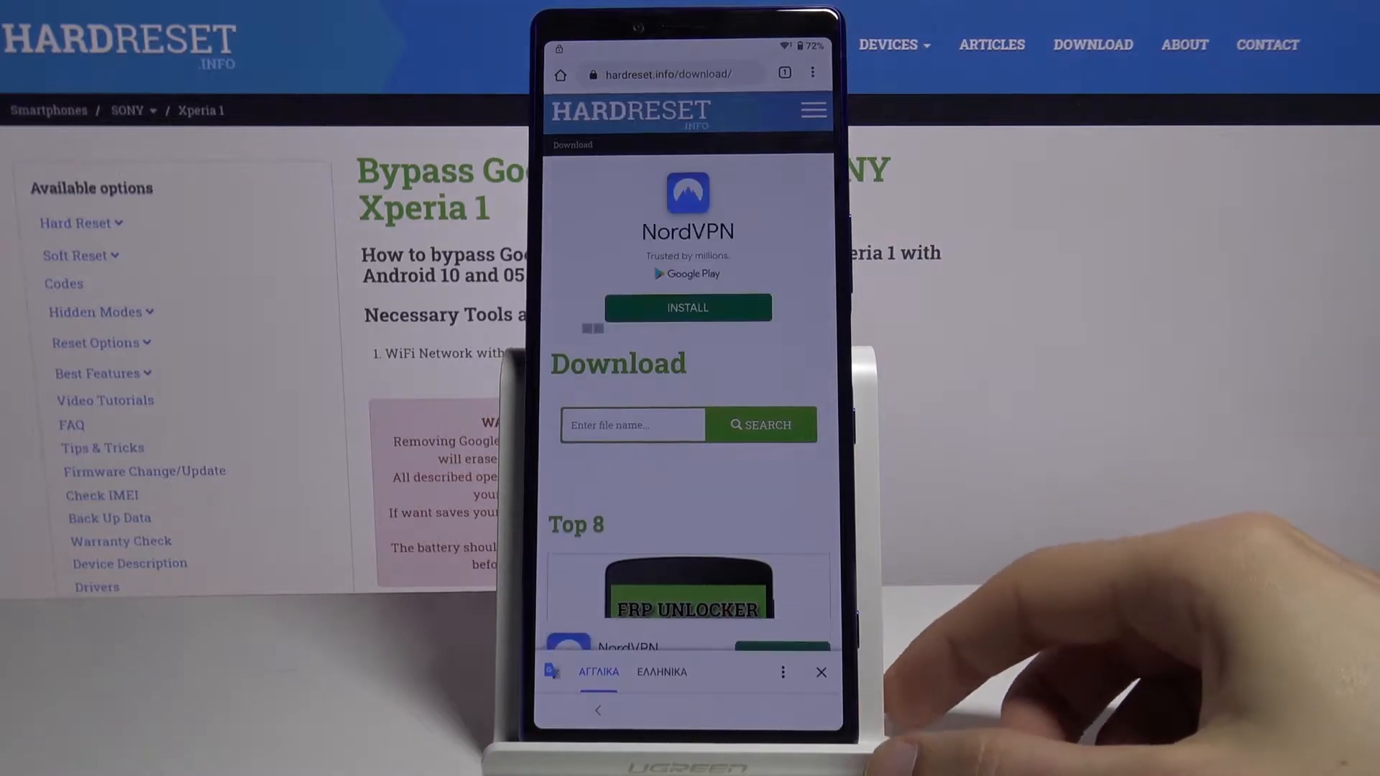
# - Search the Download page for 'Android 7.1.2' to list the FRP Bypass app
pyautogui.click(633, 426)
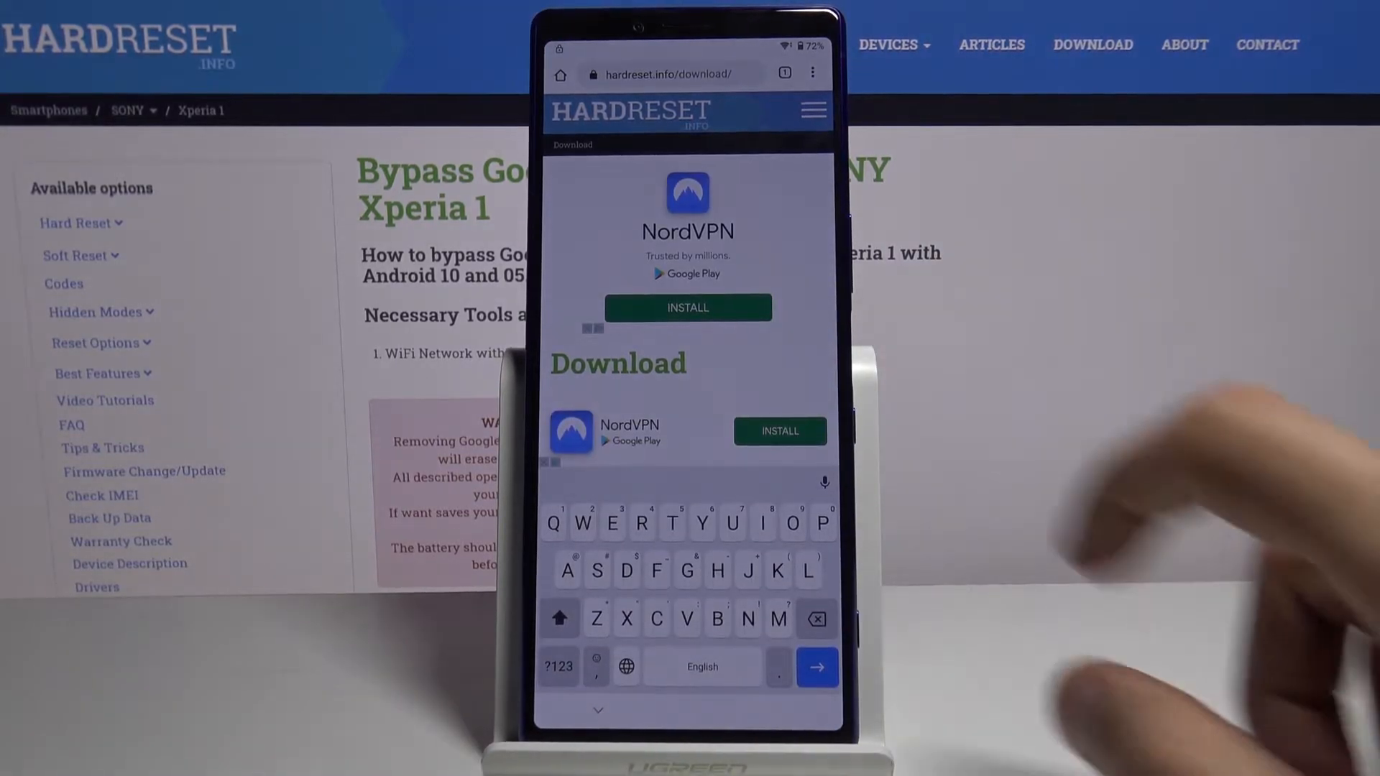
pyautogui.scroll(-3)
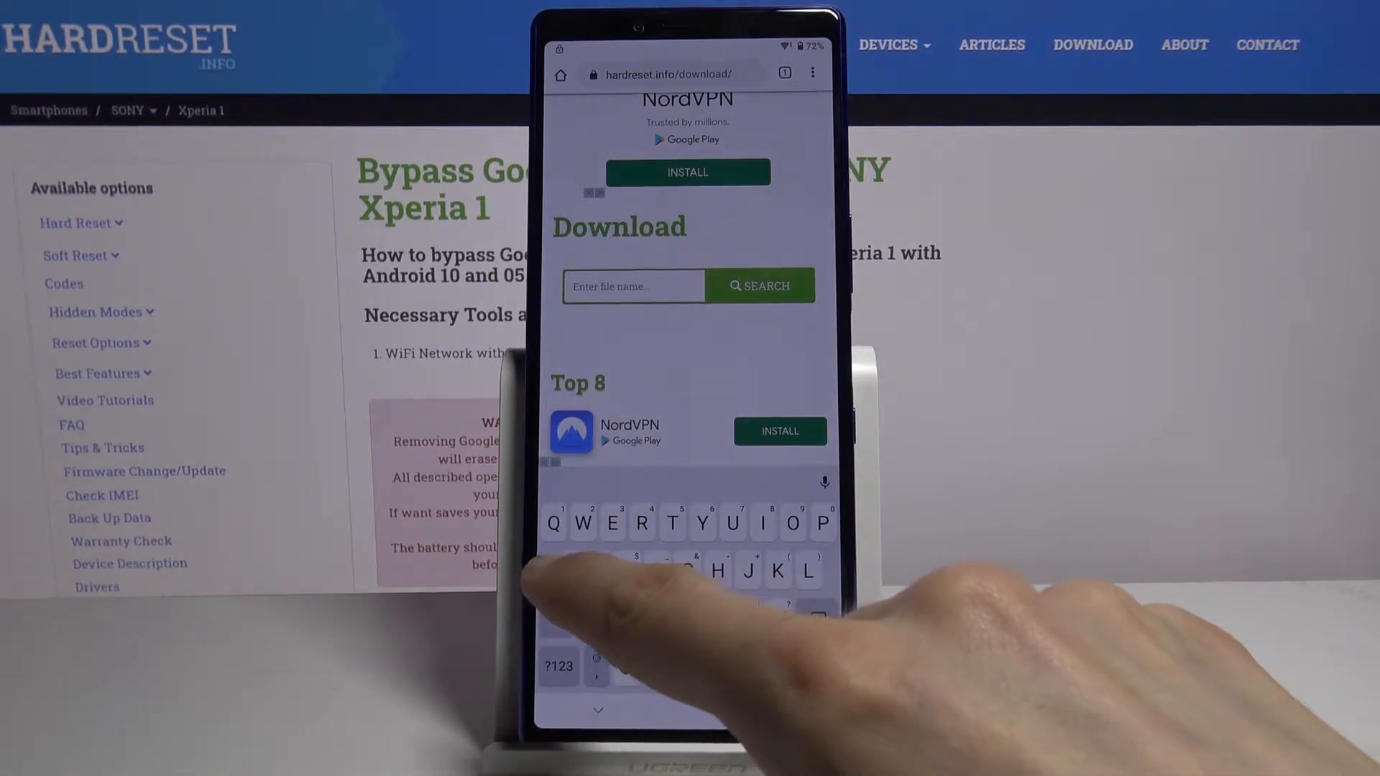
pyautogui.write('Andr')
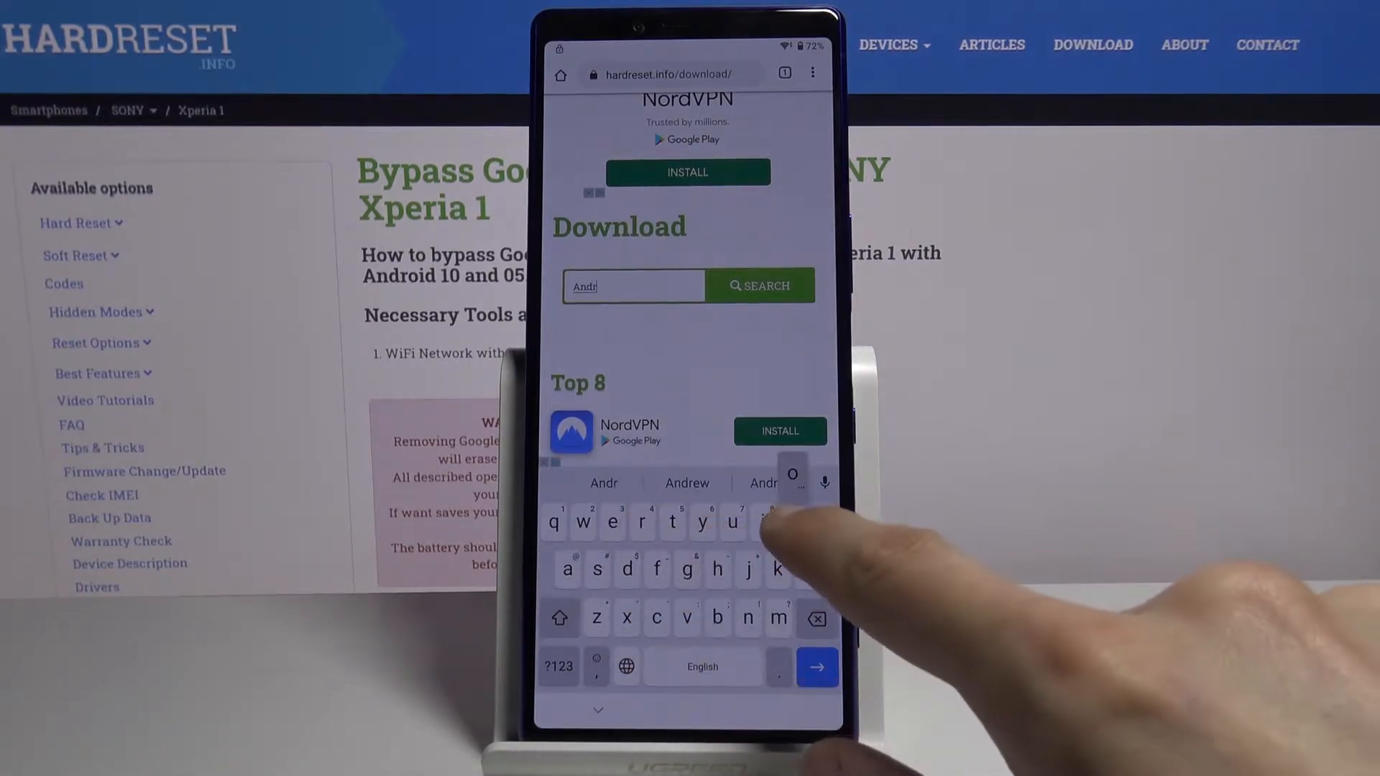
pyautogui.write('oid 7.1.2')
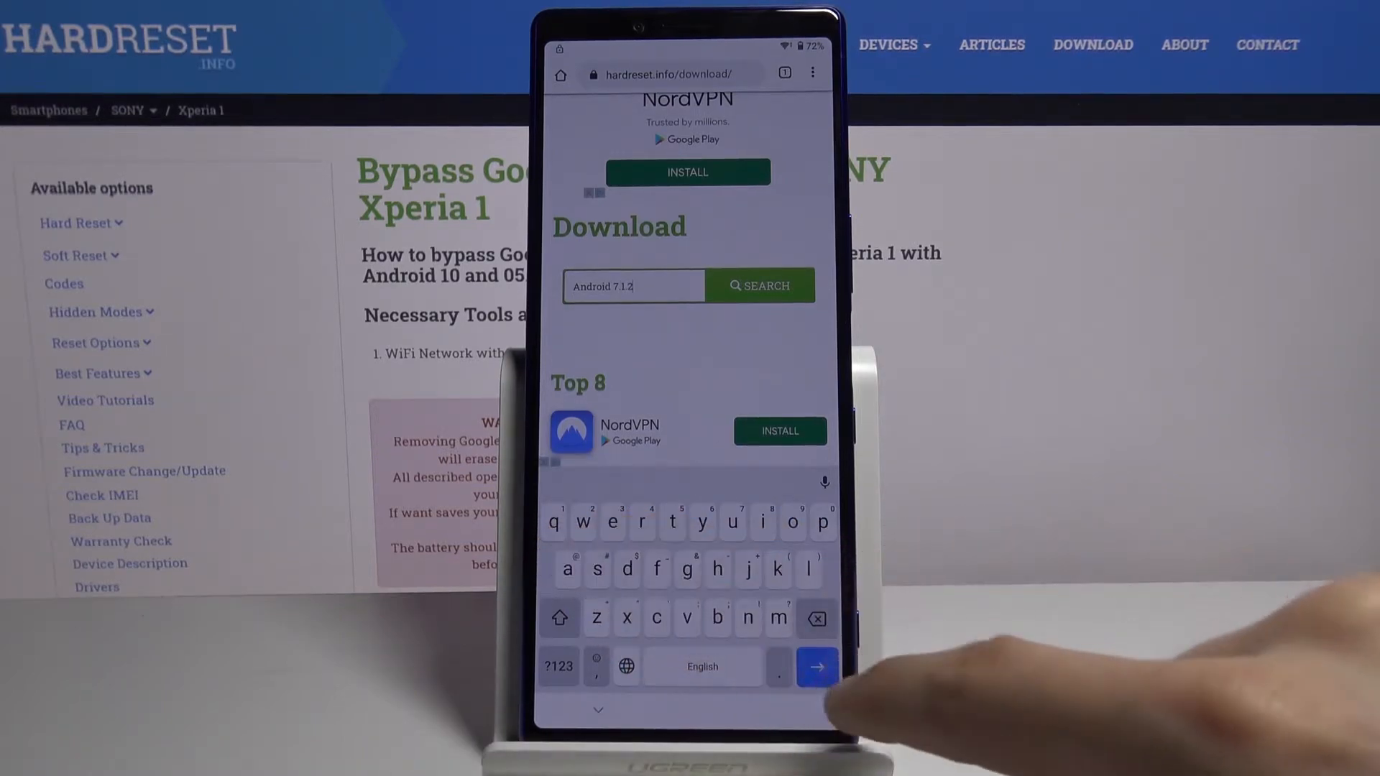
pyautogui.click(816, 665)
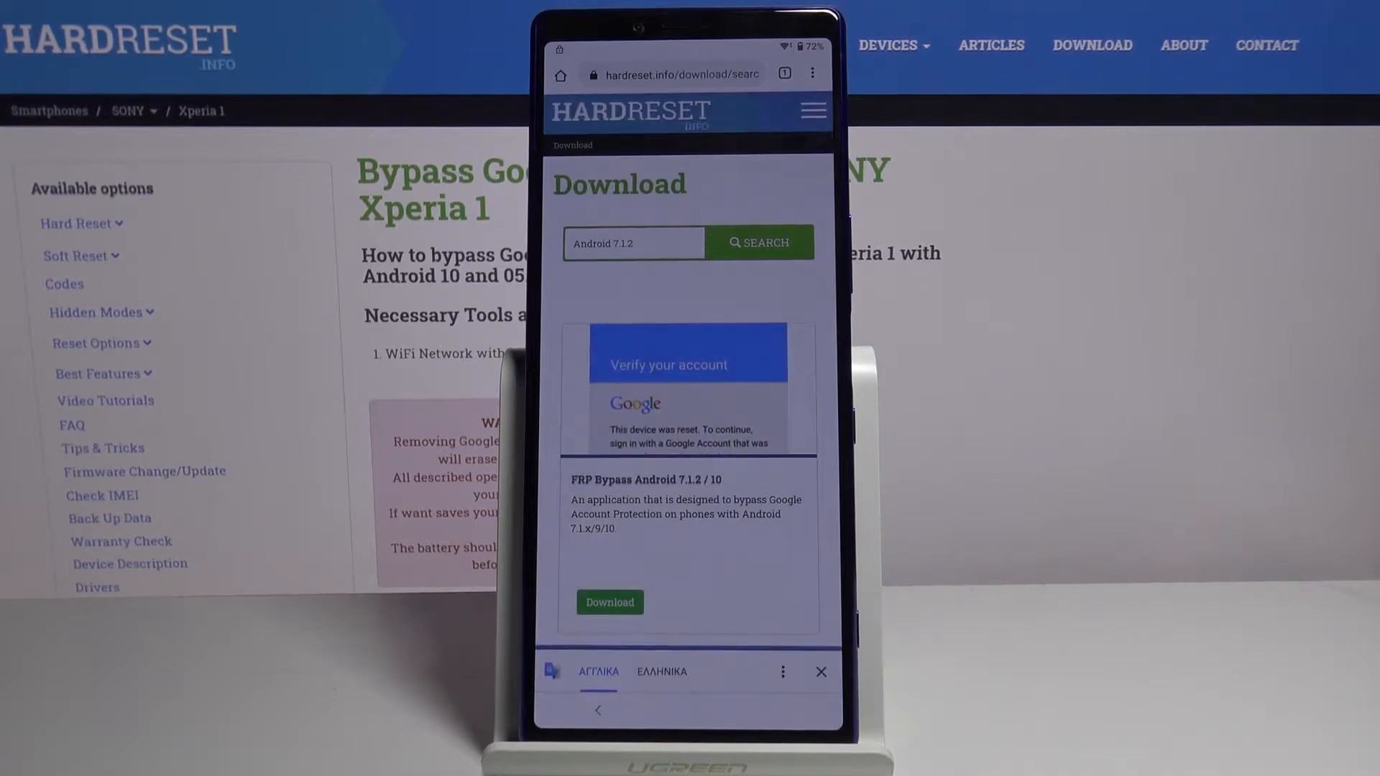
# - Download the FRP Bypass Android 7.1.2 / 10 APK, keeping the file despite the warning
pyautogui.click(609, 602)
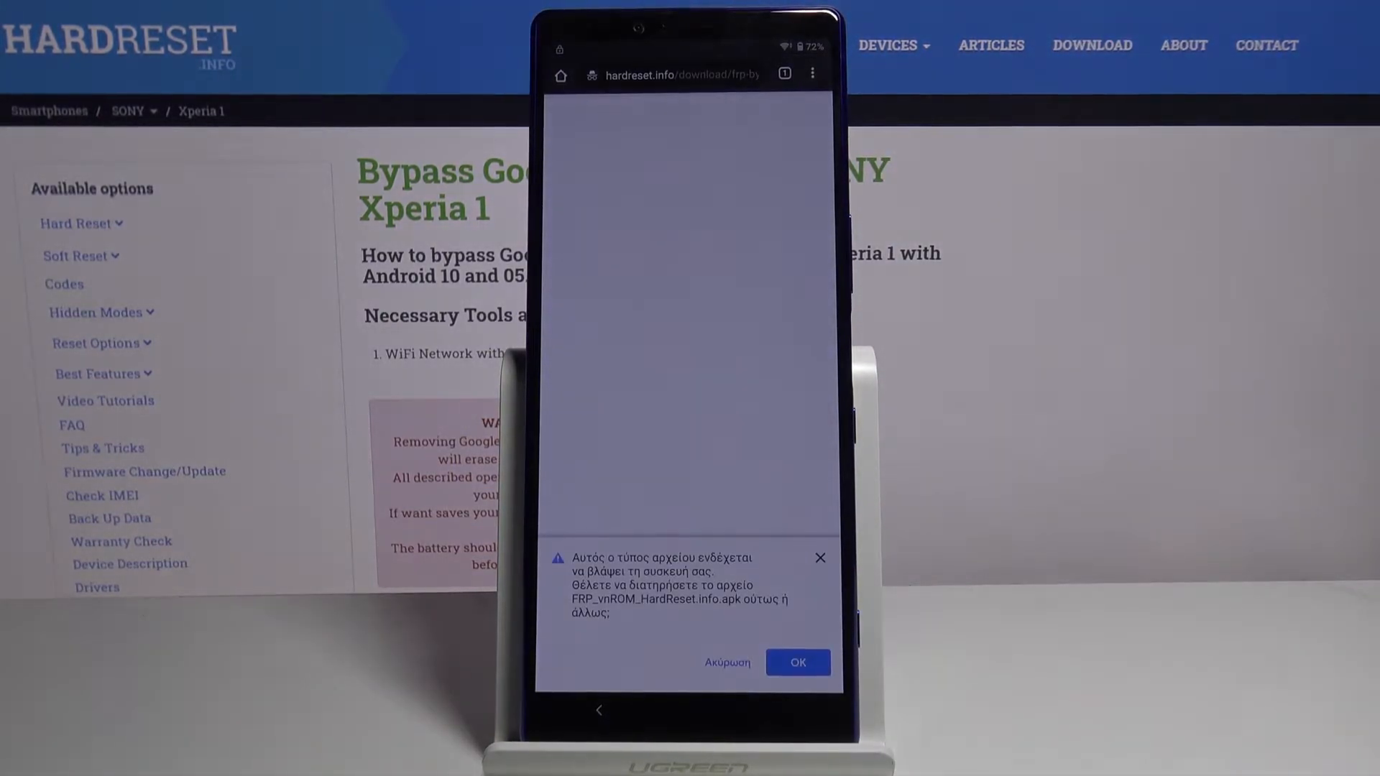
pyautogui.click(797, 661)
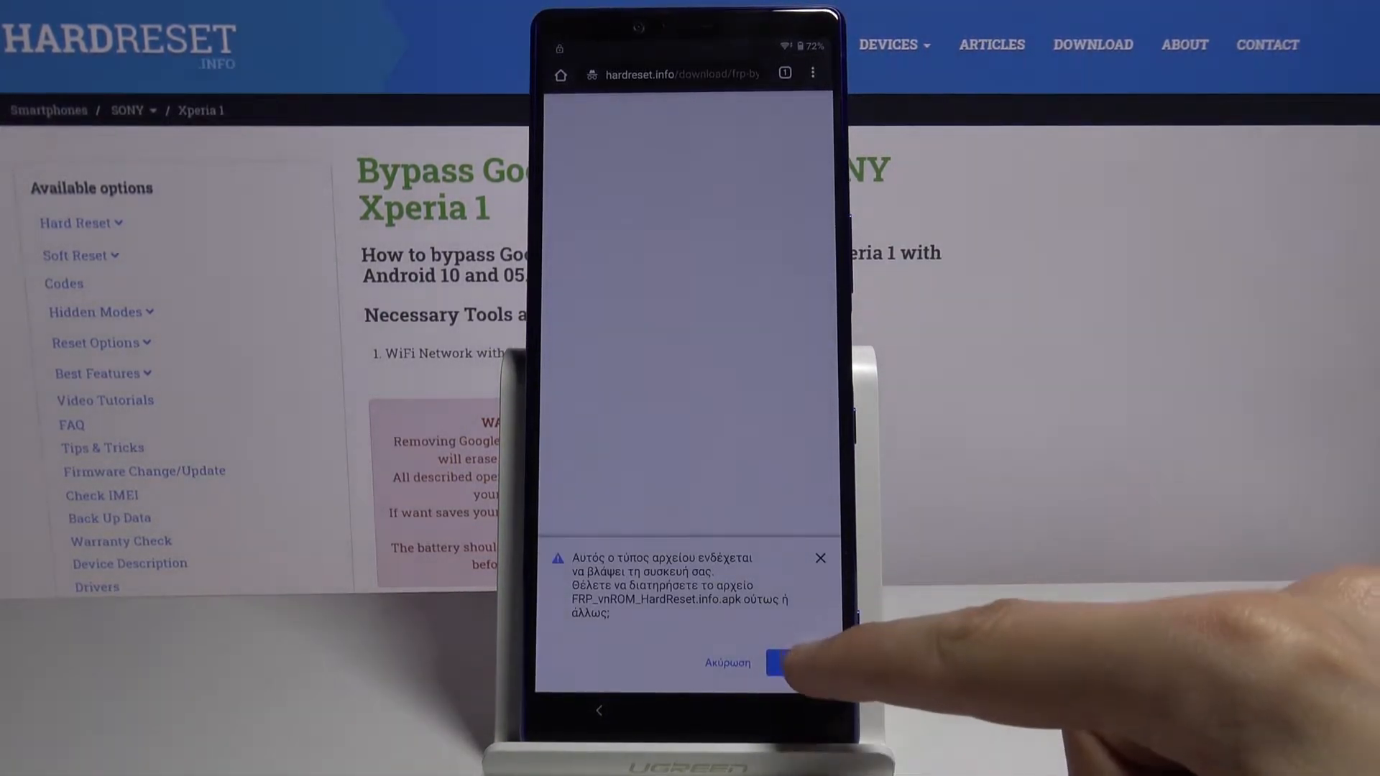
pyautogui.click(782, 662)
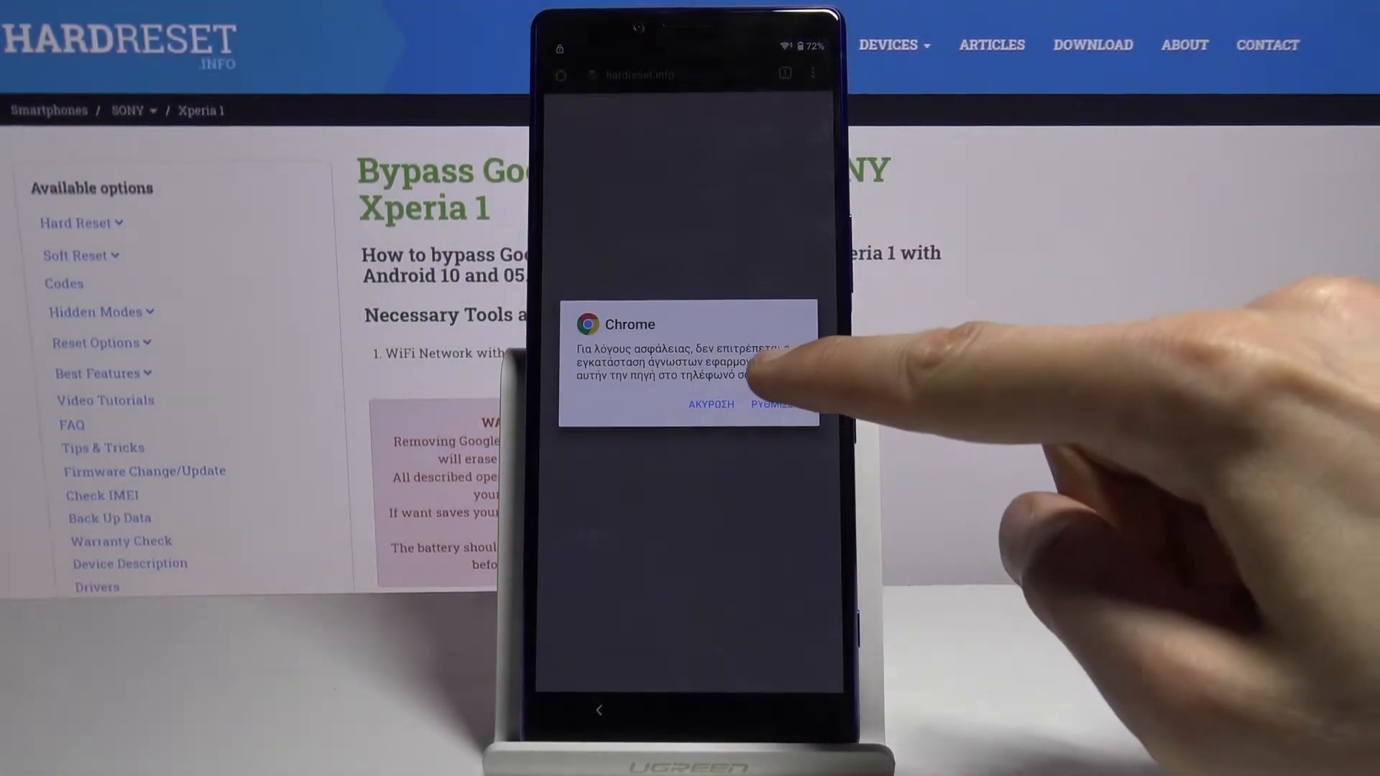
# - Allow installs from this source and install Bypass FRP vnROM.net, accepting its permissions
pyautogui.click(773, 404)
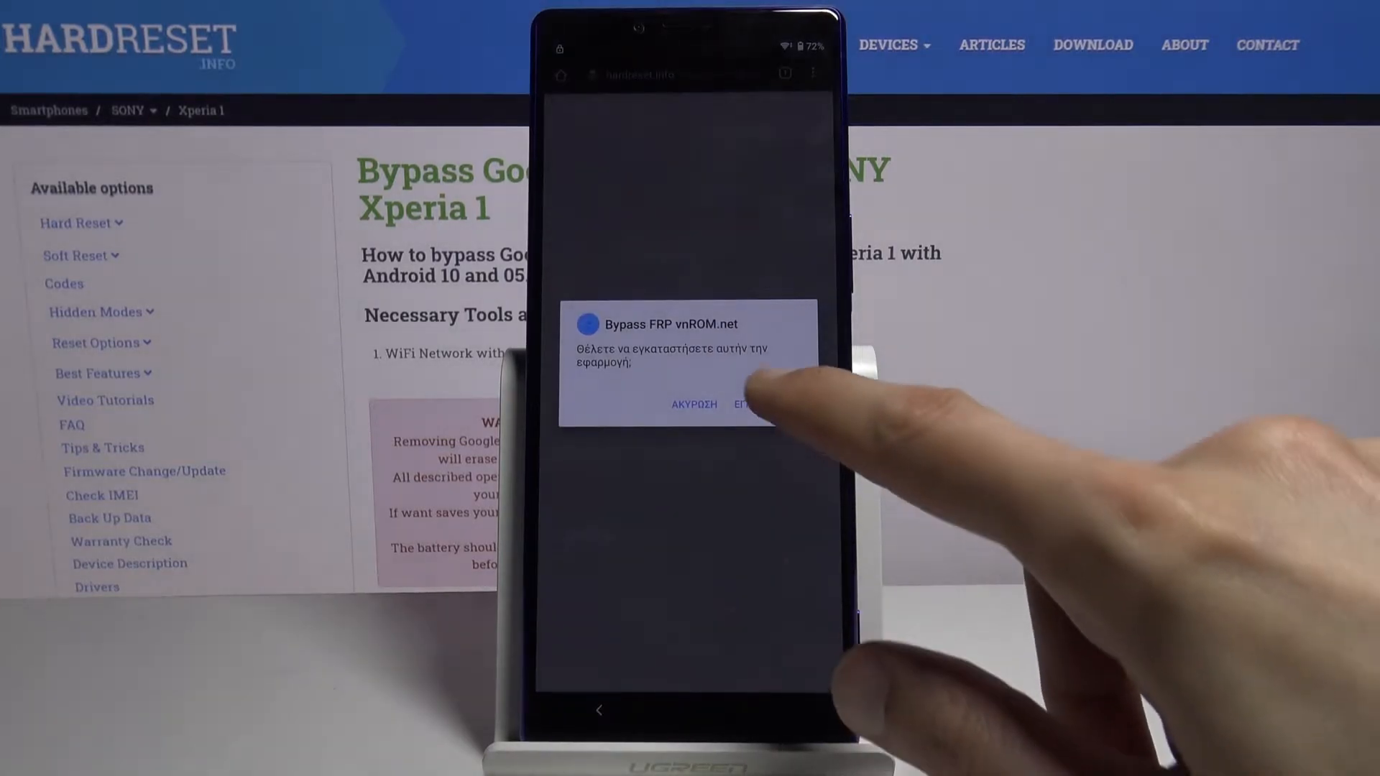
pyautogui.click(748, 404)
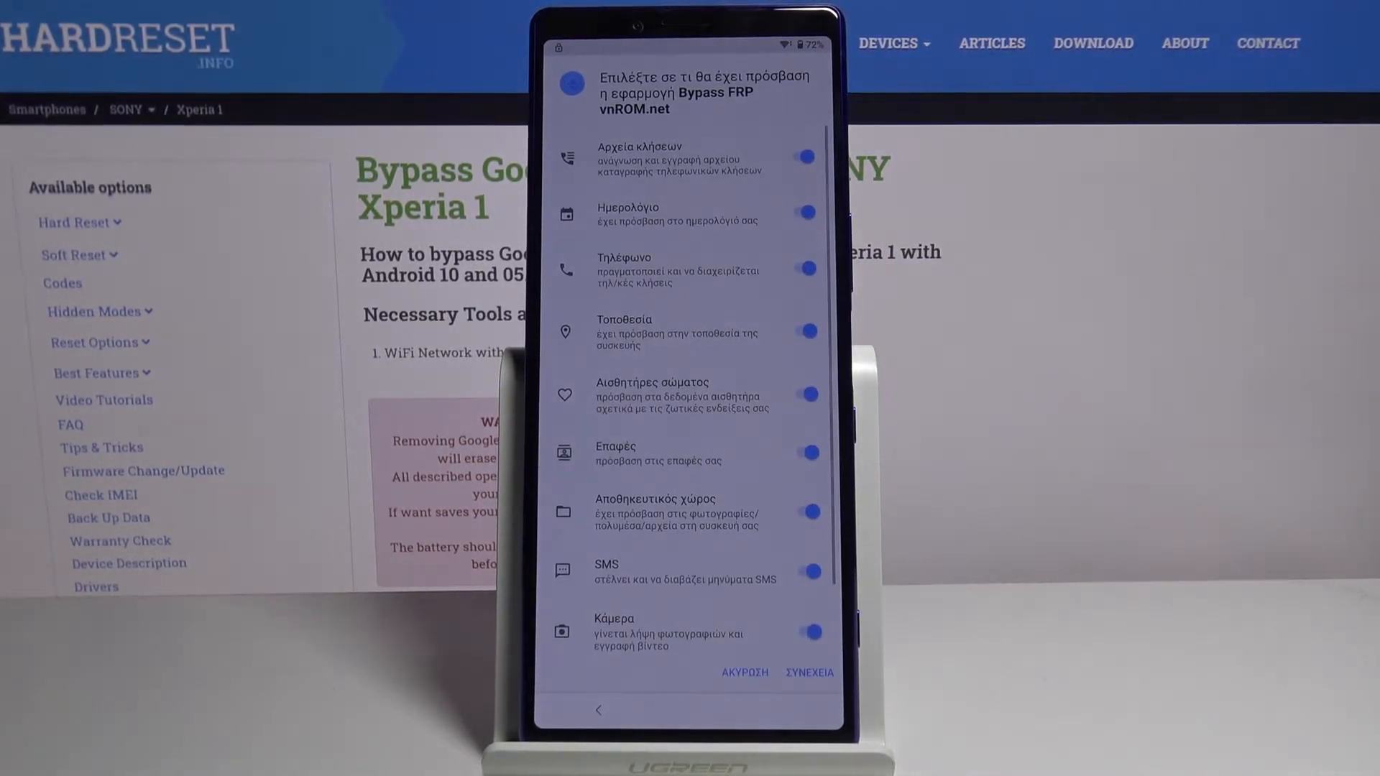
pyautogui.click(807, 673)
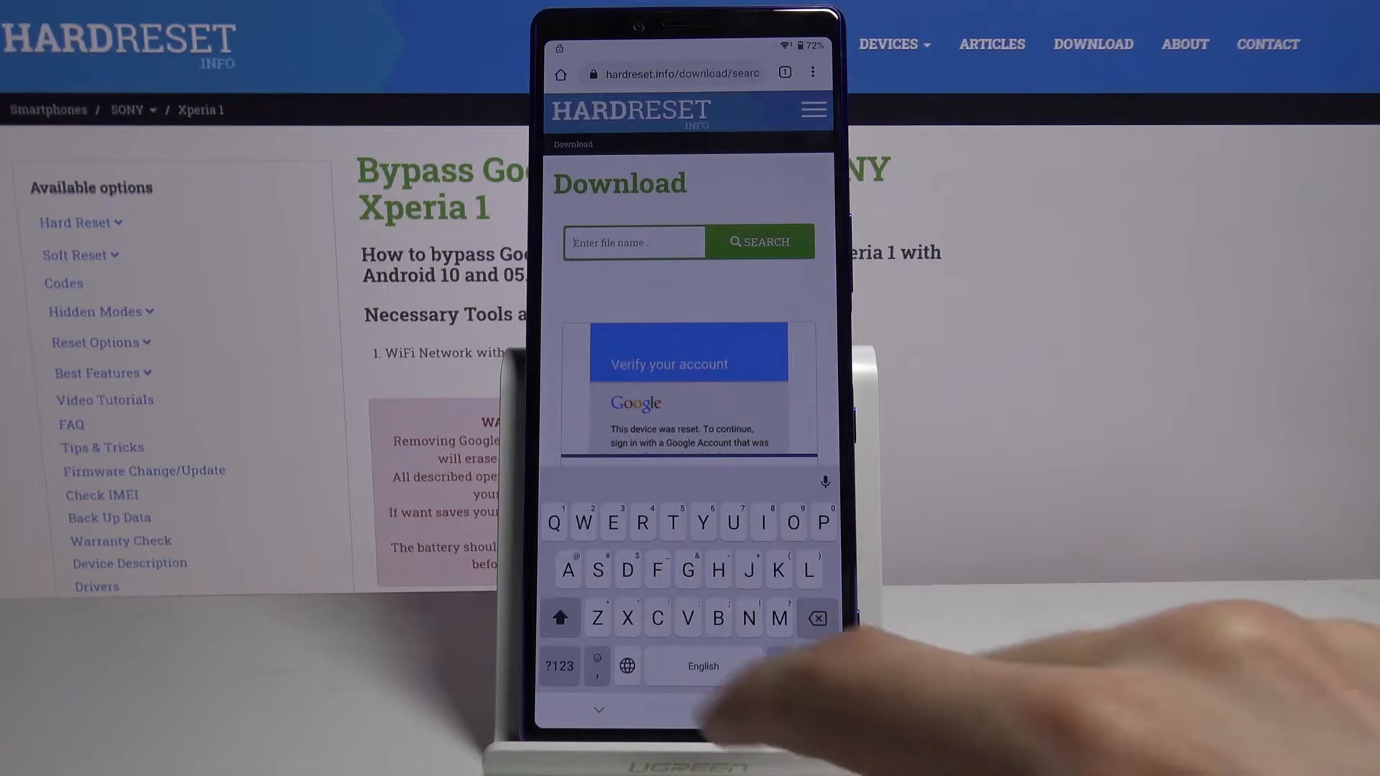
# - Search 'Se' on the download page and launch the Android Settings APK into the phone's settings
pyautogui.write('Settings')
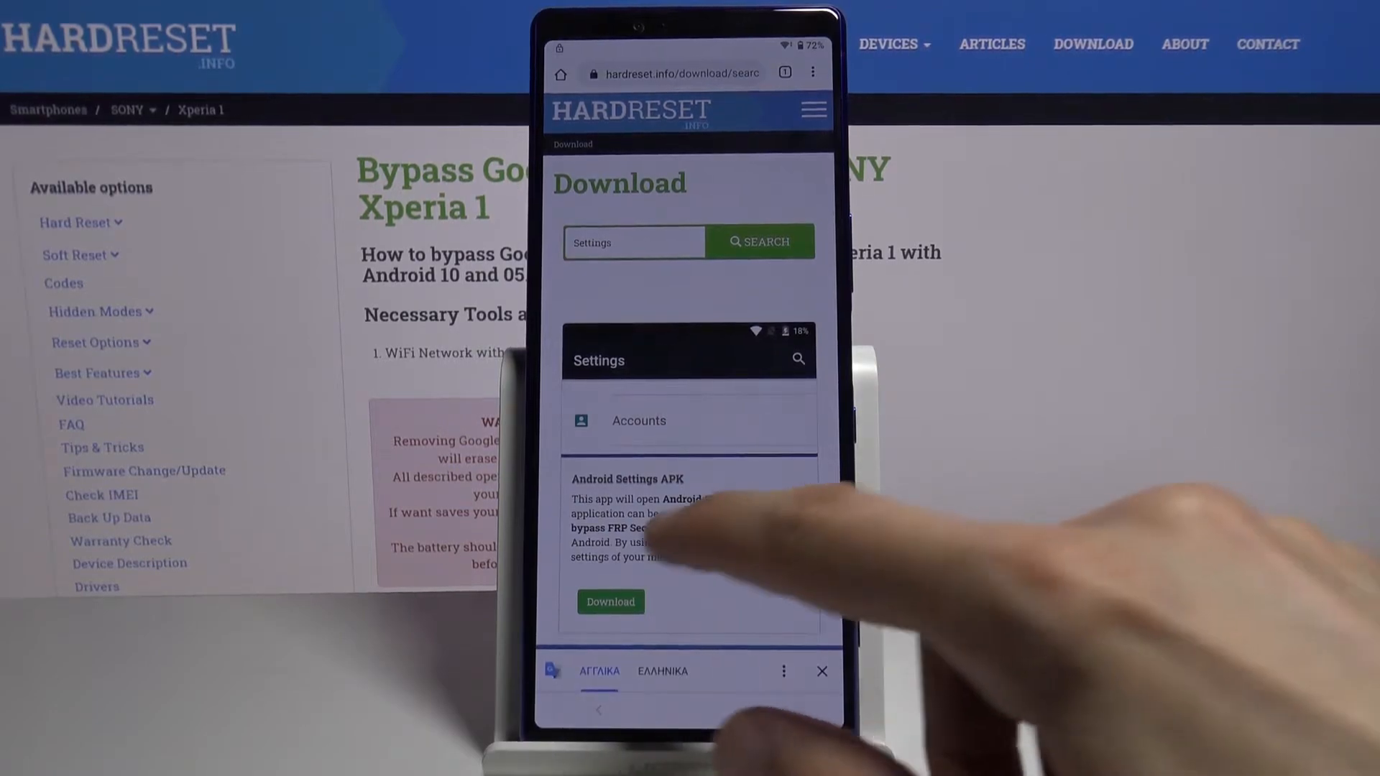
pyautogui.click(611, 602)
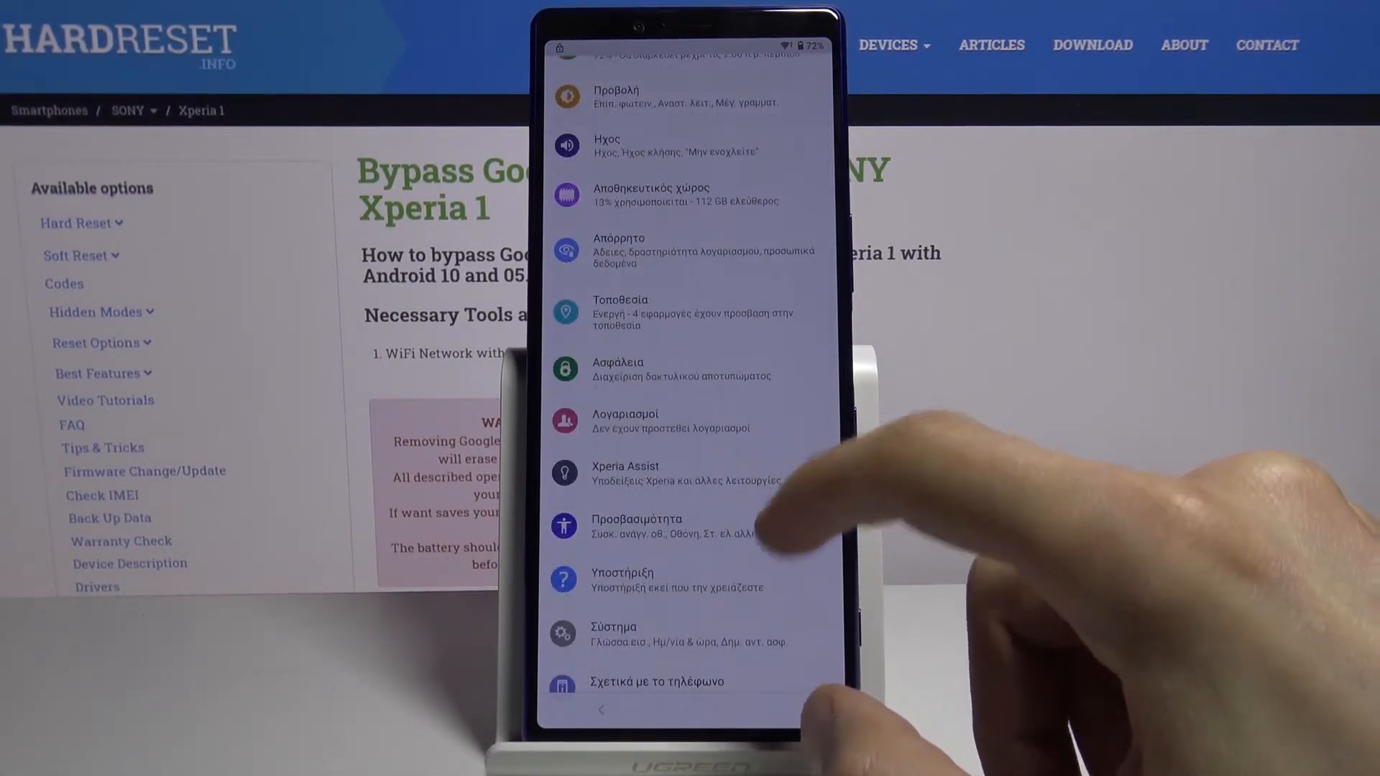
pyautogui.click(613, 625)
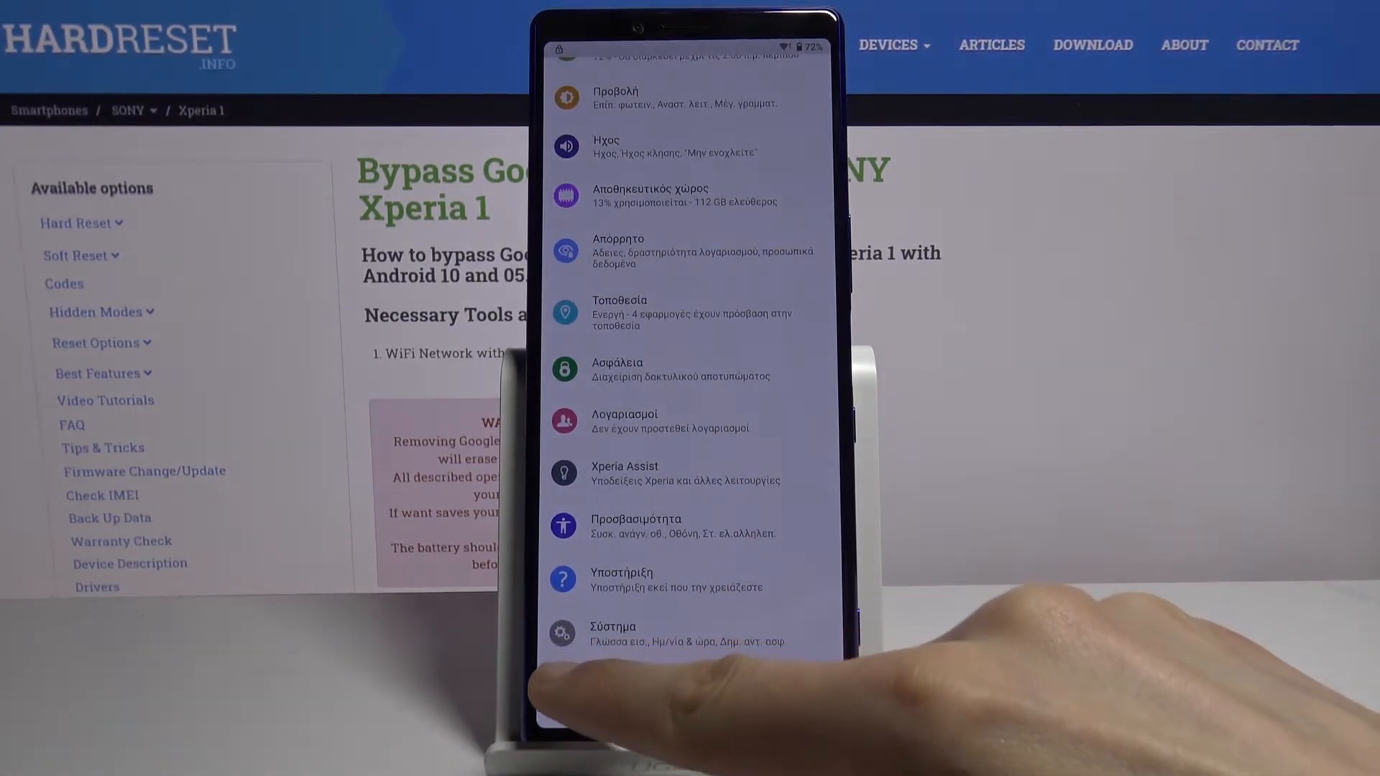
# - Under System > Languages, add English (United Kingdom) and drag it to the top as primary
pyautogui.click(612, 627)
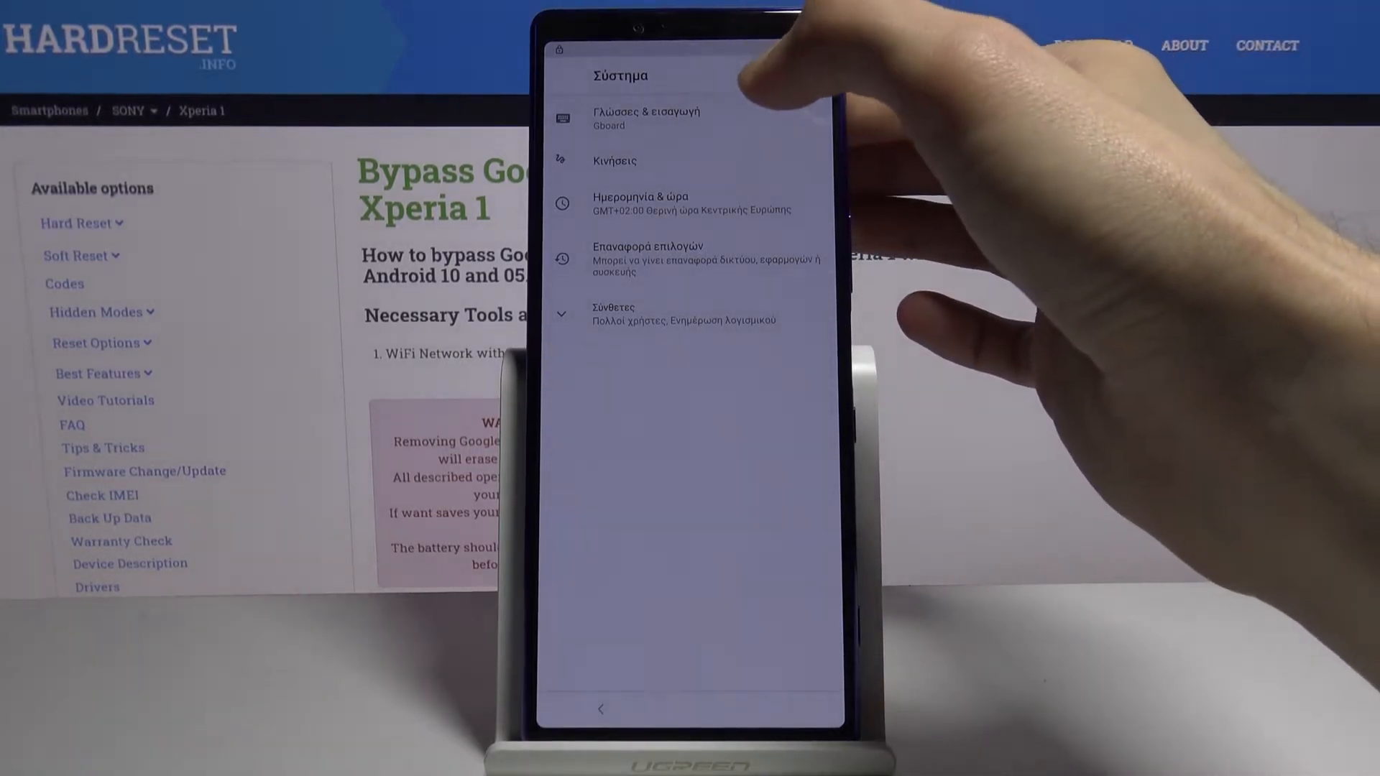
pyautogui.click(649, 117)
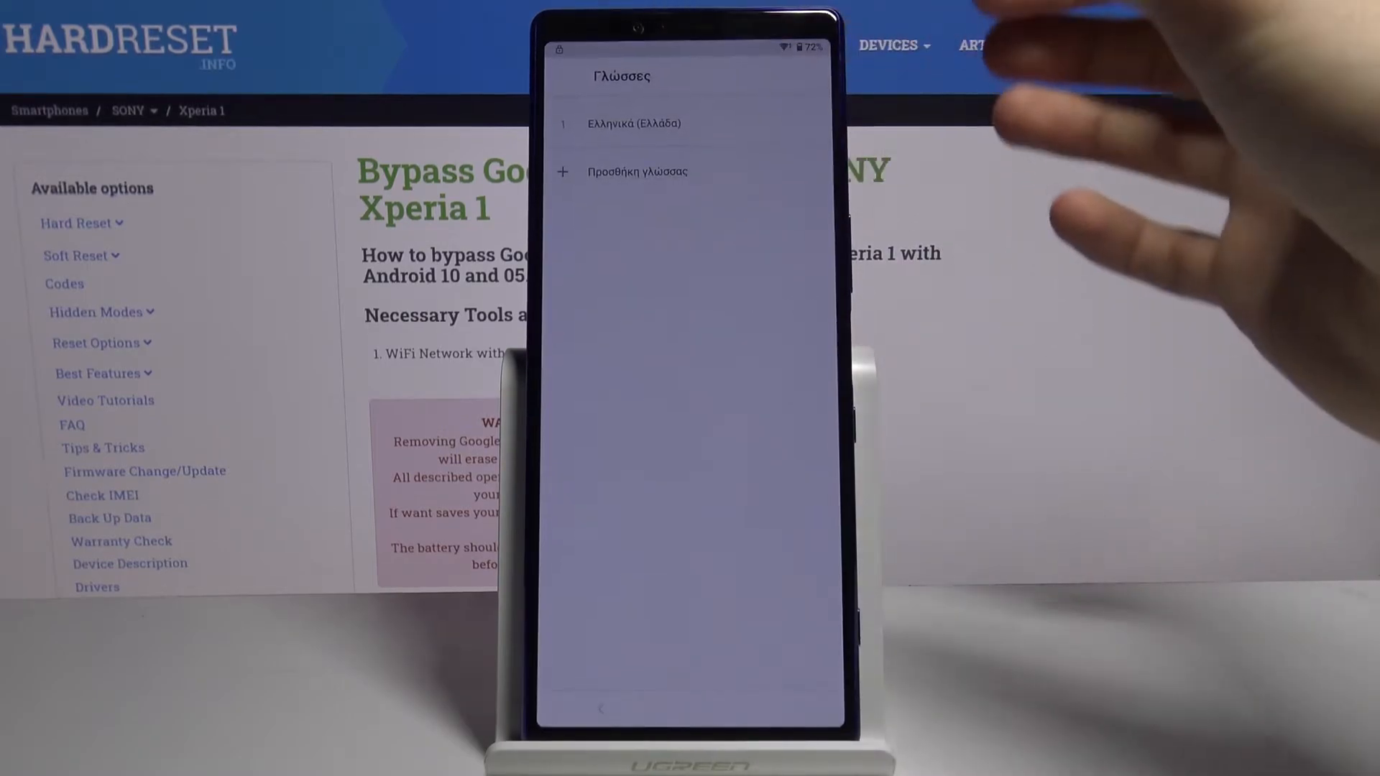
pyautogui.click(636, 171)
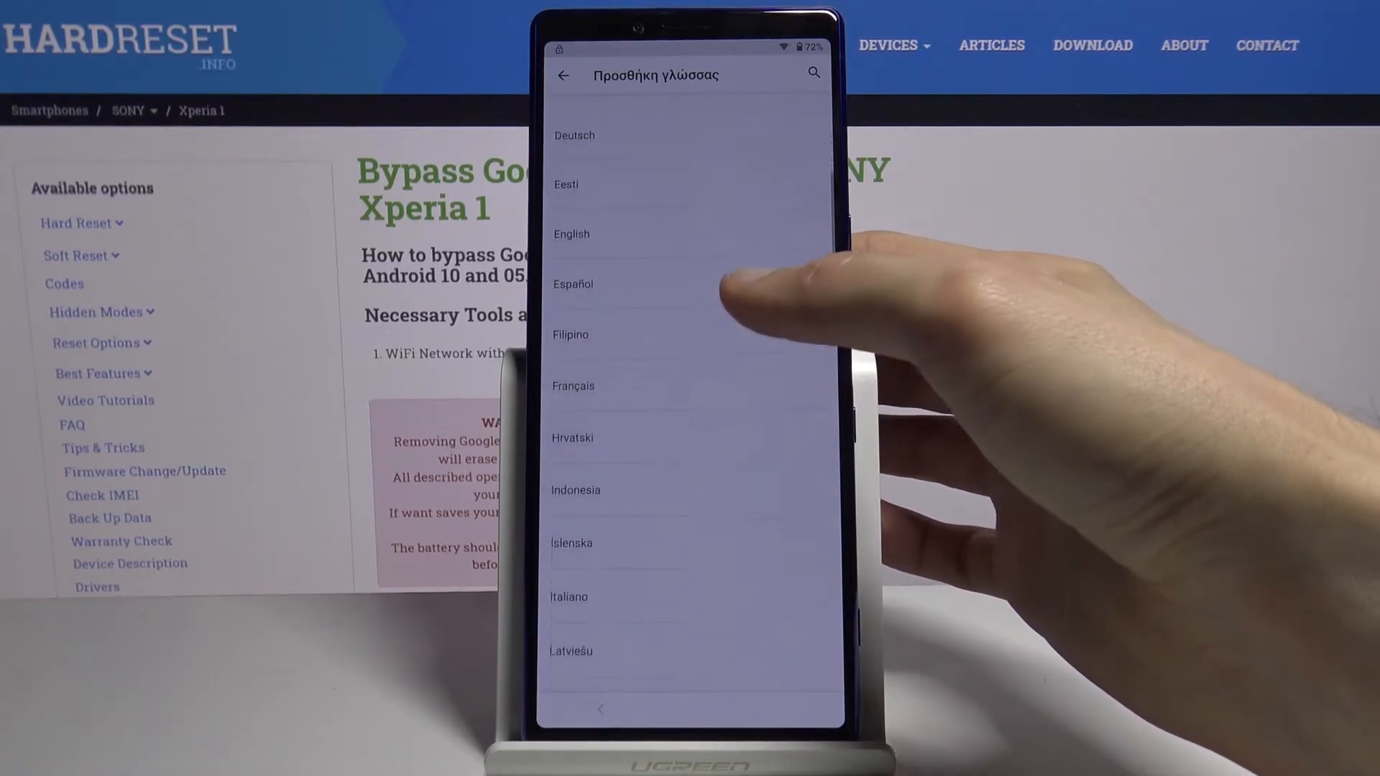
pyautogui.scroll(-3)
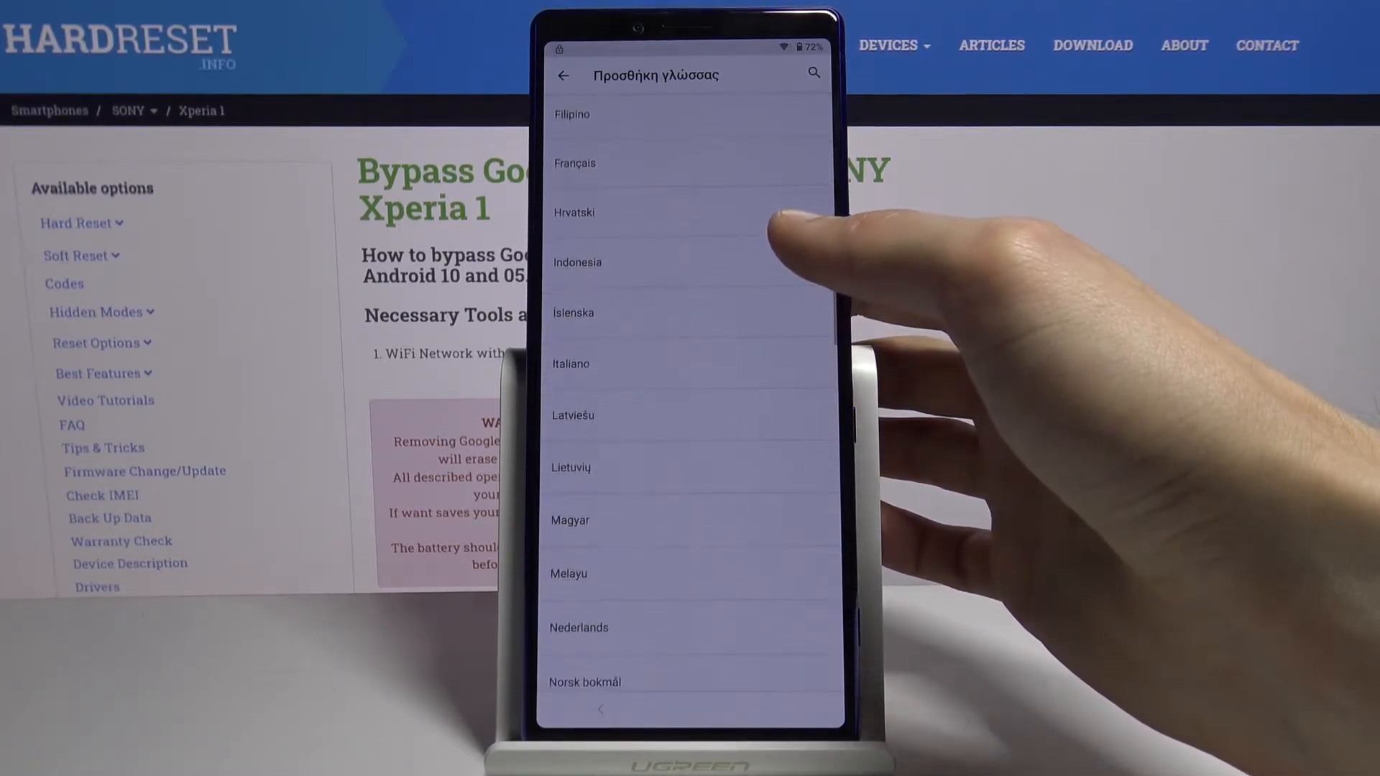
pyautogui.scroll(-3)
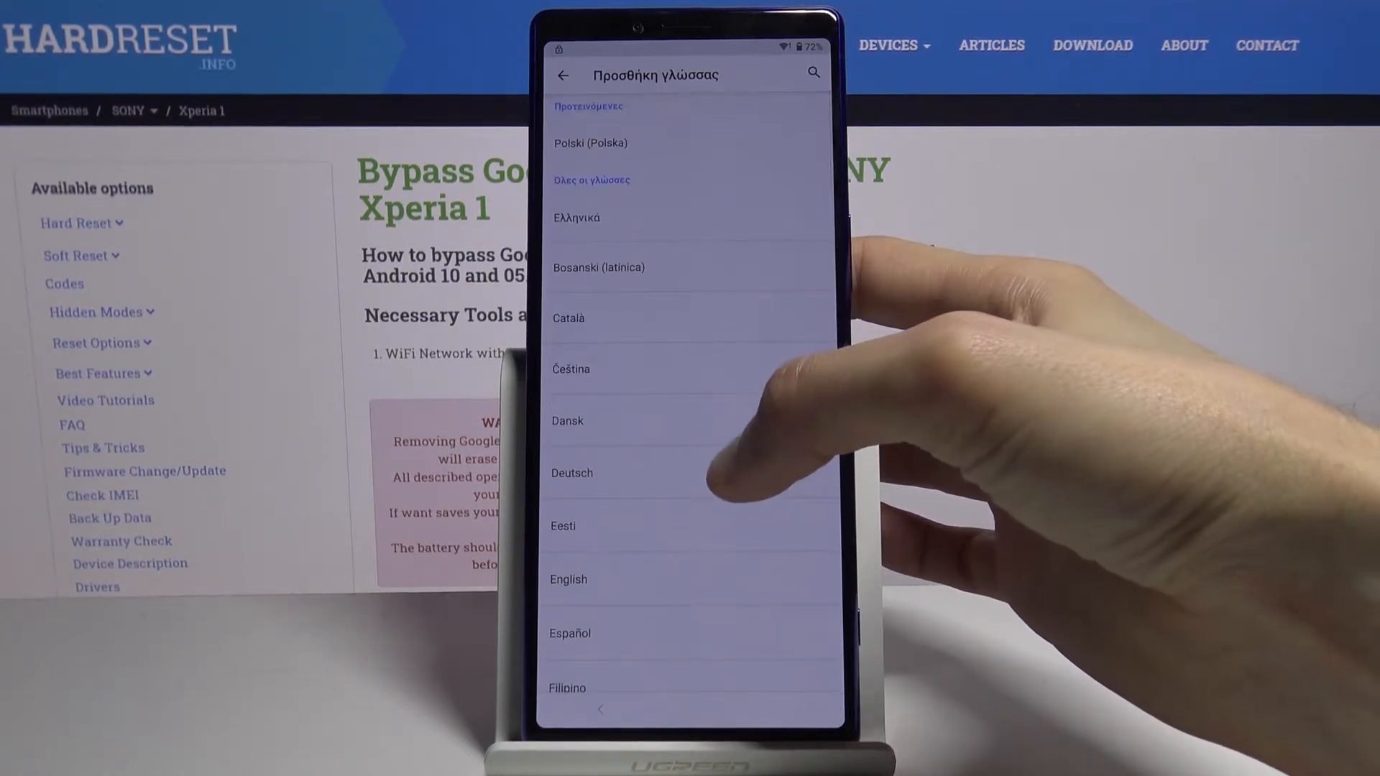
pyautogui.click(568, 579)
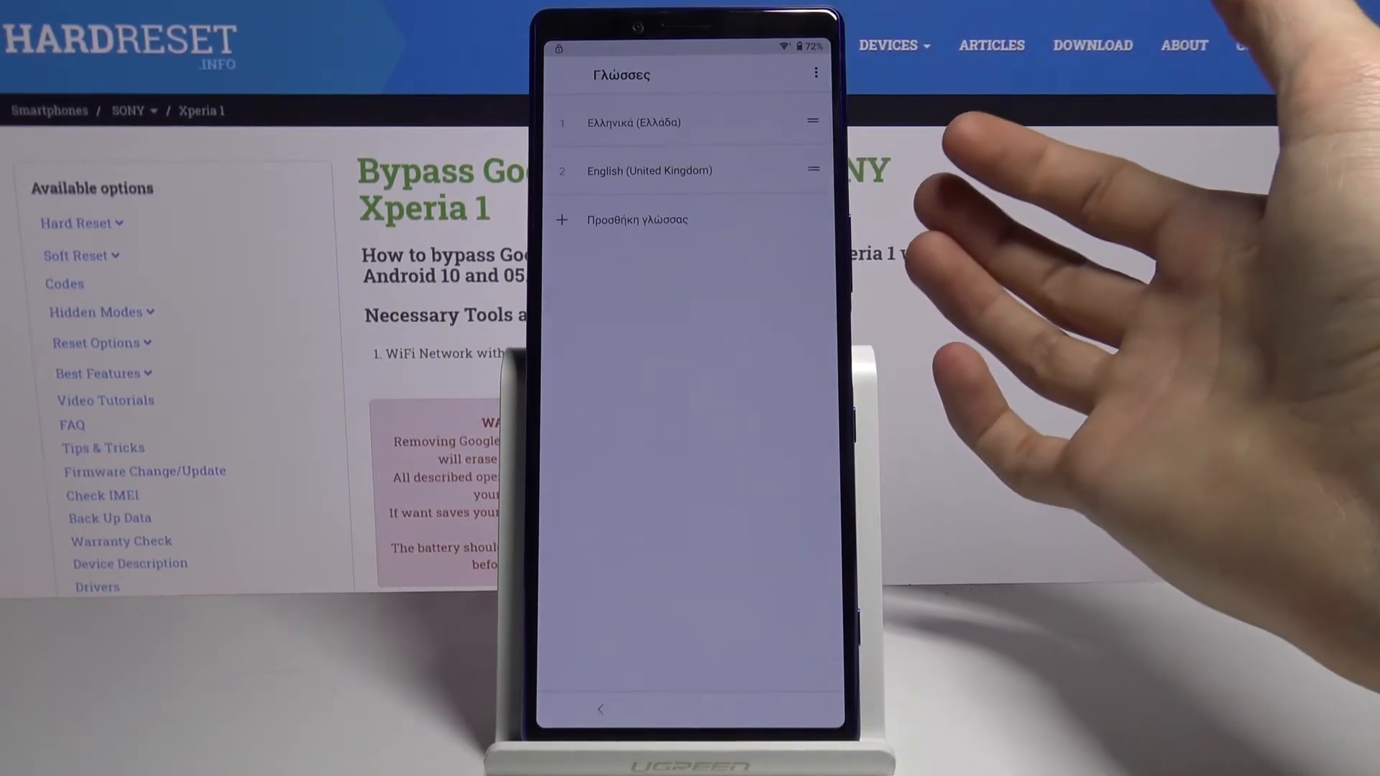
pyautogui.moveTo(812, 170); pyautogui.dragTo(812, 112)
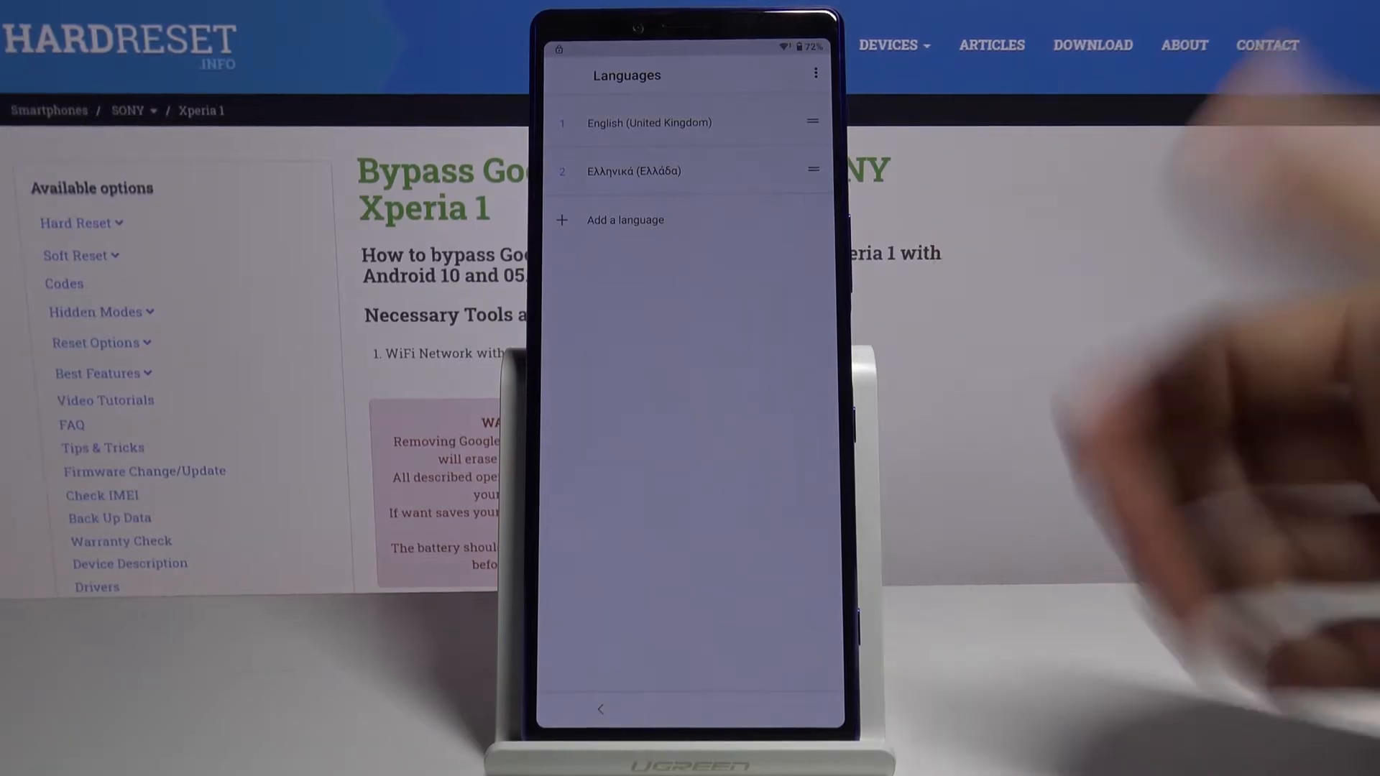
pyautogui.click(601, 708)
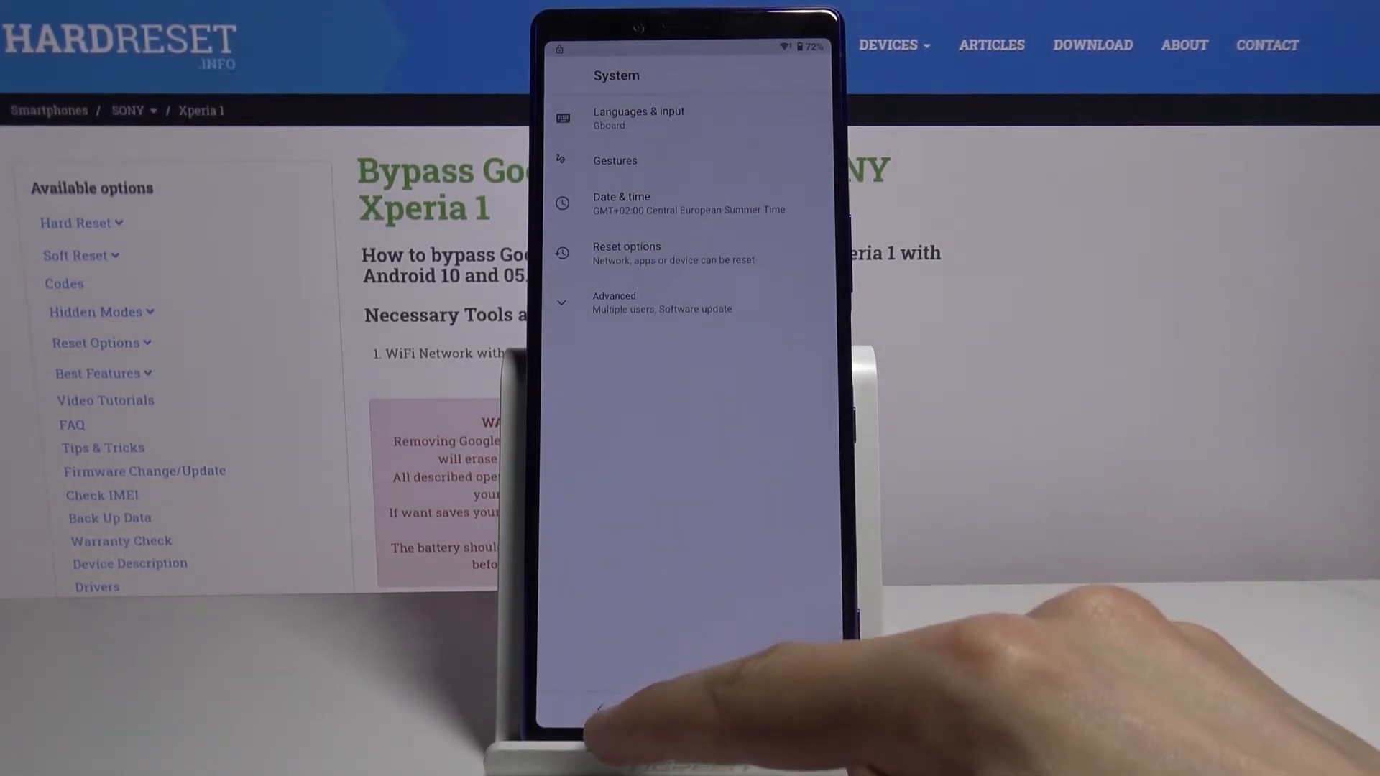
# - Open App info's full list of installed apps with system apps shown
pyautogui.click(598, 708)
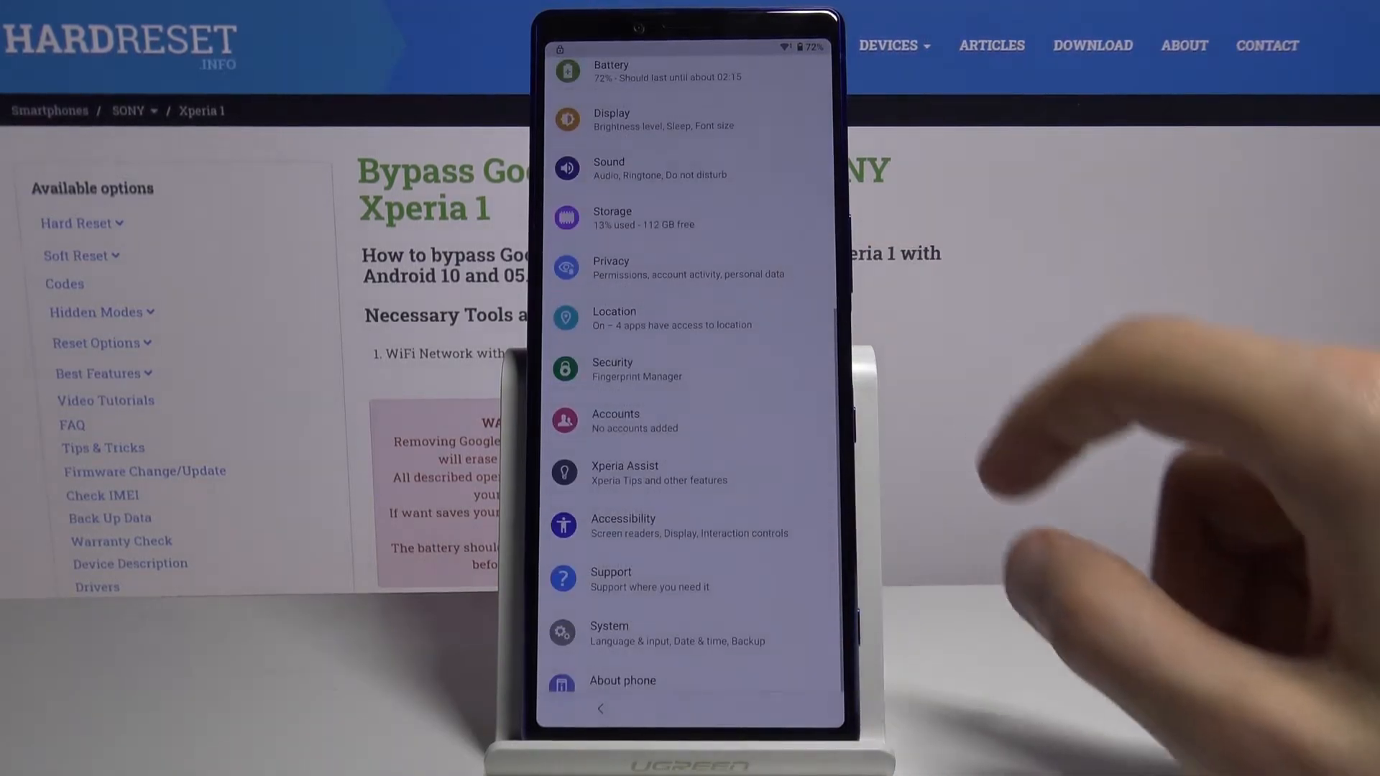
pyautogui.scroll(-3)
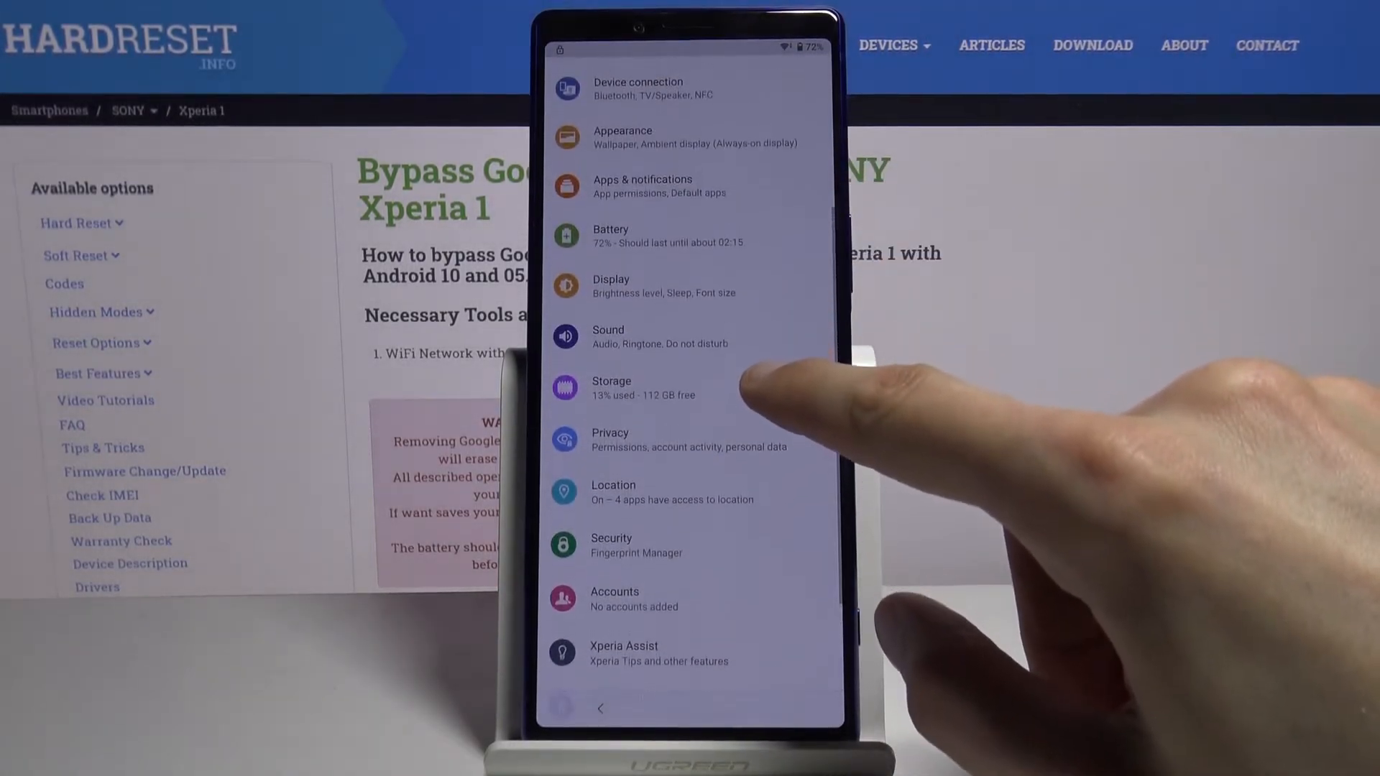
pyautogui.scroll(-3)
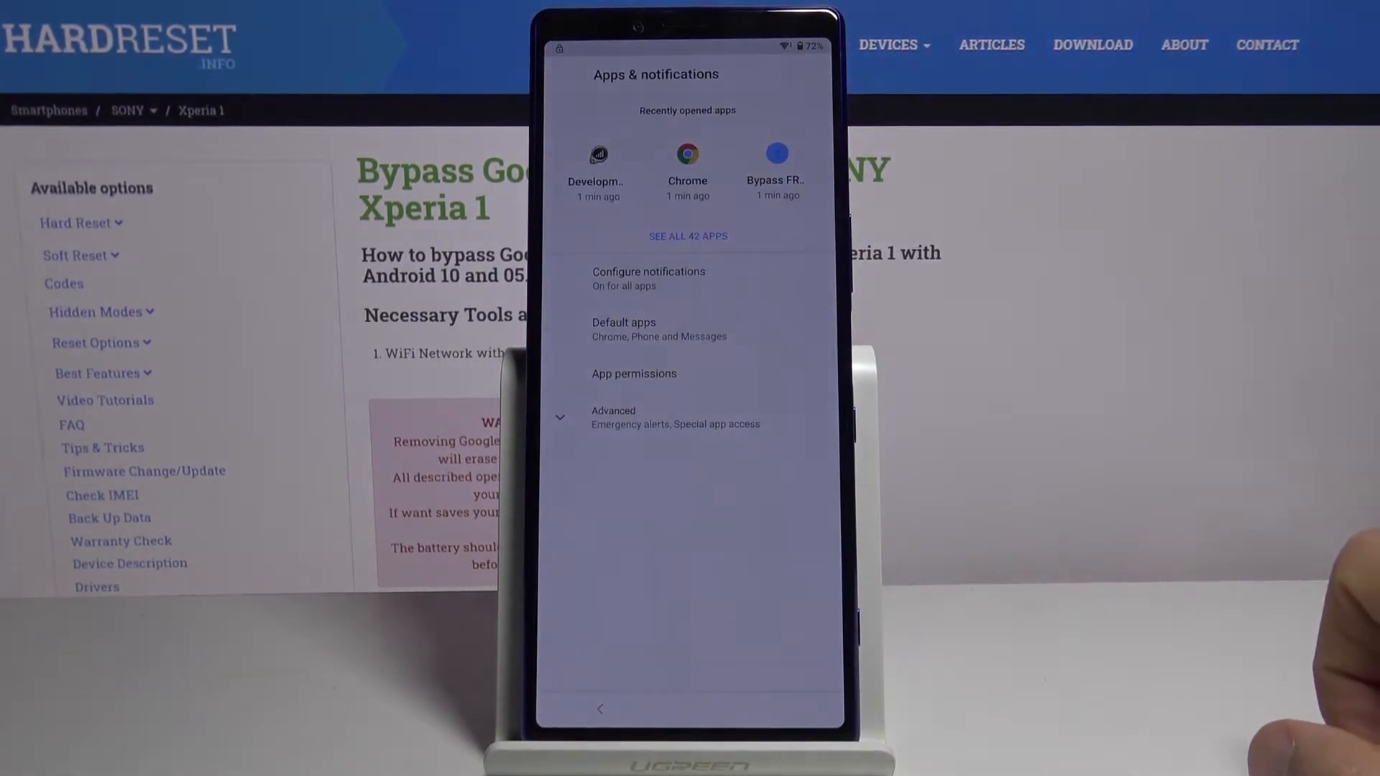
pyautogui.click(687, 234)
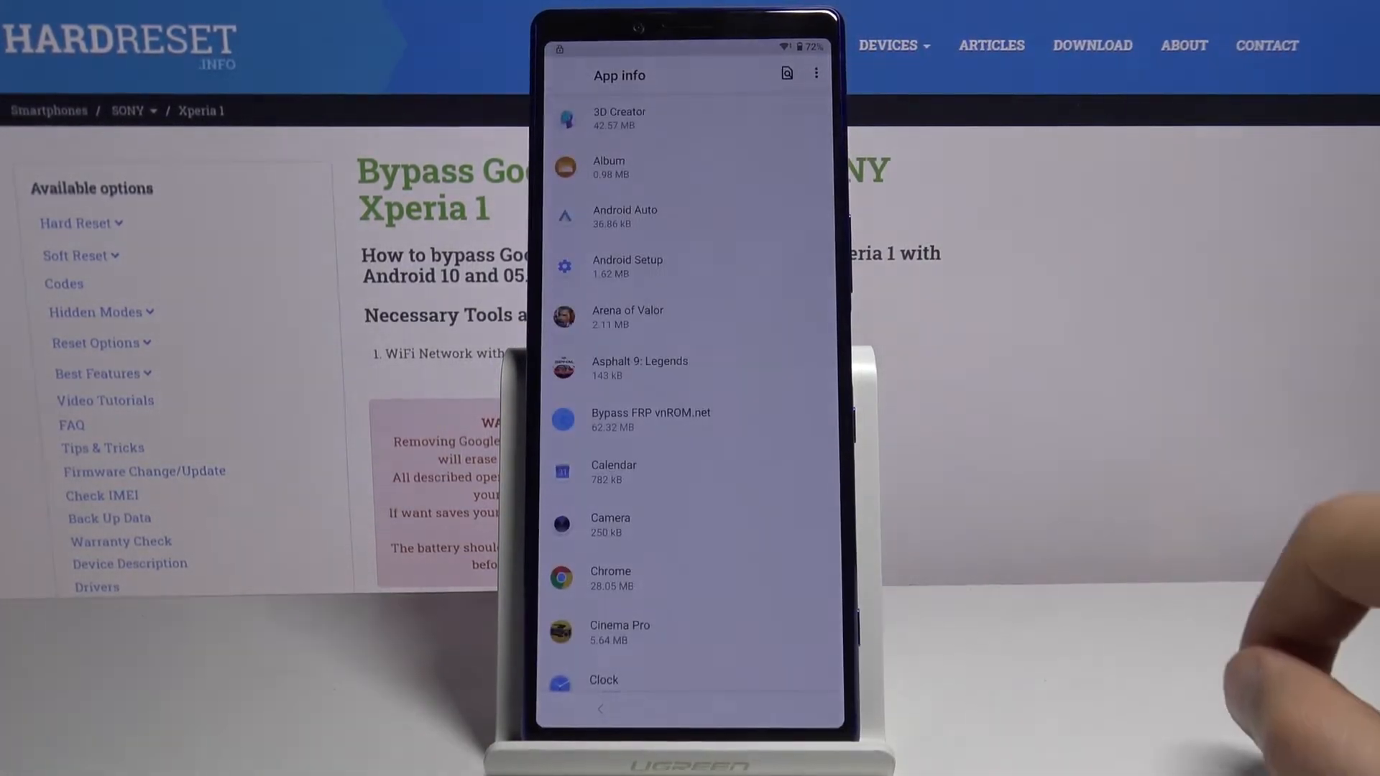
pyautogui.click(815, 73)
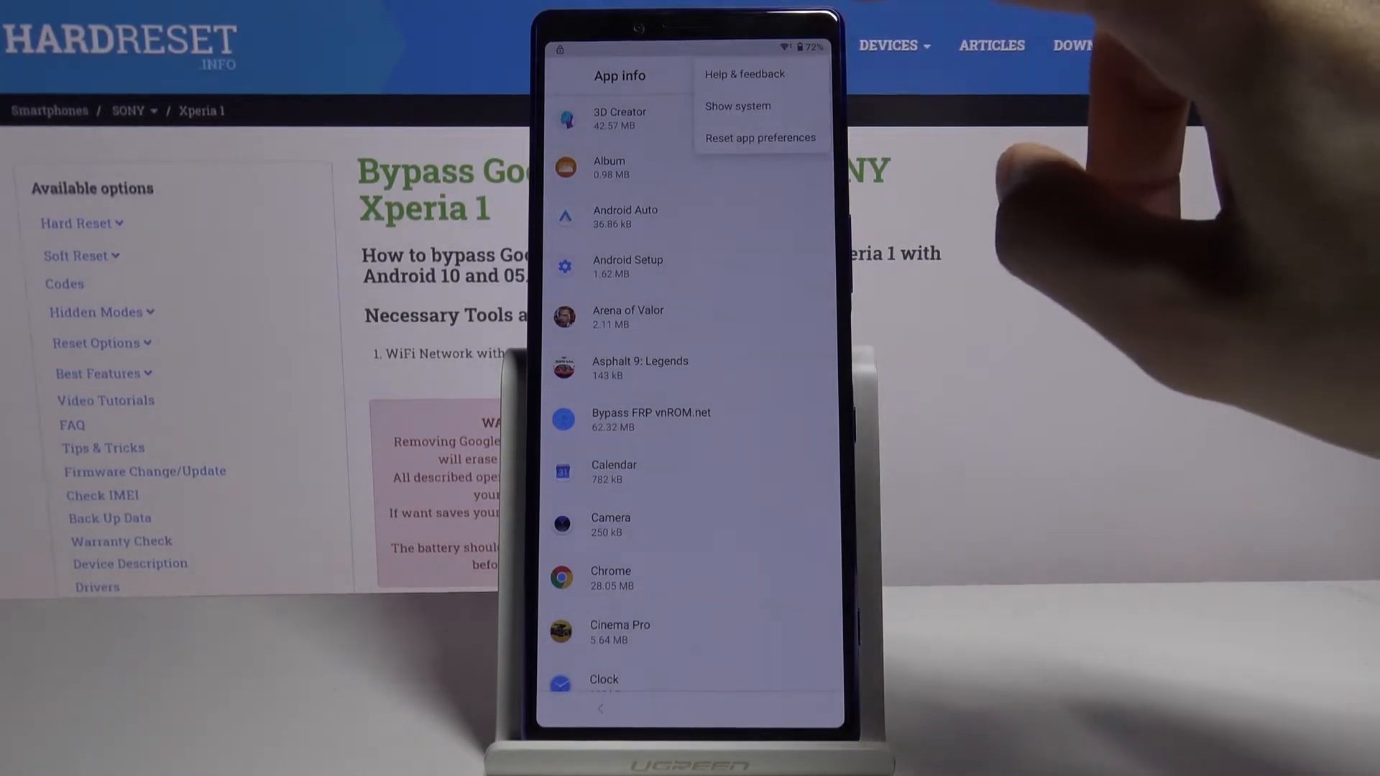
pyautogui.click(737, 105)
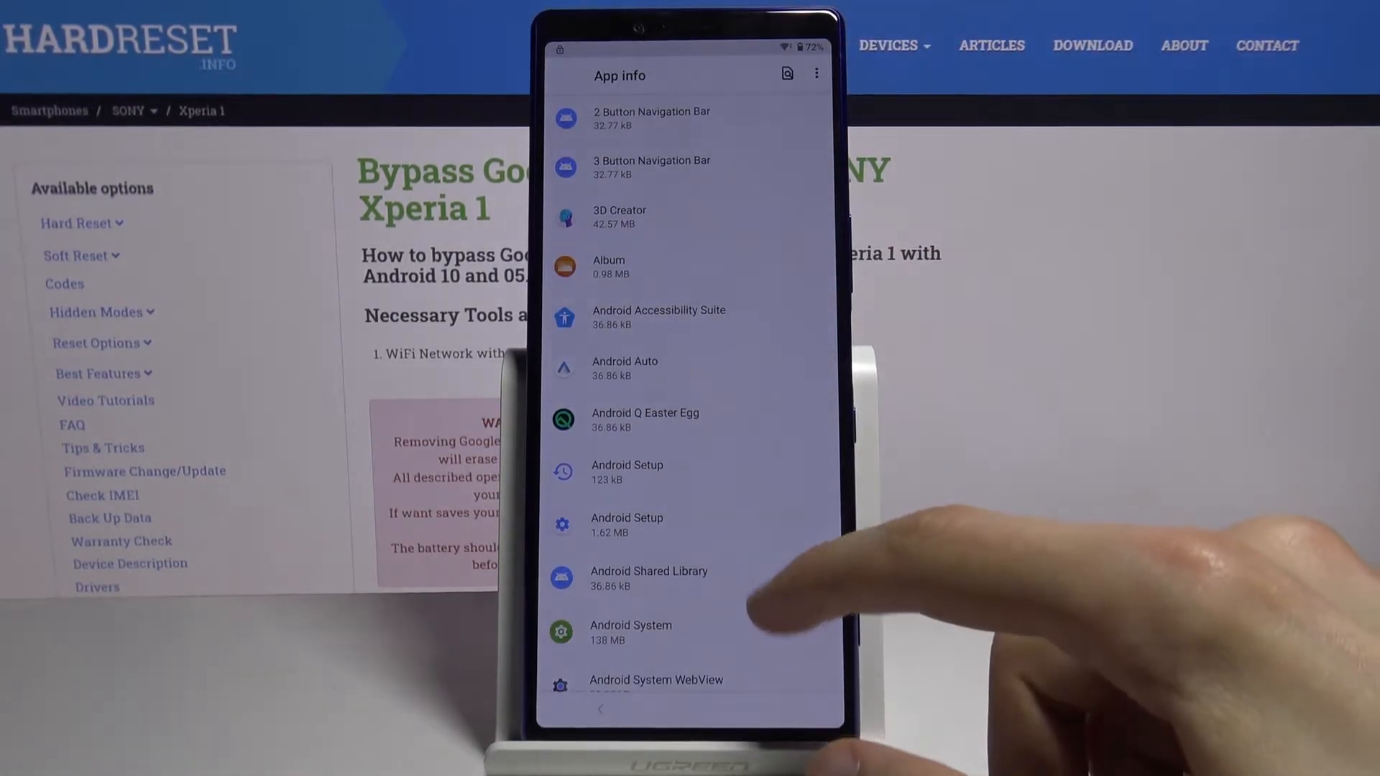
# - Scroll the app list down to Google Play services and Google Play Store
pyautogui.scroll(-3)
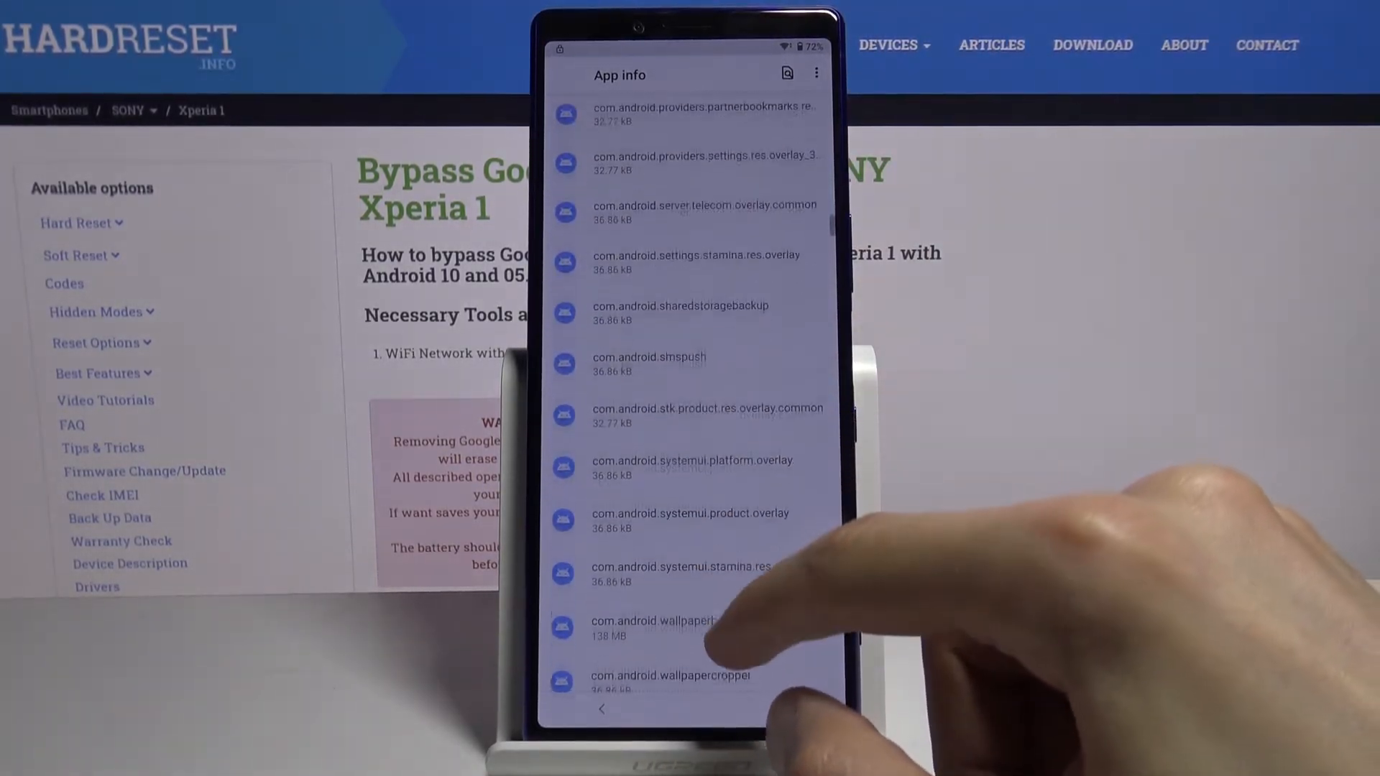
pyautogui.scroll(-3)
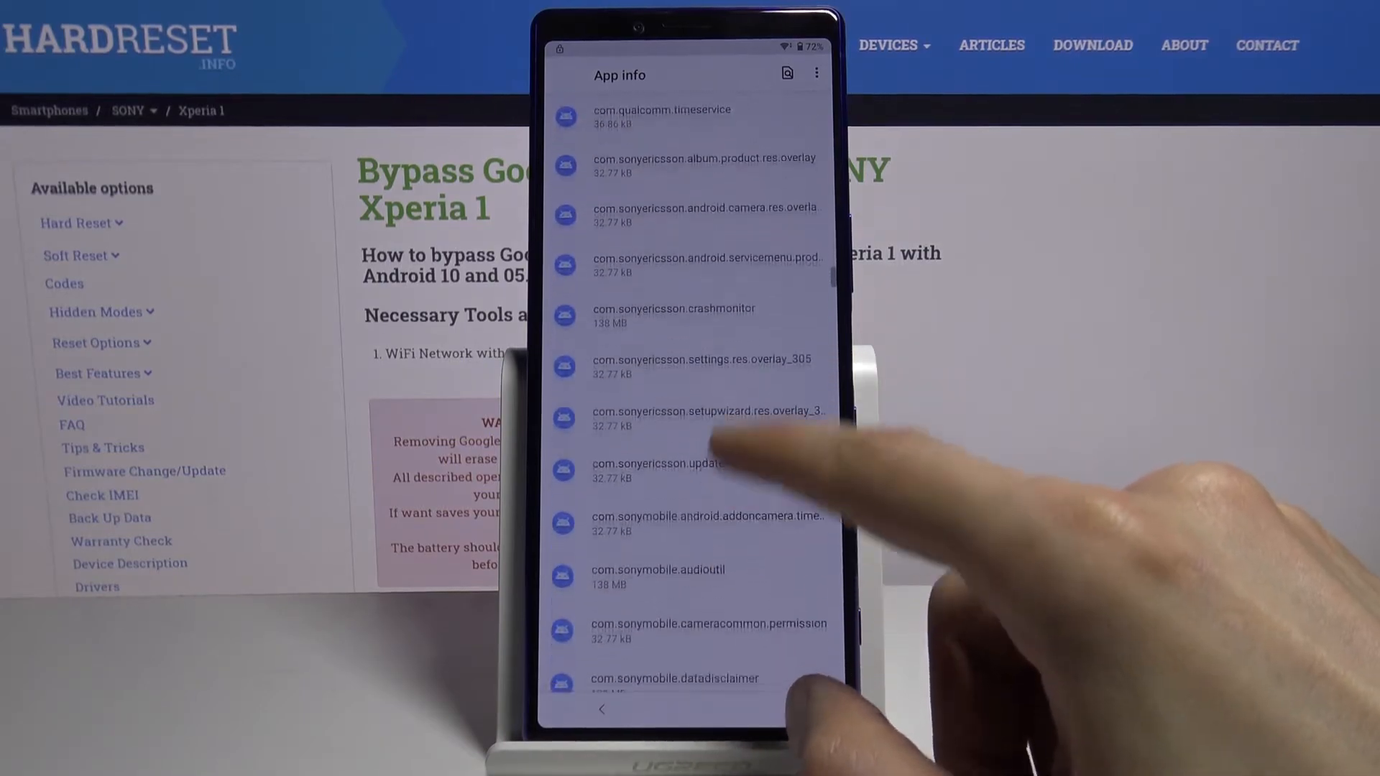
pyautogui.scroll(-3)
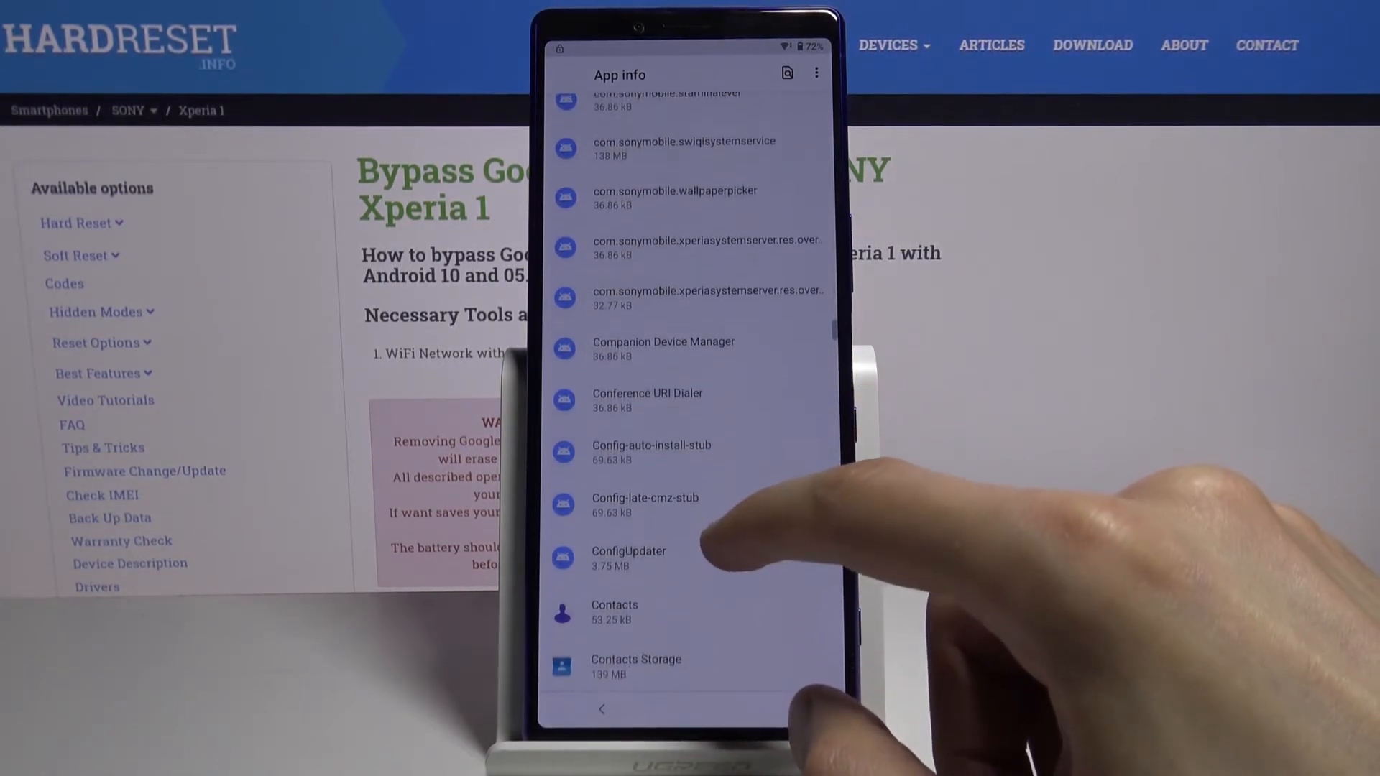
pyautogui.scroll(-3)
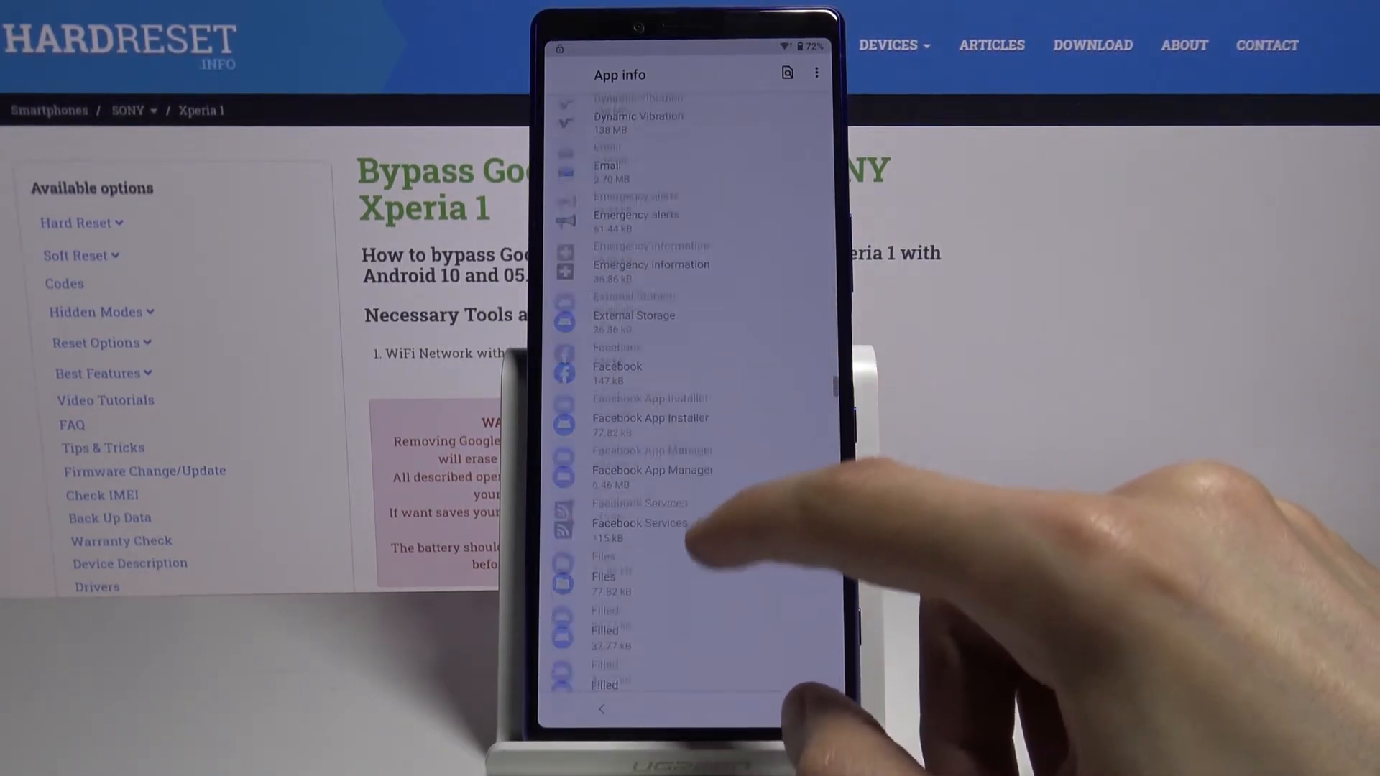
pyautogui.scroll(-3)
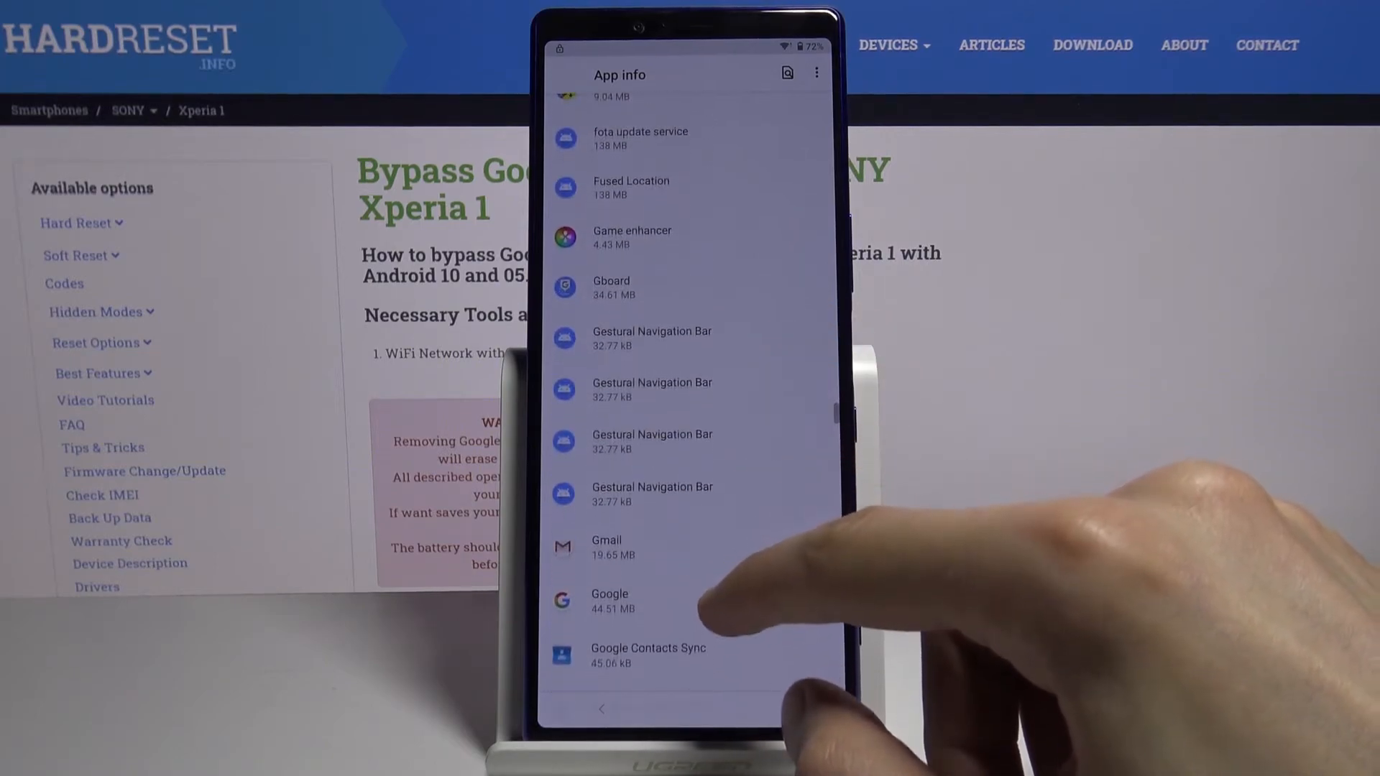
pyautogui.scroll(-3)
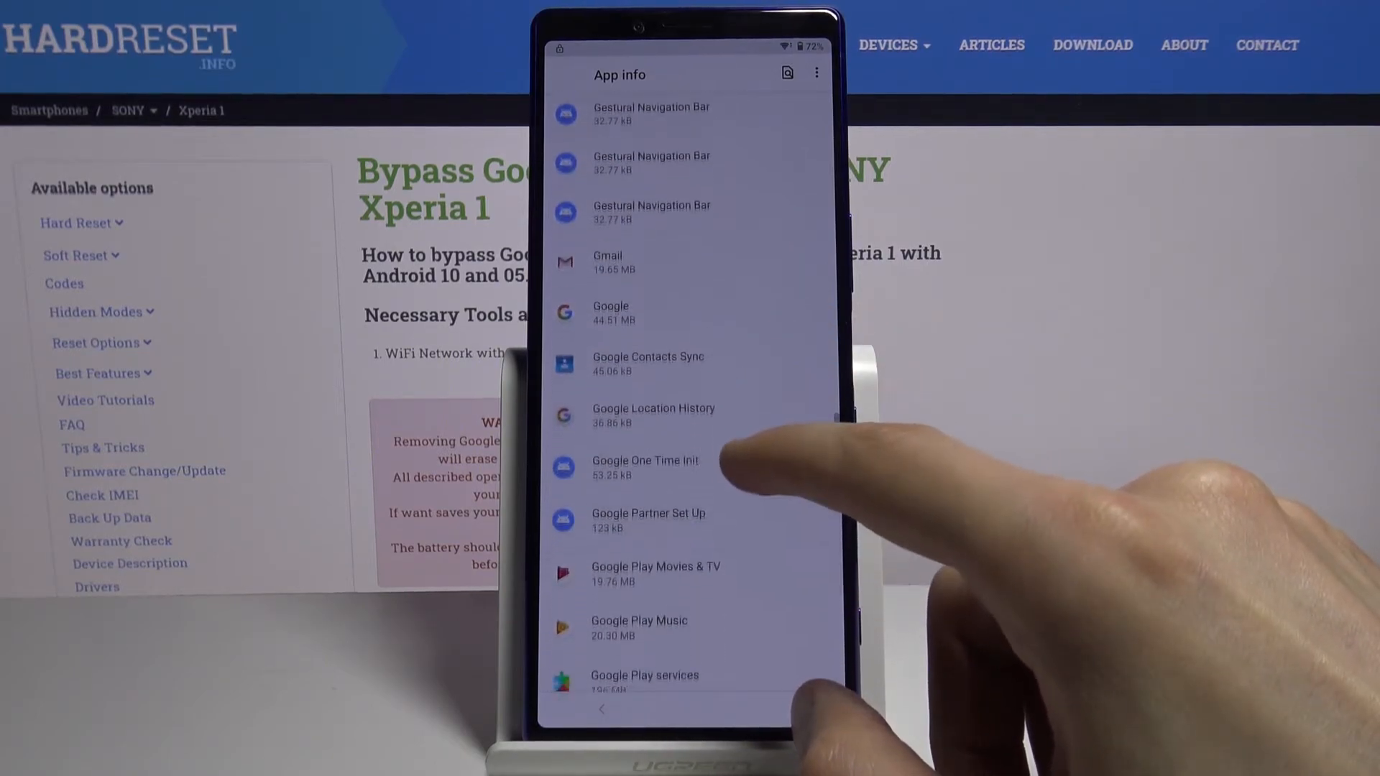
pyautogui.scroll(-3)
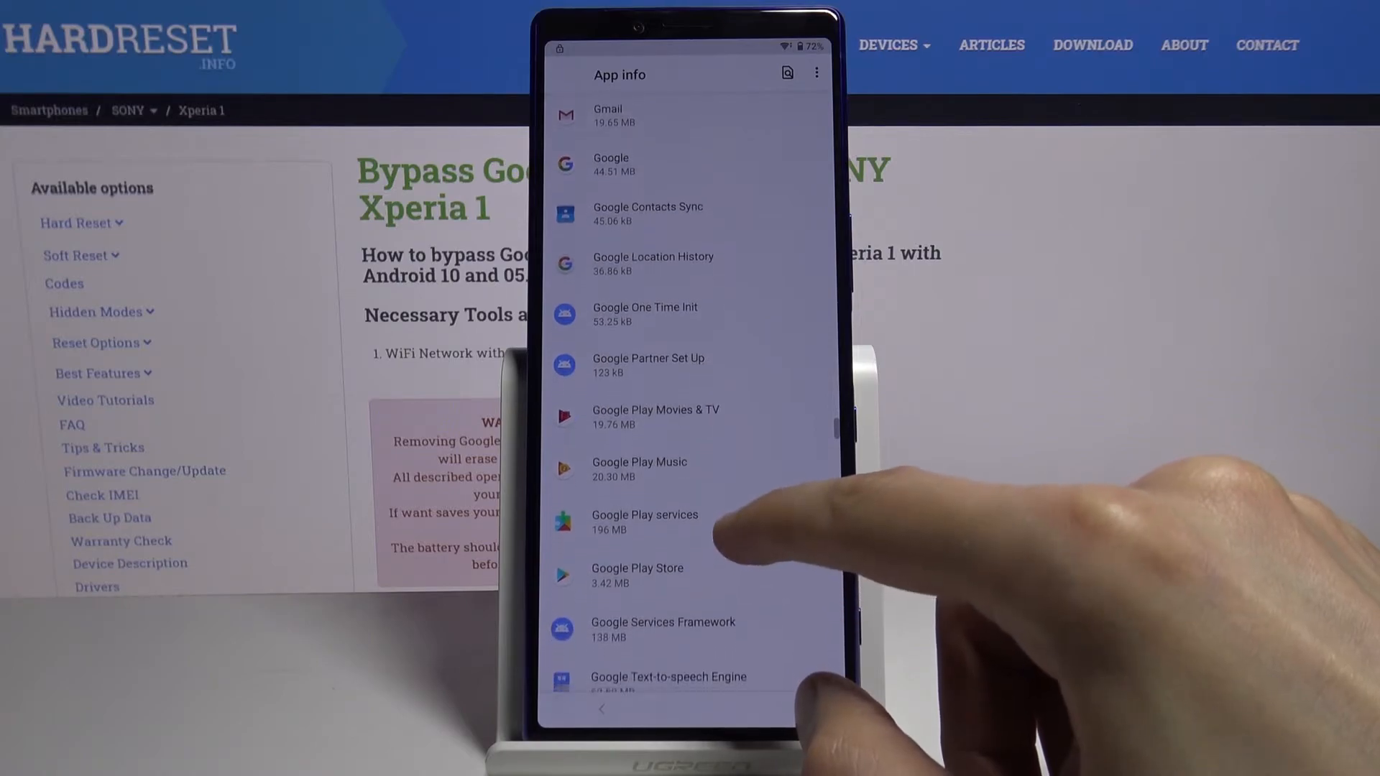
# - Disable Google Play services and Google Play Store from their app details, then go back to the settings list
pyautogui.click(645, 520)
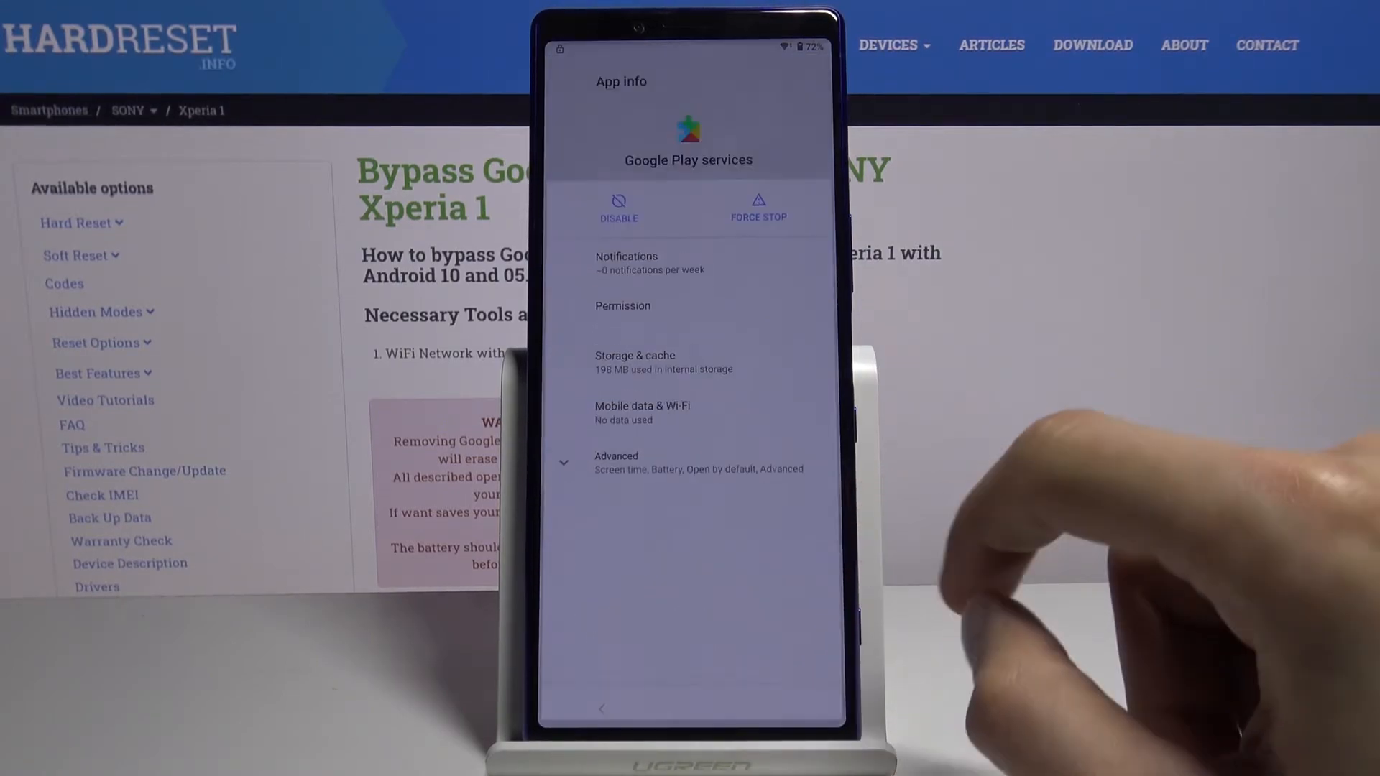
pyautogui.click(618, 209)
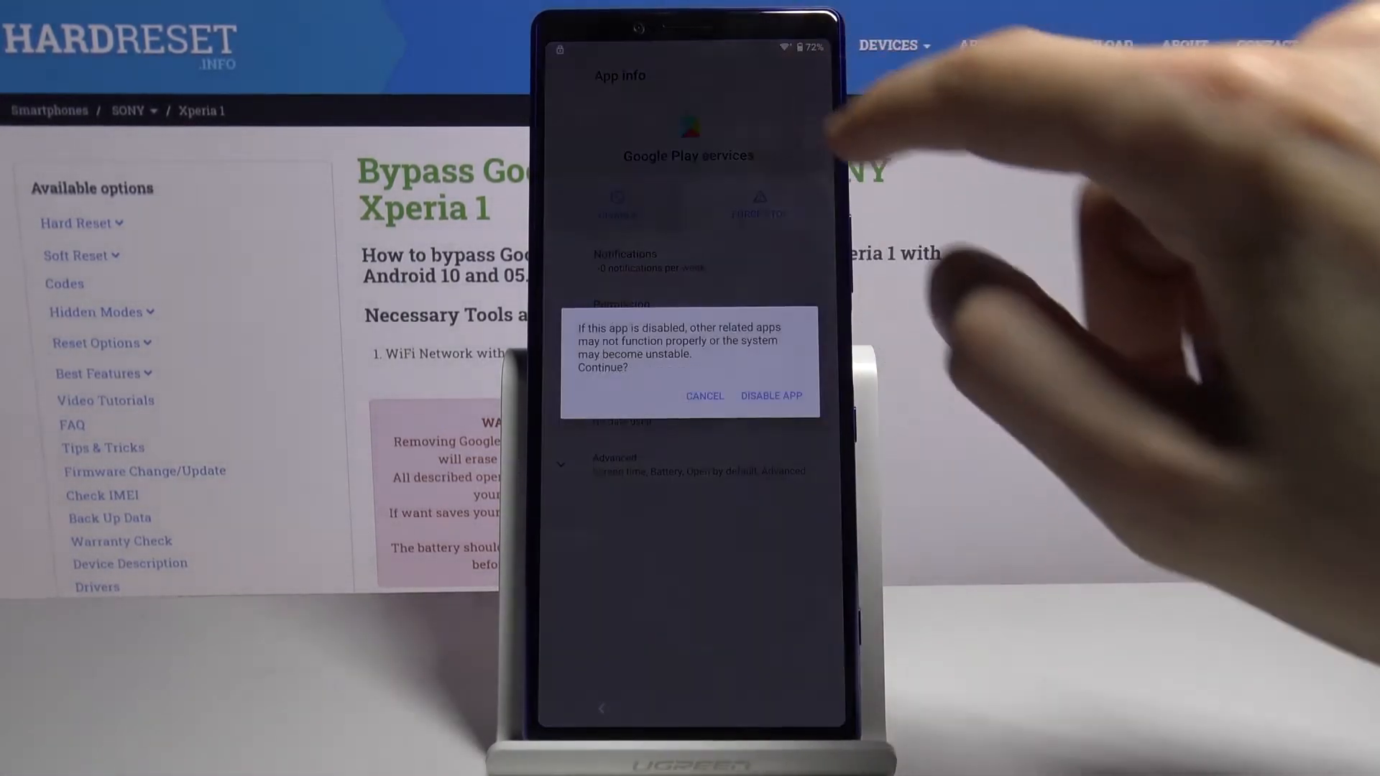
pyautogui.click(769, 396)
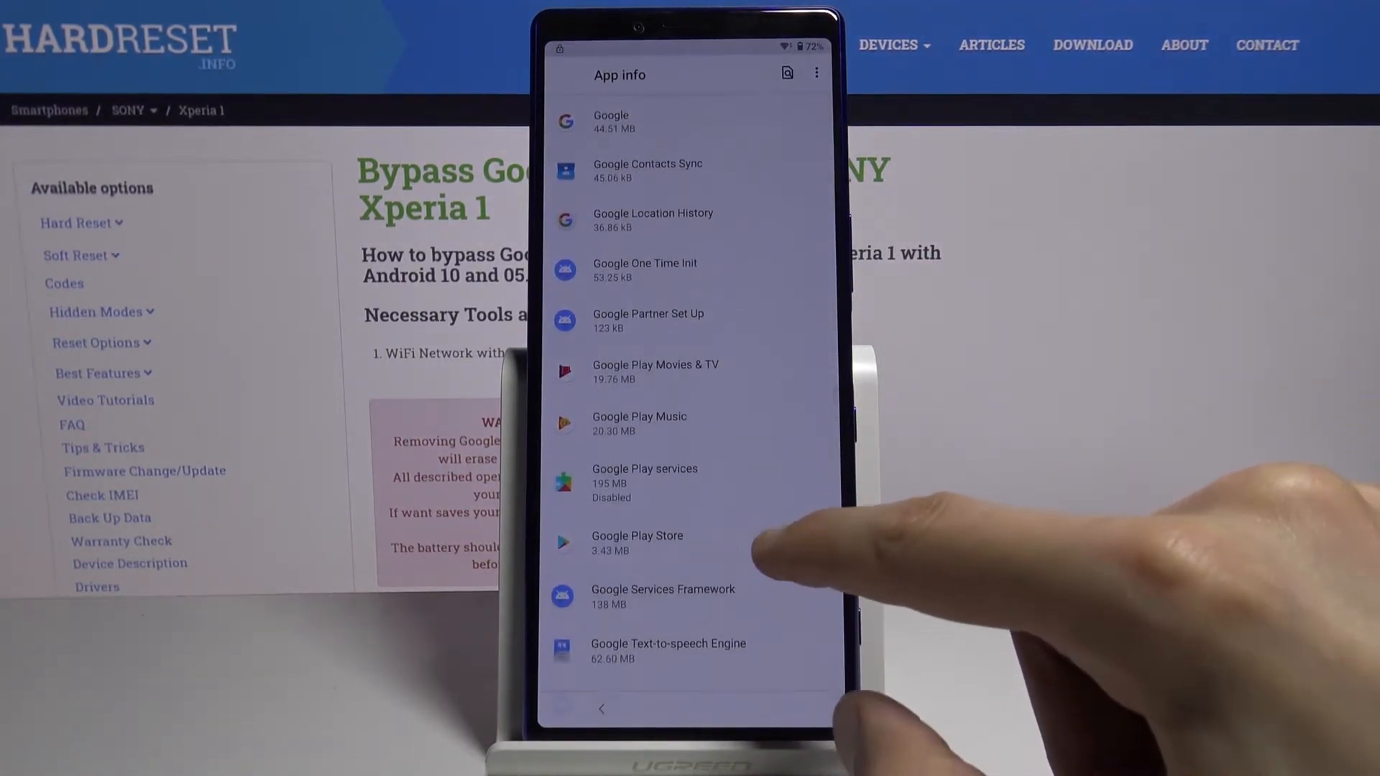
pyautogui.click(637, 543)
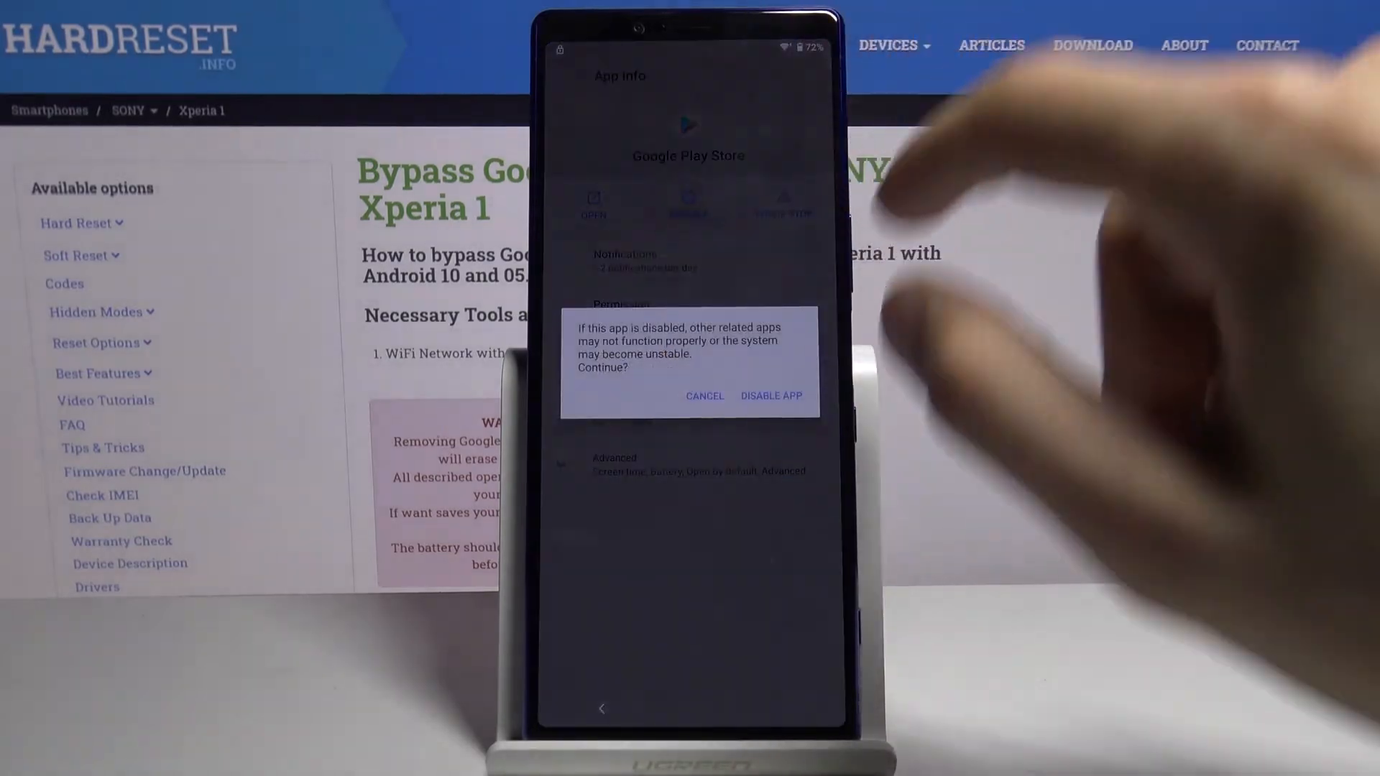
pyautogui.click(768, 395)
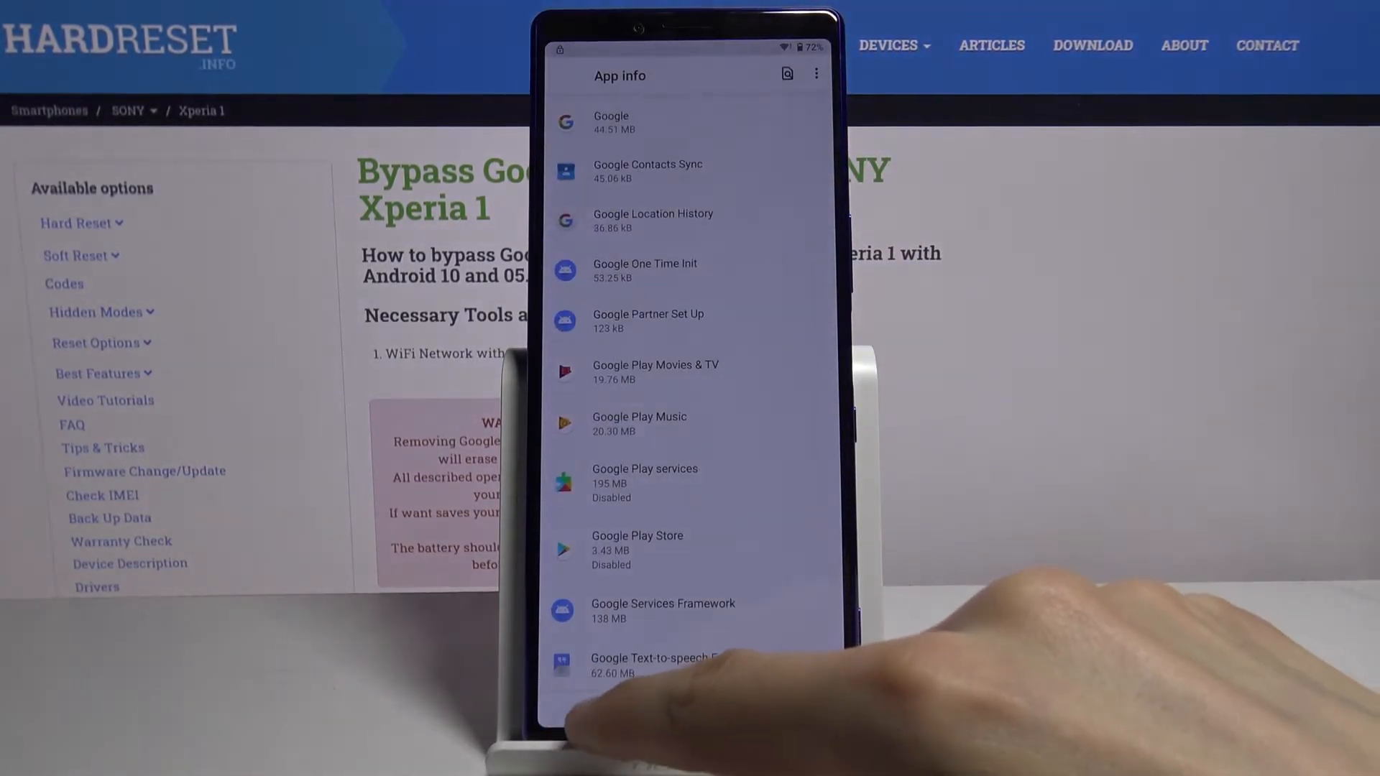
pyautogui.click(602, 708)
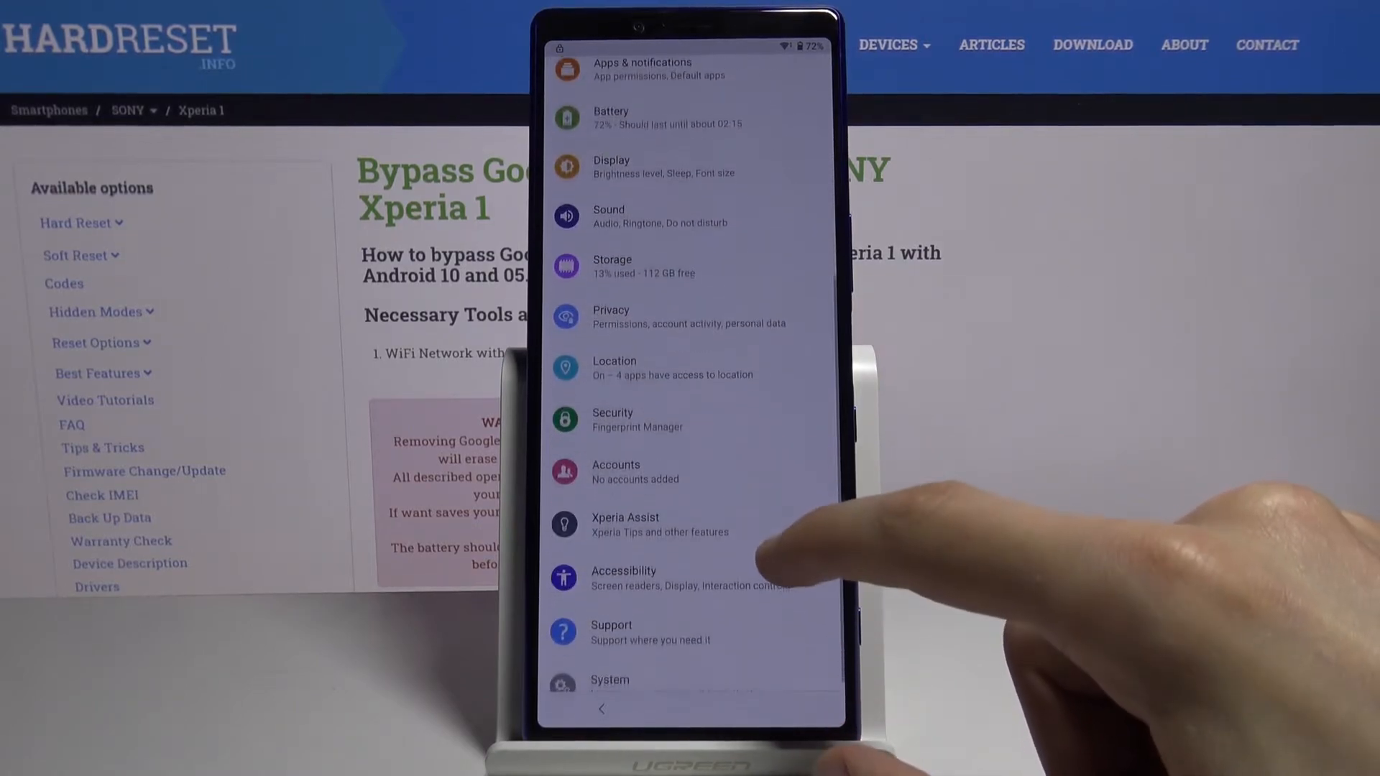
# - From Accounts, add a new account of type Google to reach the sign-in screen
pyautogui.click(617, 471)
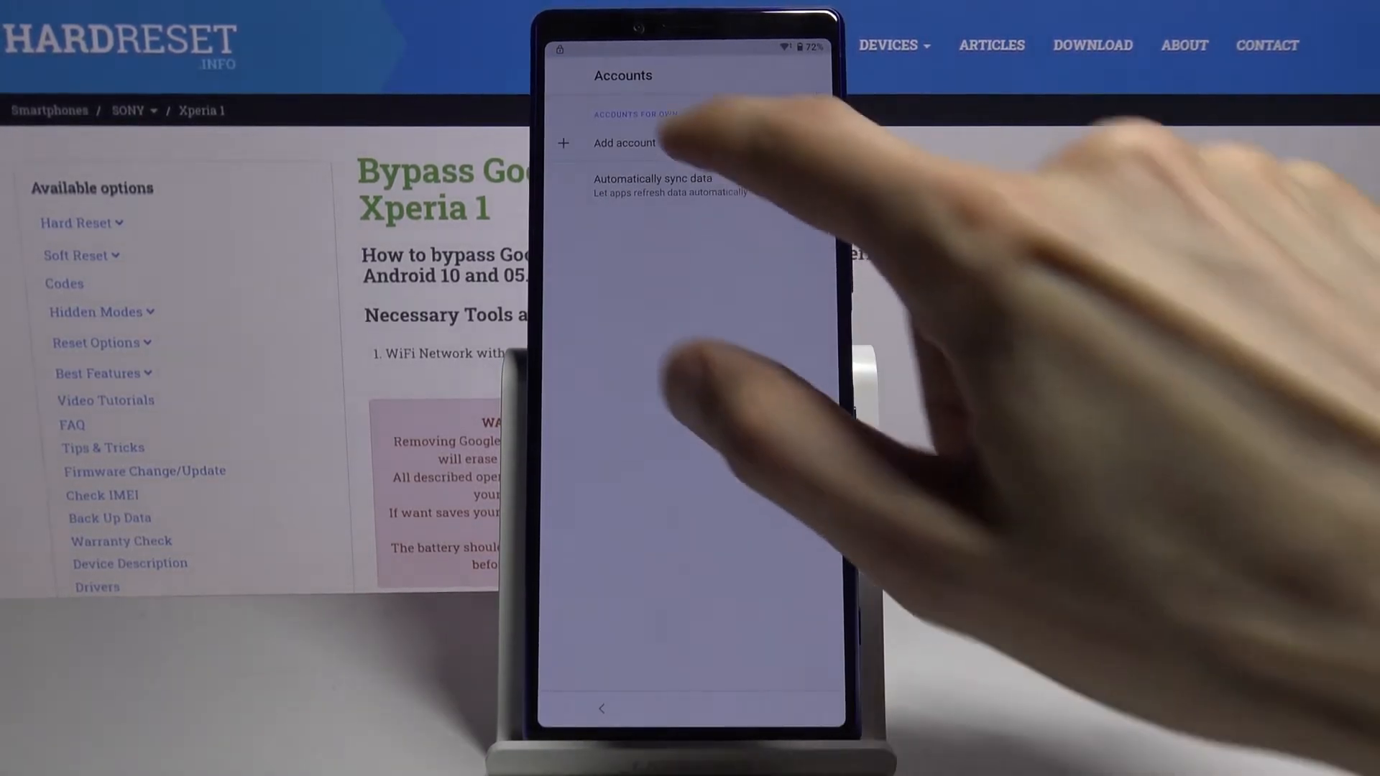
pyautogui.click(624, 142)
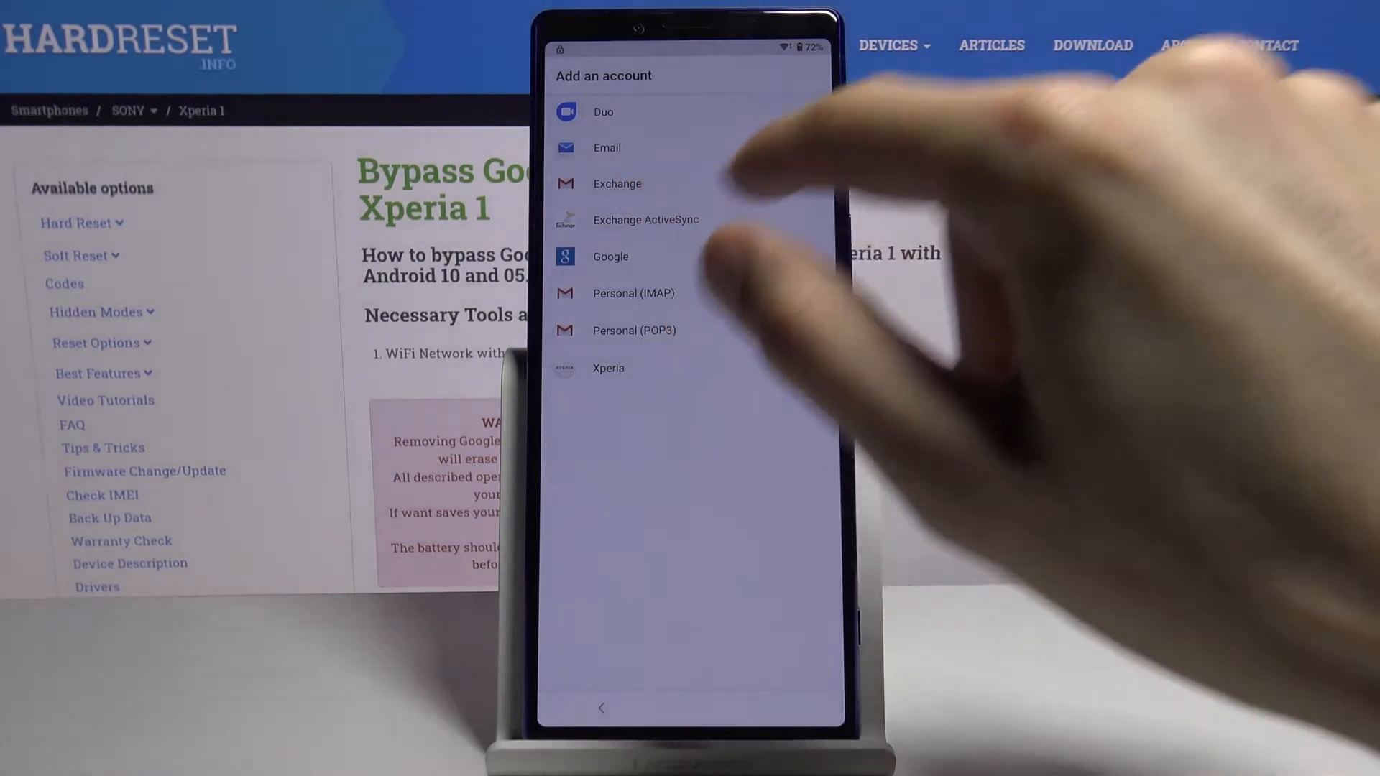
pyautogui.click(610, 256)
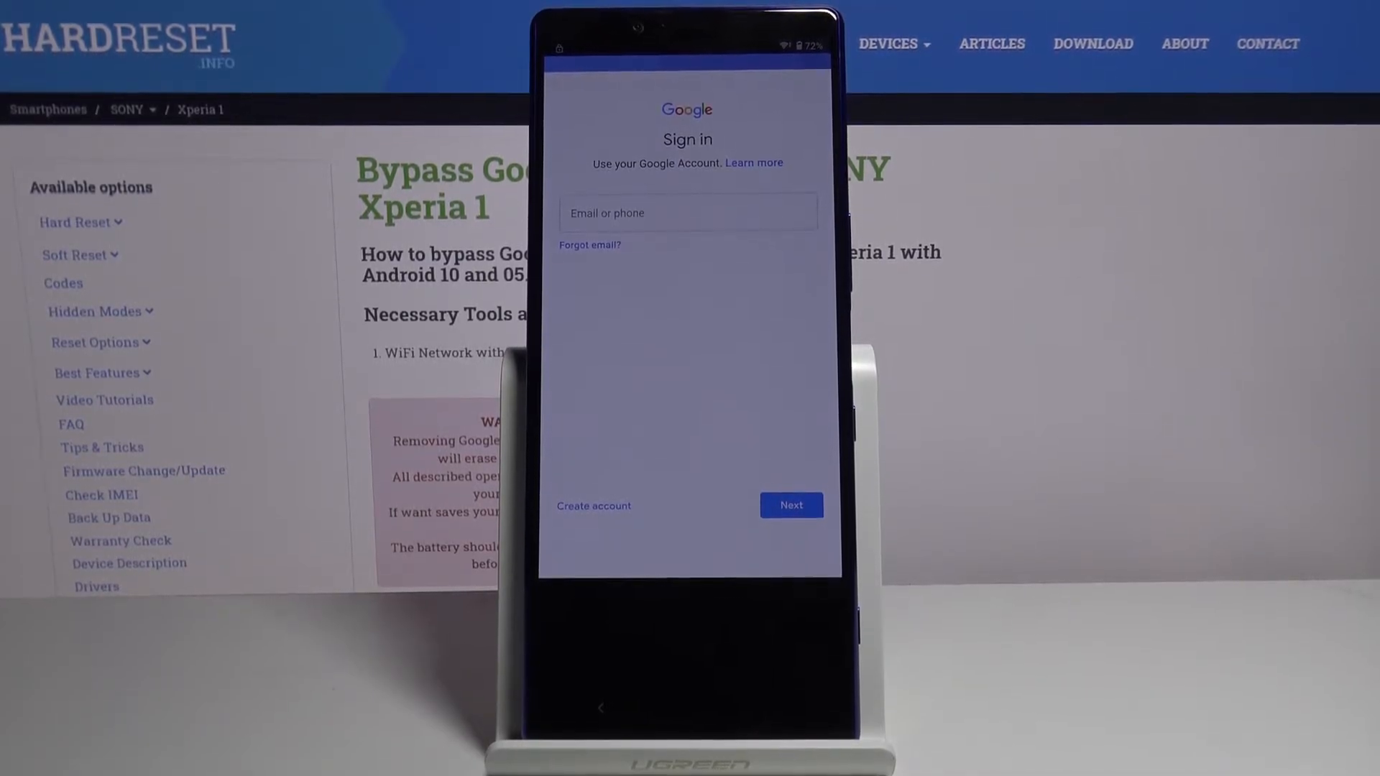
# - Sign in with the 'ardreset info' Google account address and password, then agree to Google's terms
pyautogui.click(687, 213)
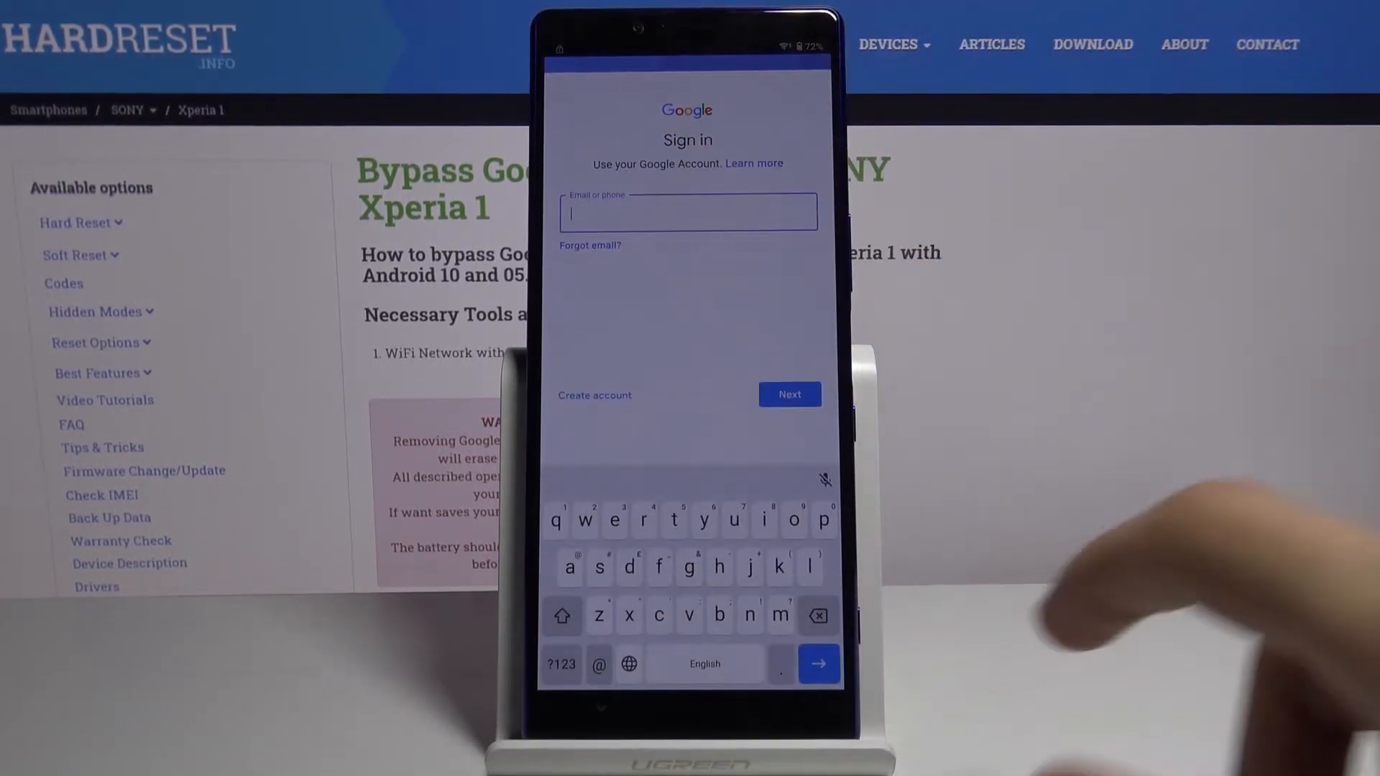
pyautogui.click(719, 566)
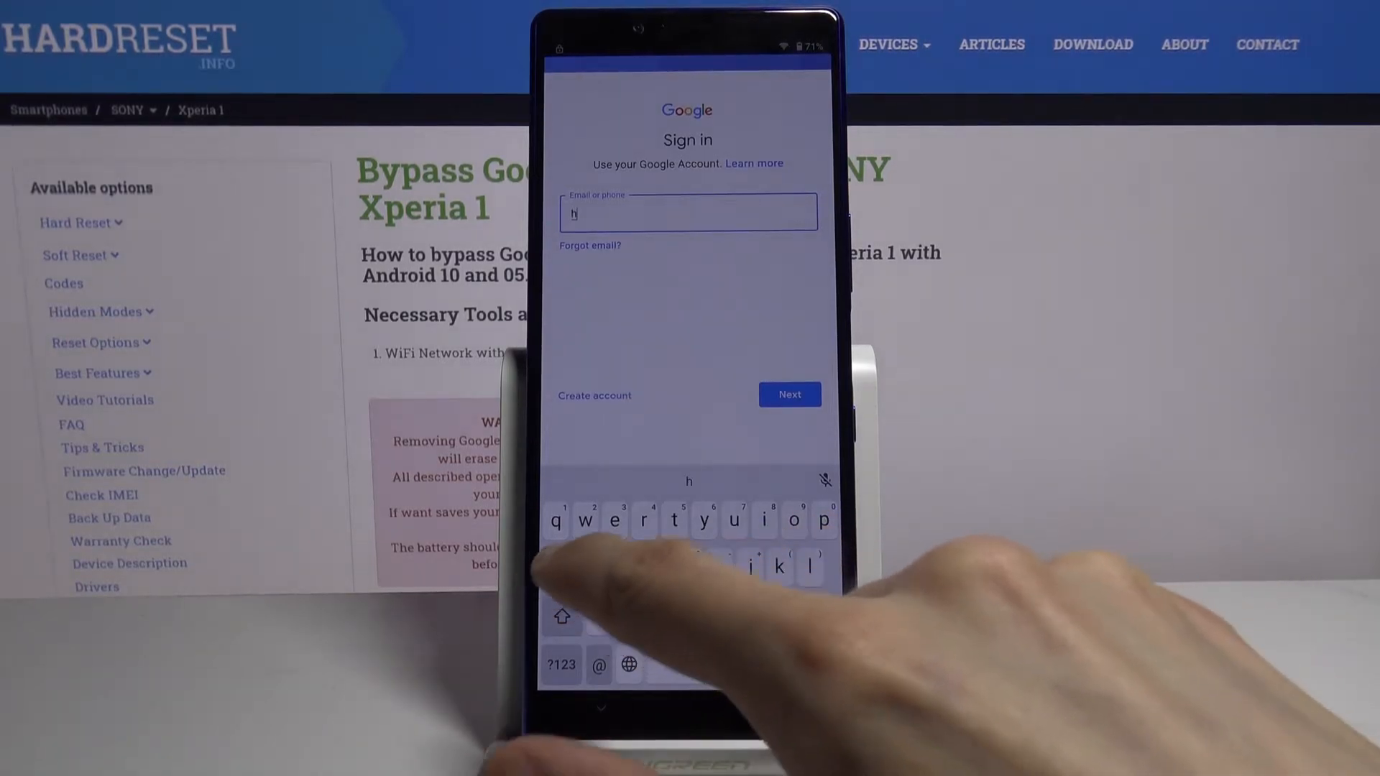
pyautogui.write('ardreset')
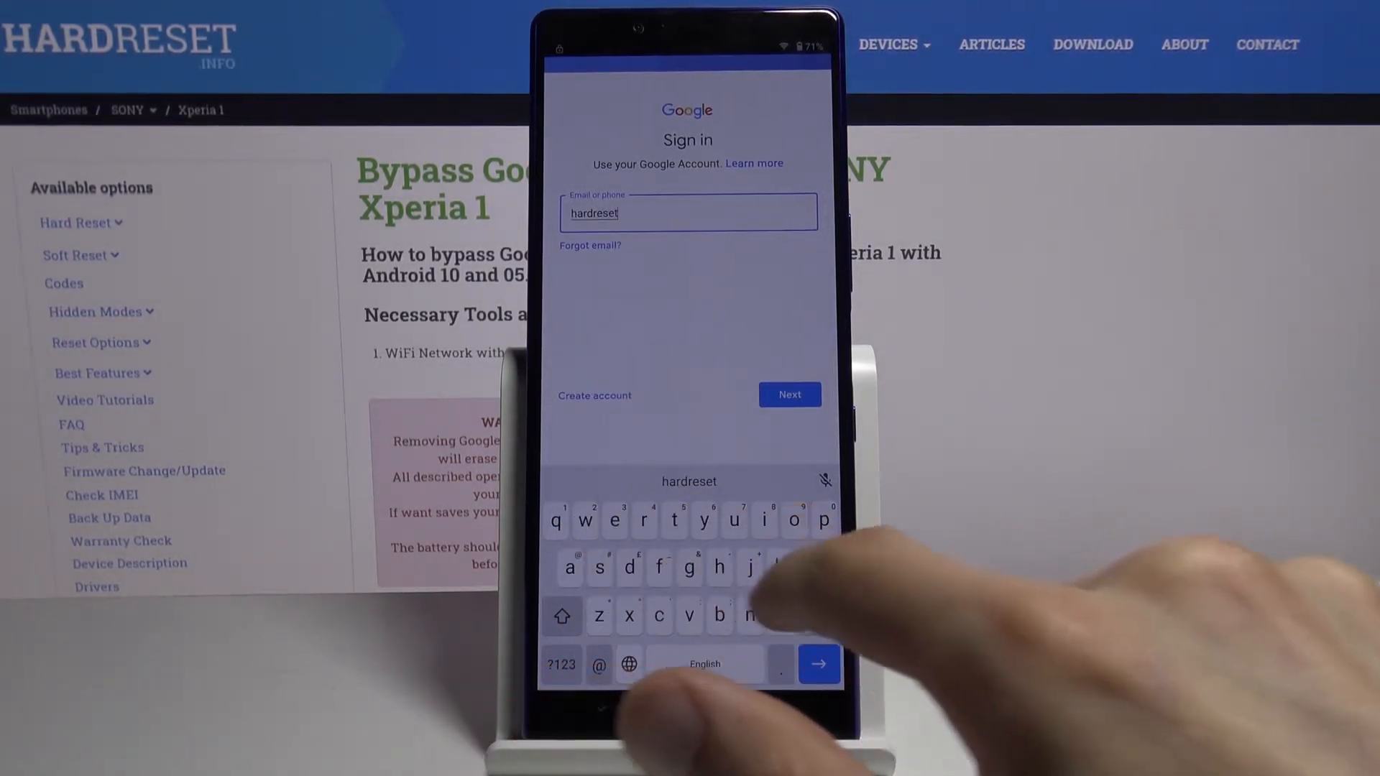
pyautogui.write('info1')
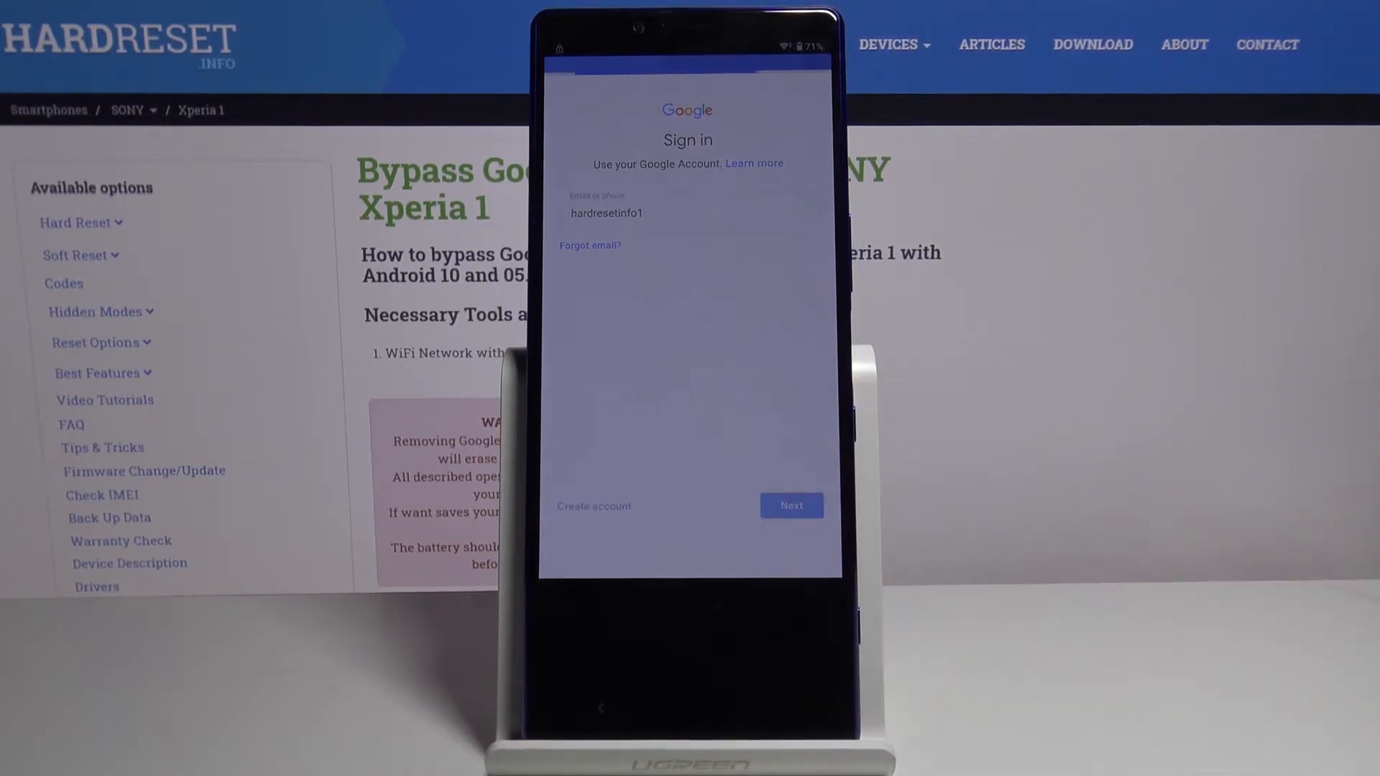
pyautogui.click(789, 505)
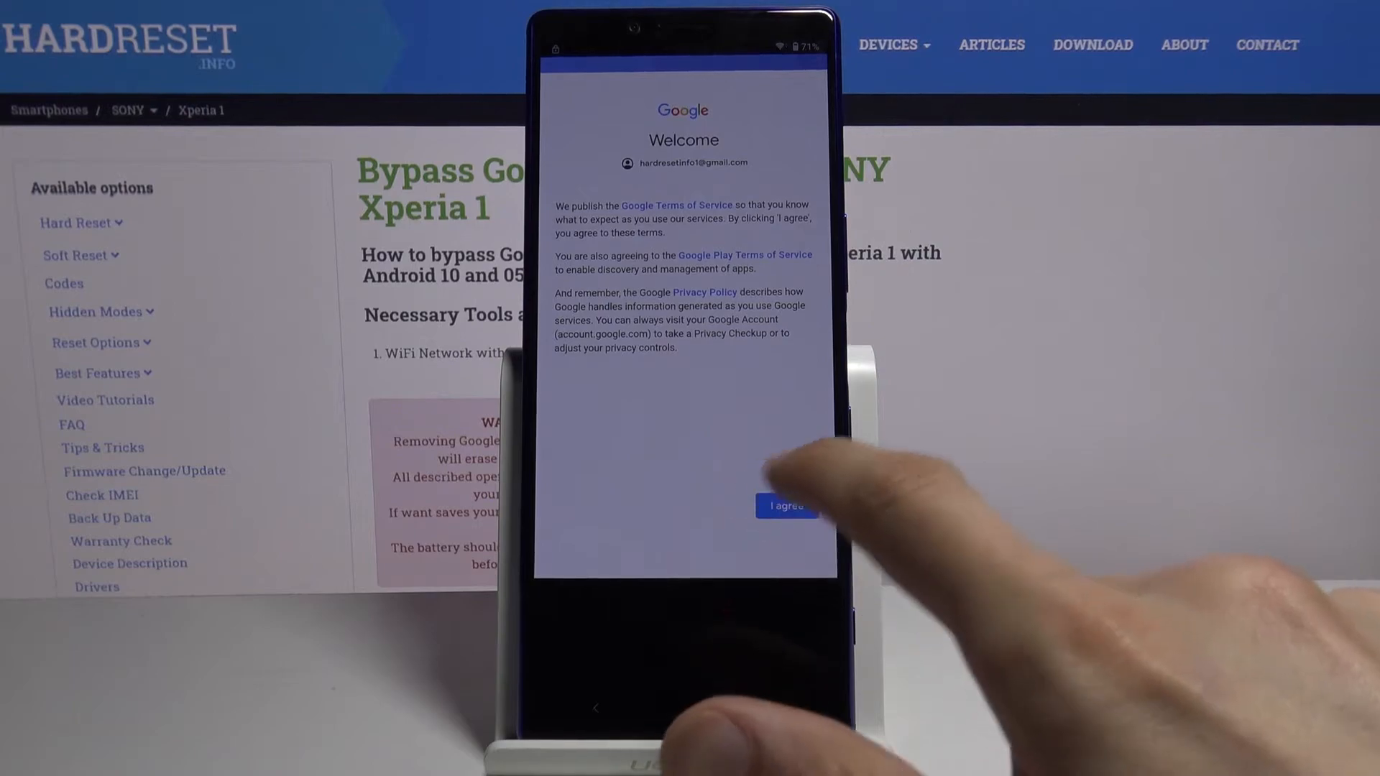
pyautogui.click(784, 506)
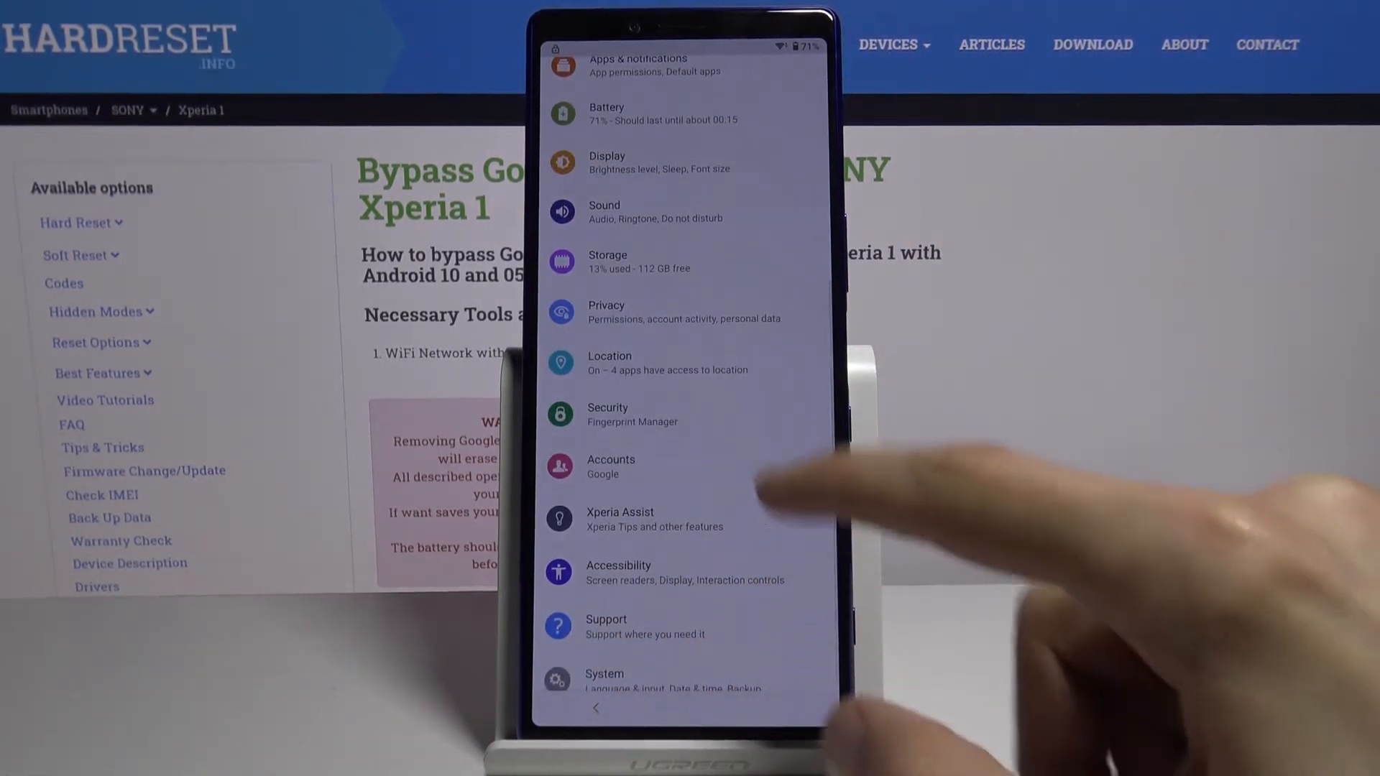
# - In the full app list with system apps shown, enable Google Play services and Google Play Store again
pyautogui.scroll(-3)
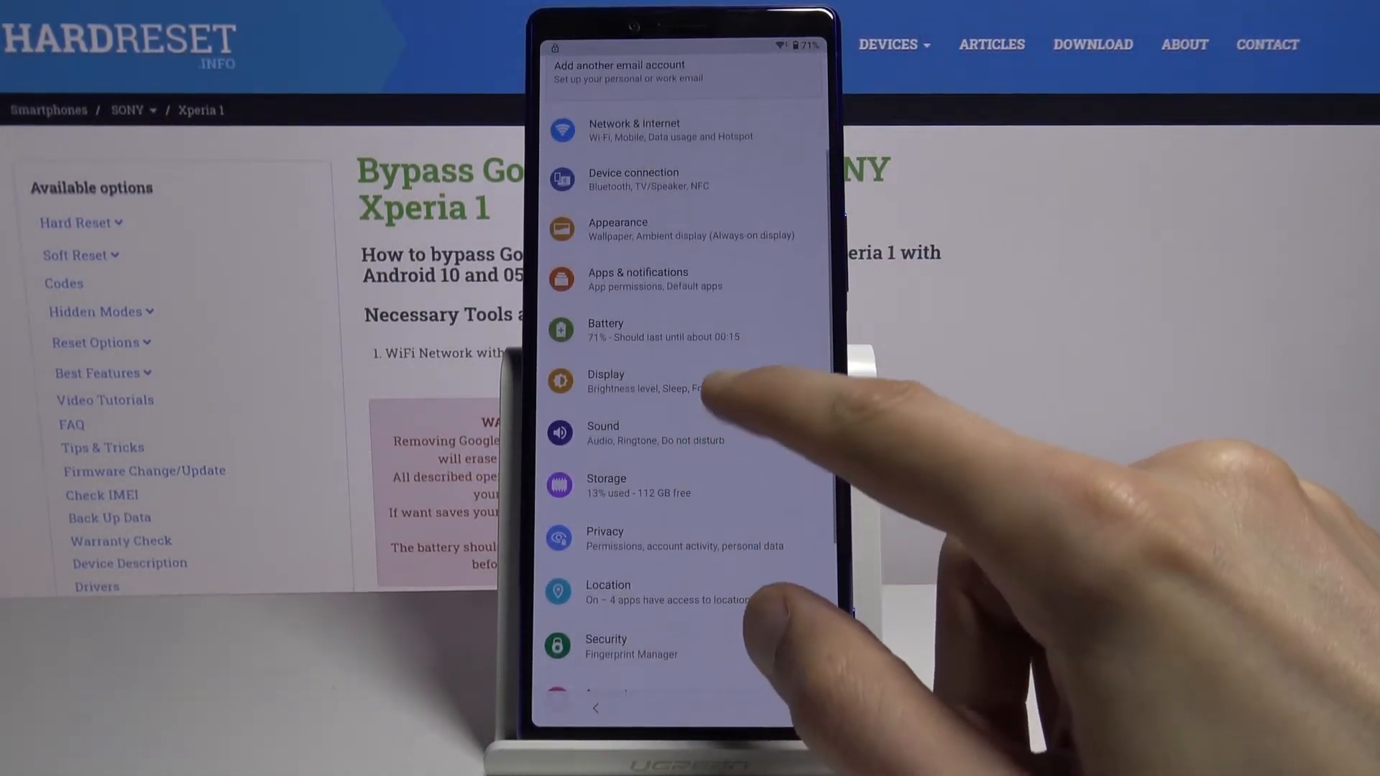
pyautogui.click(637, 278)
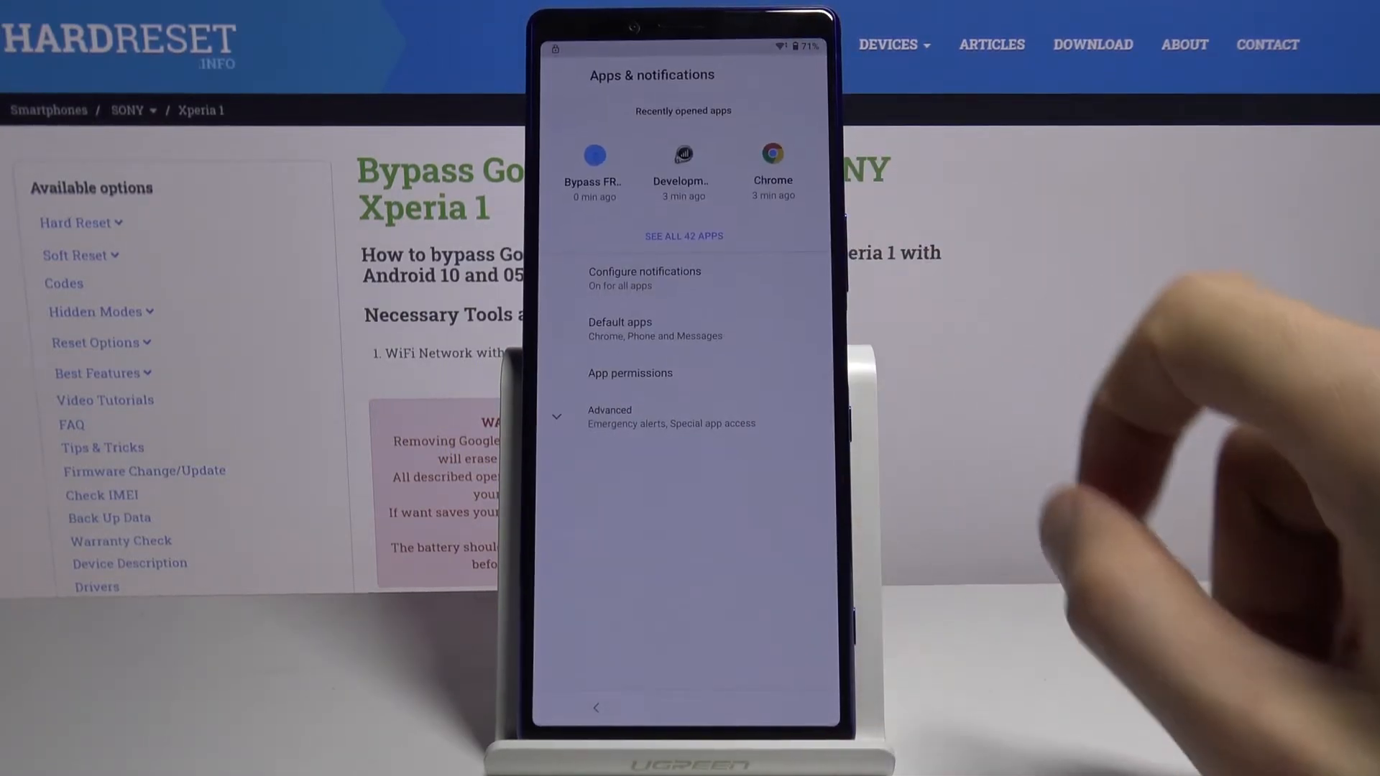
pyautogui.click(684, 234)
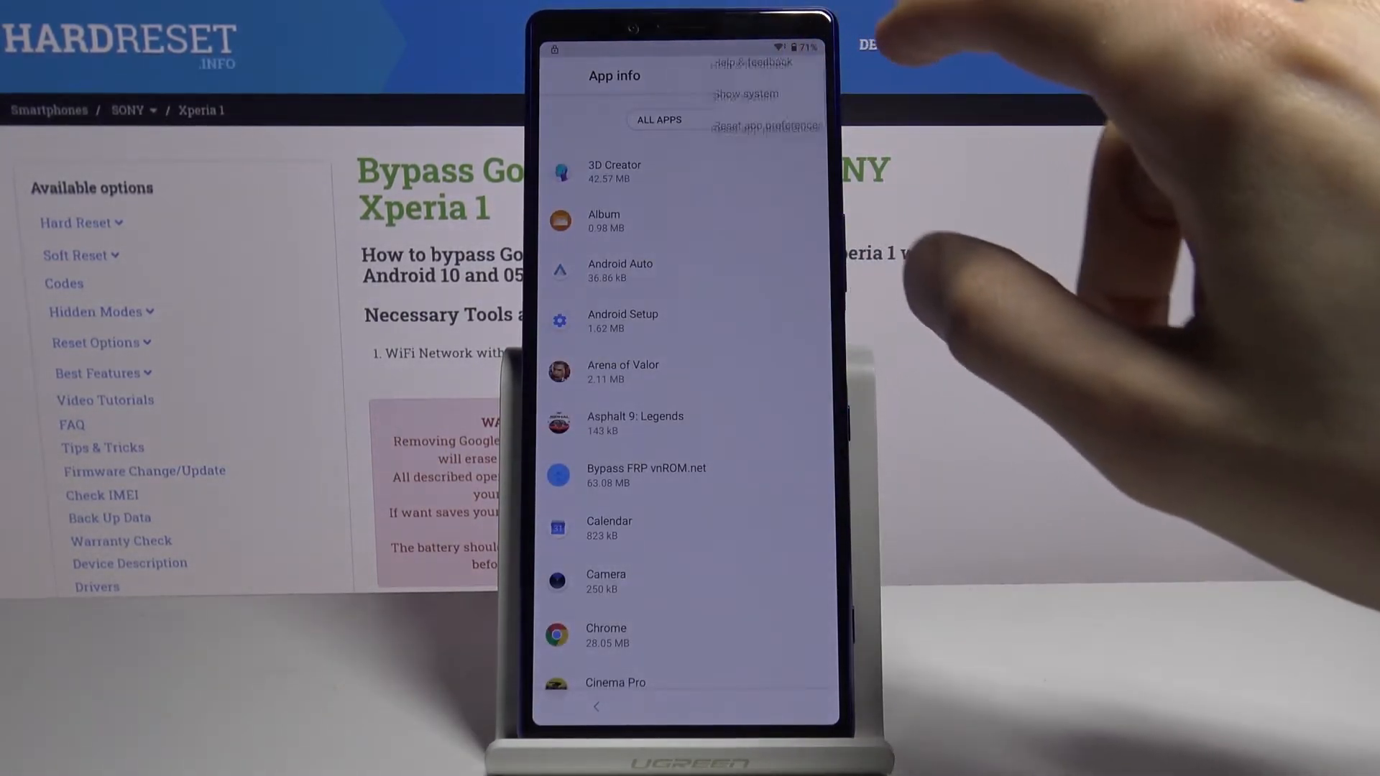
pyautogui.click(743, 95)
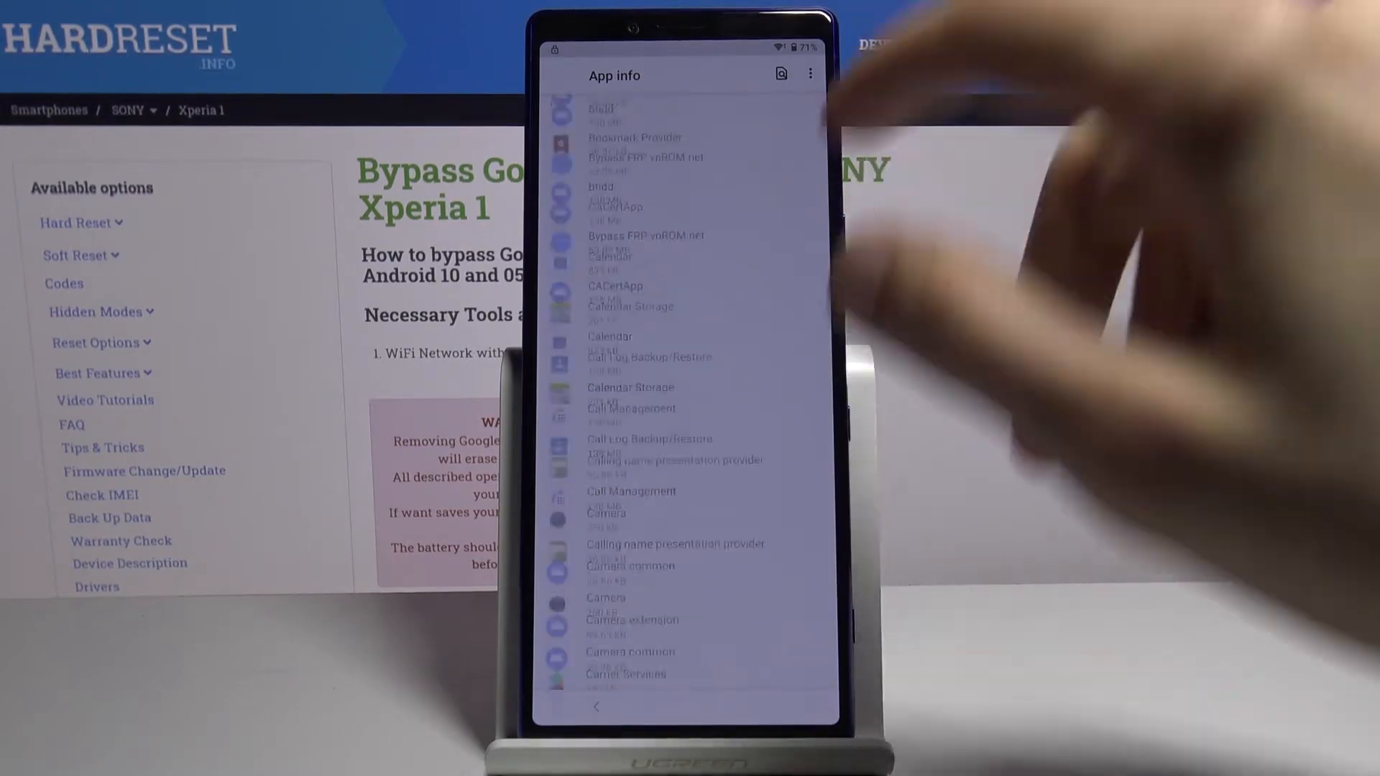
pyautogui.scroll(-3)
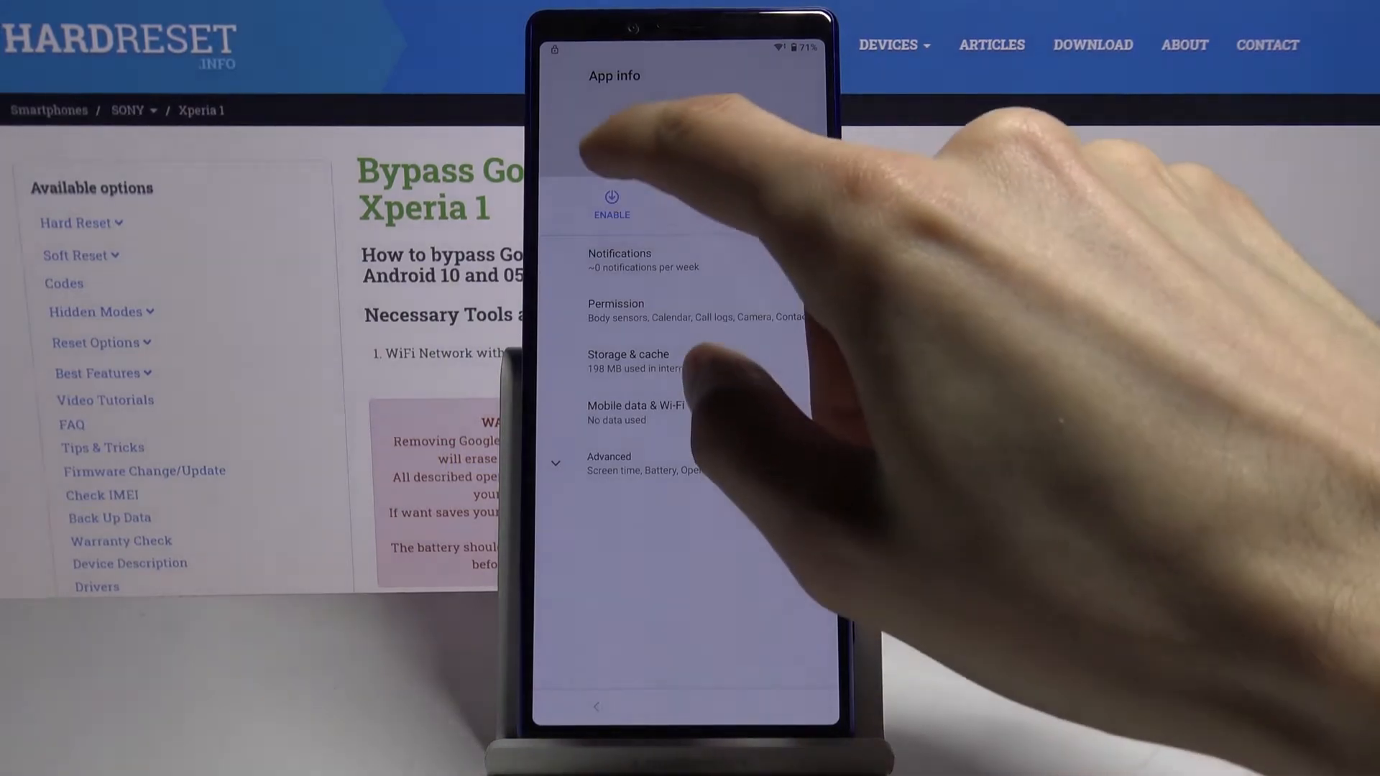
pyautogui.click(595, 705)
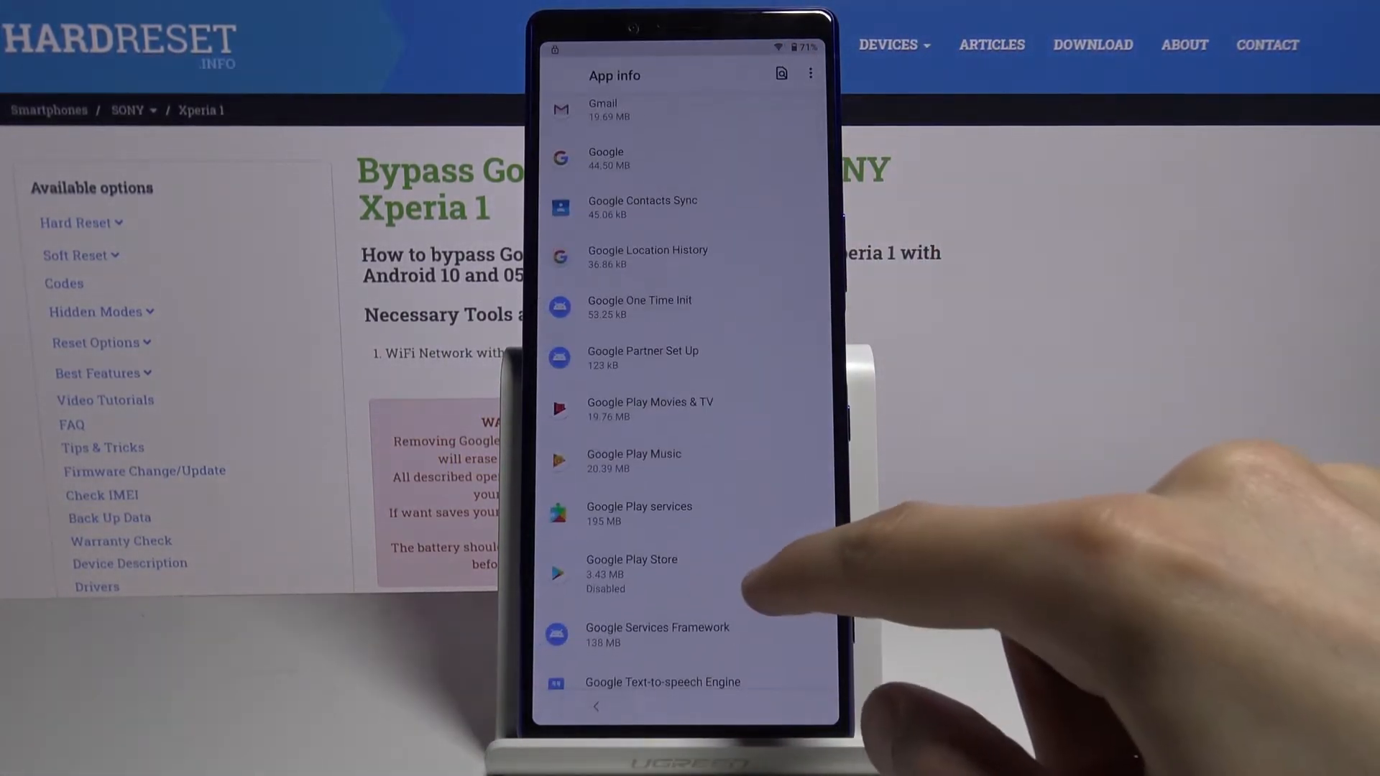
pyautogui.click(633, 572)
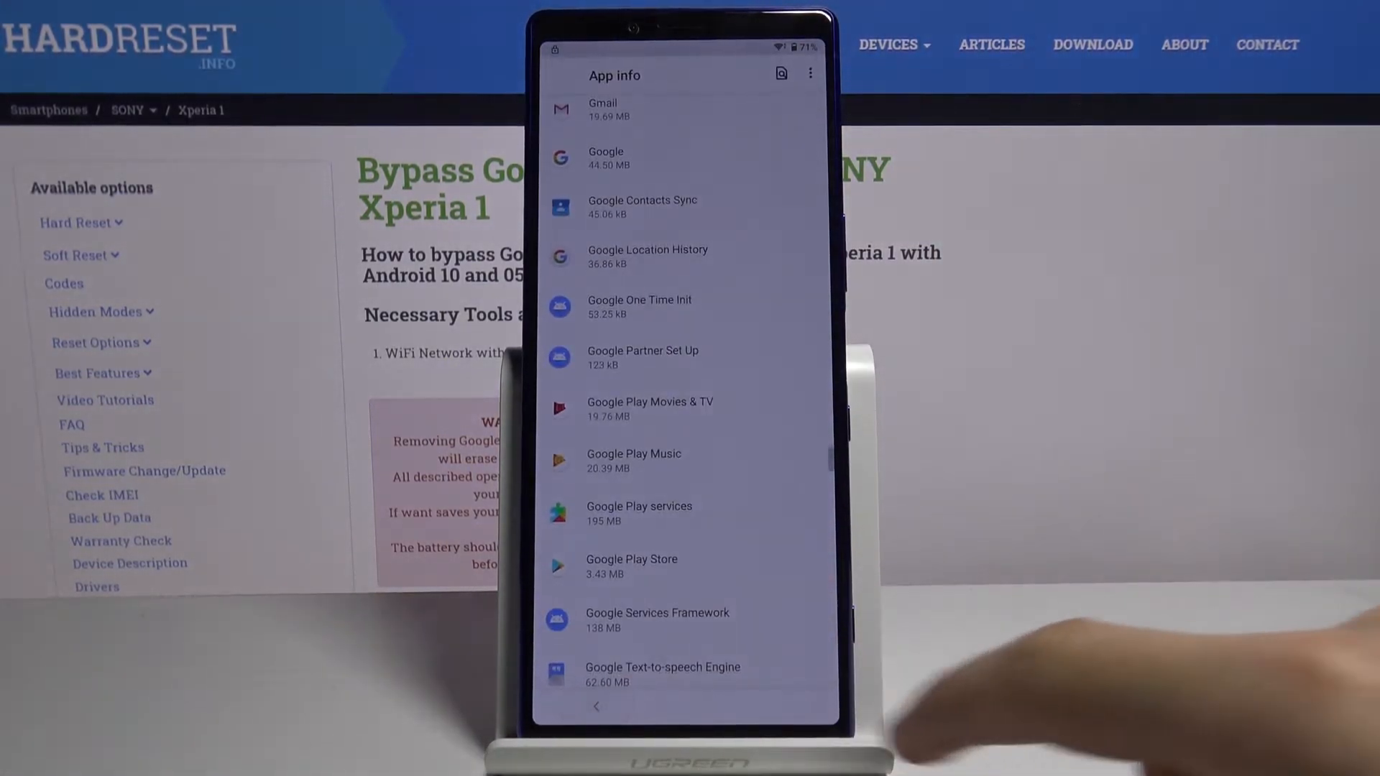
pyautogui.click(595, 706)
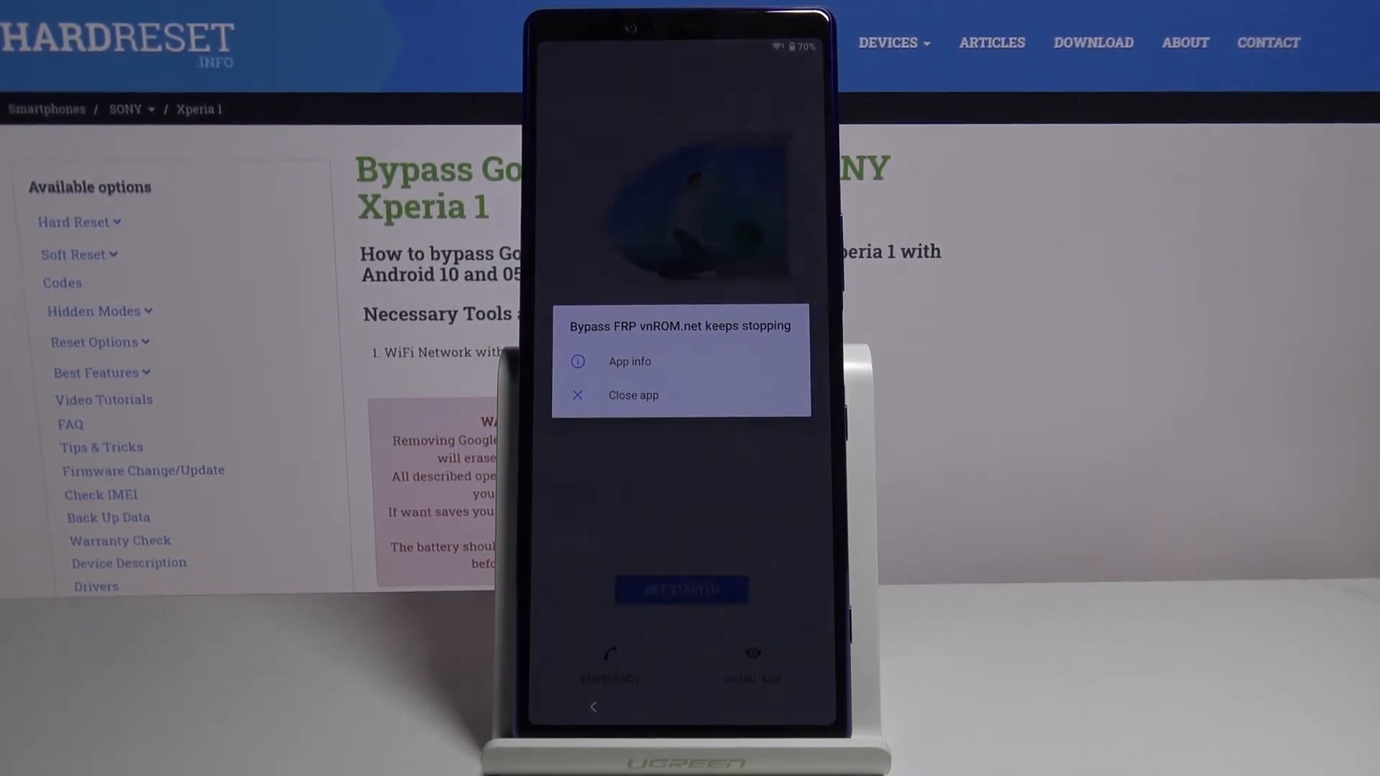
# - Close the 'Bypass FRP vnROM.net keeps stopping' dialog on the setup Welcome screen
pyautogui.click(633, 394)
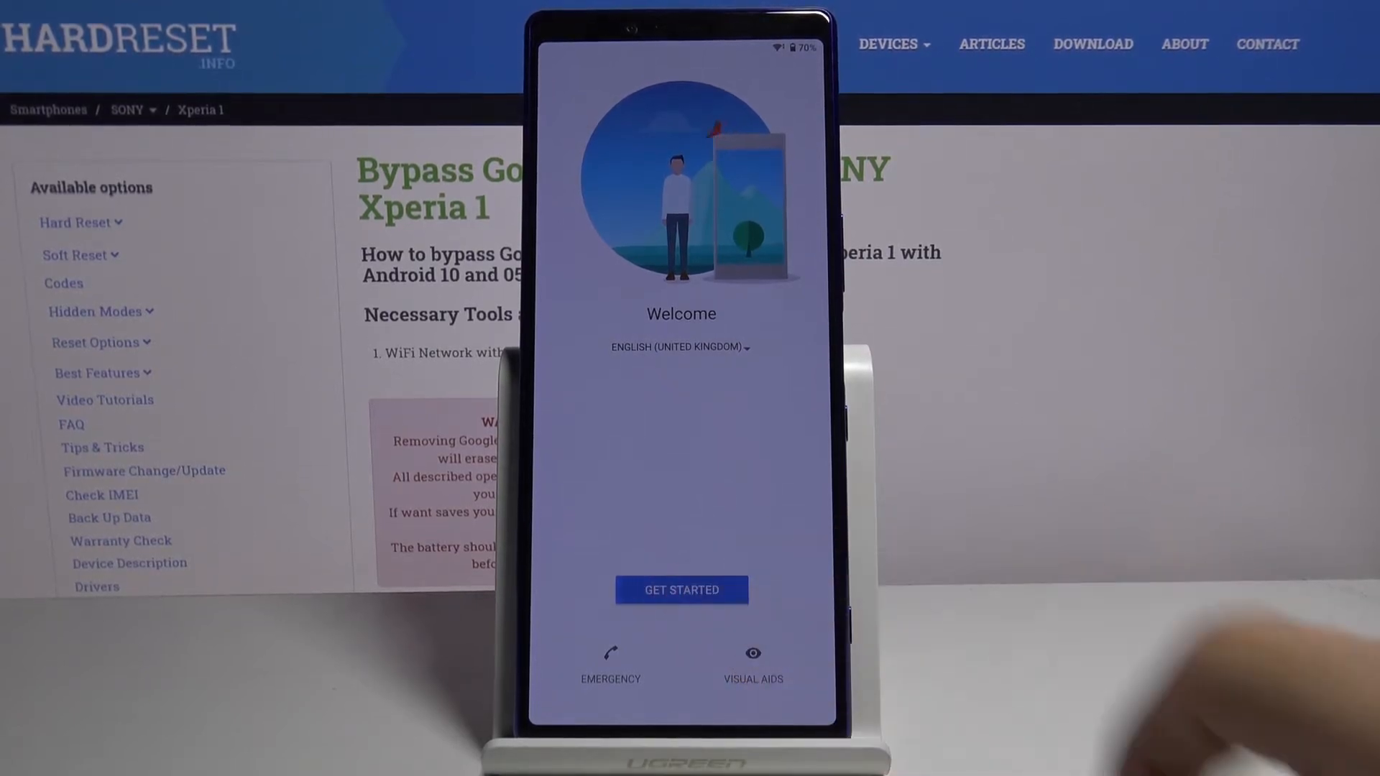
# - Tick the data charges notice and accept the Important information terms
pyautogui.click(680, 589)
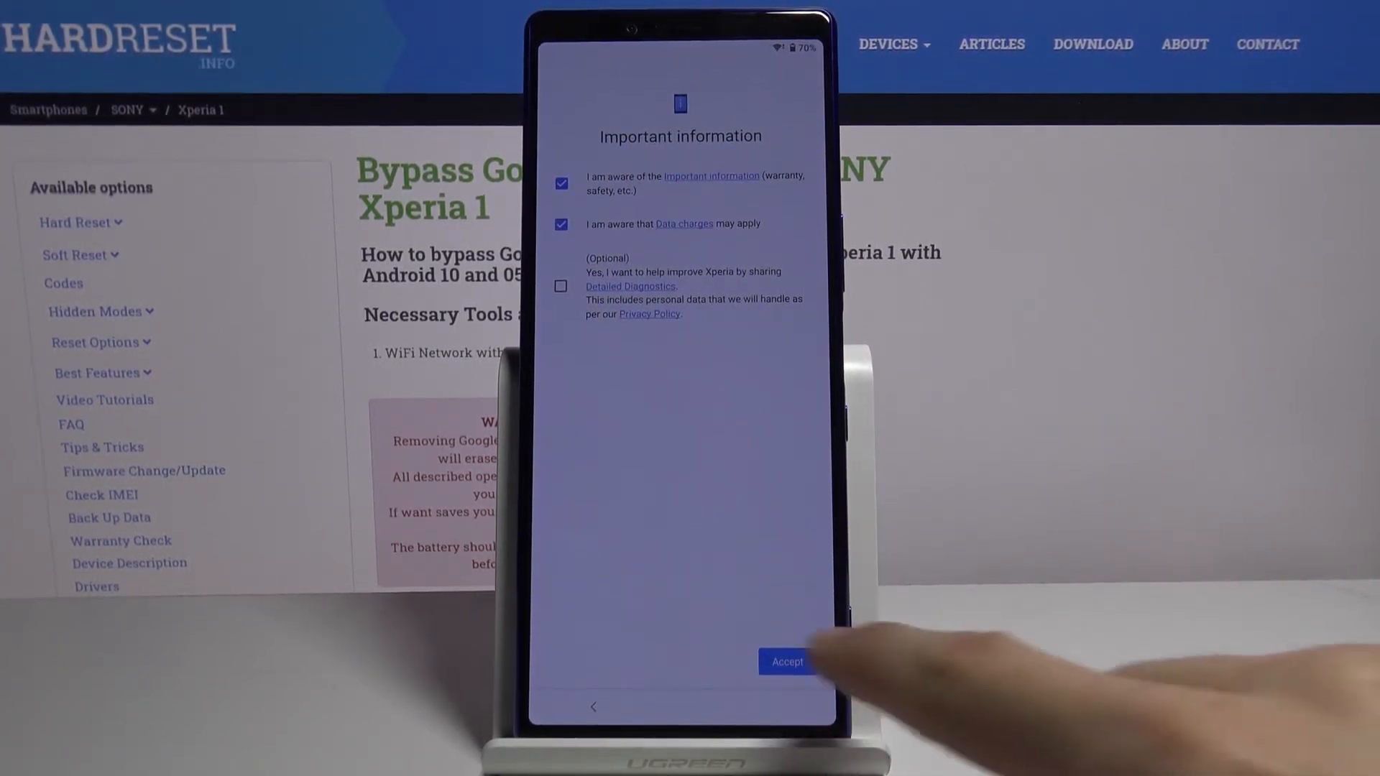
pyautogui.click(787, 661)
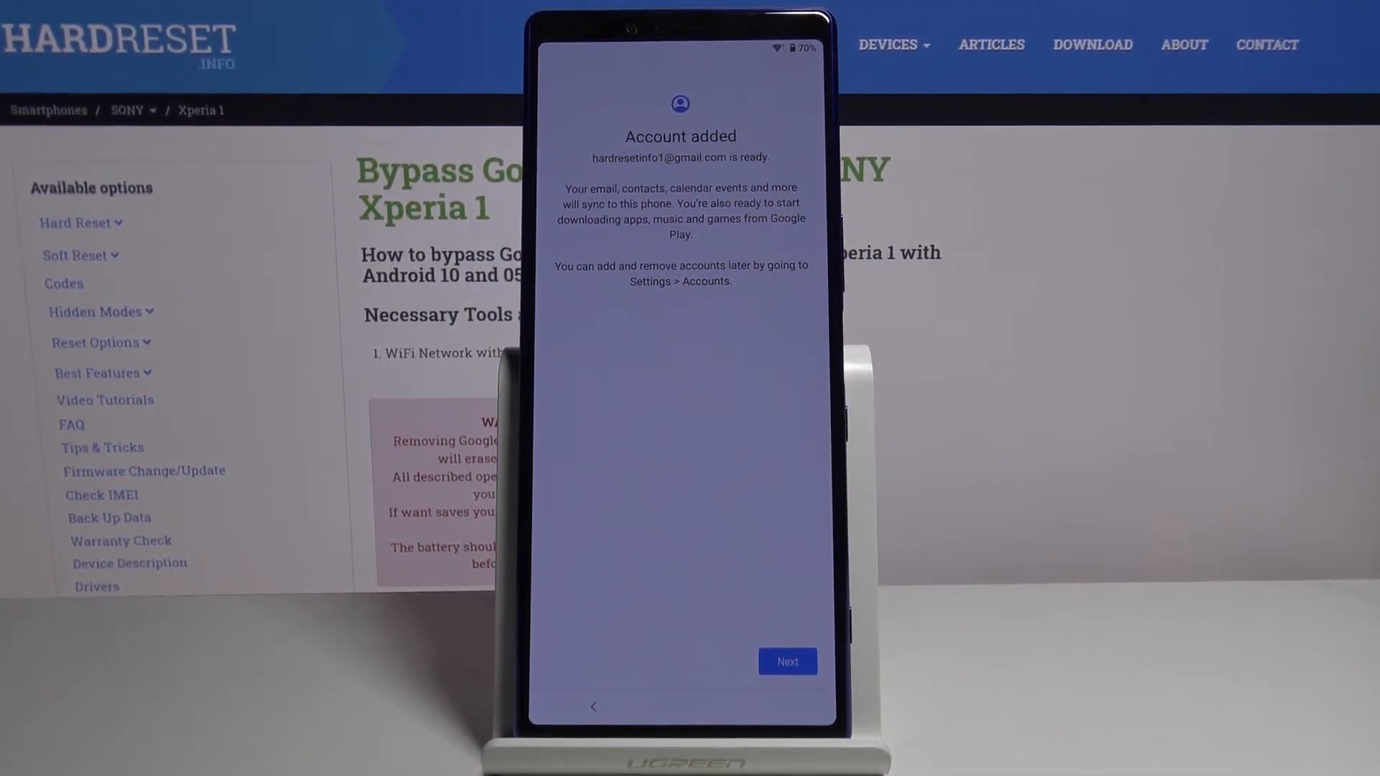
# - Accept Google services, skip the screen lock PIN, continue past Assistant and skip Voice Match
pyautogui.click(786, 661)
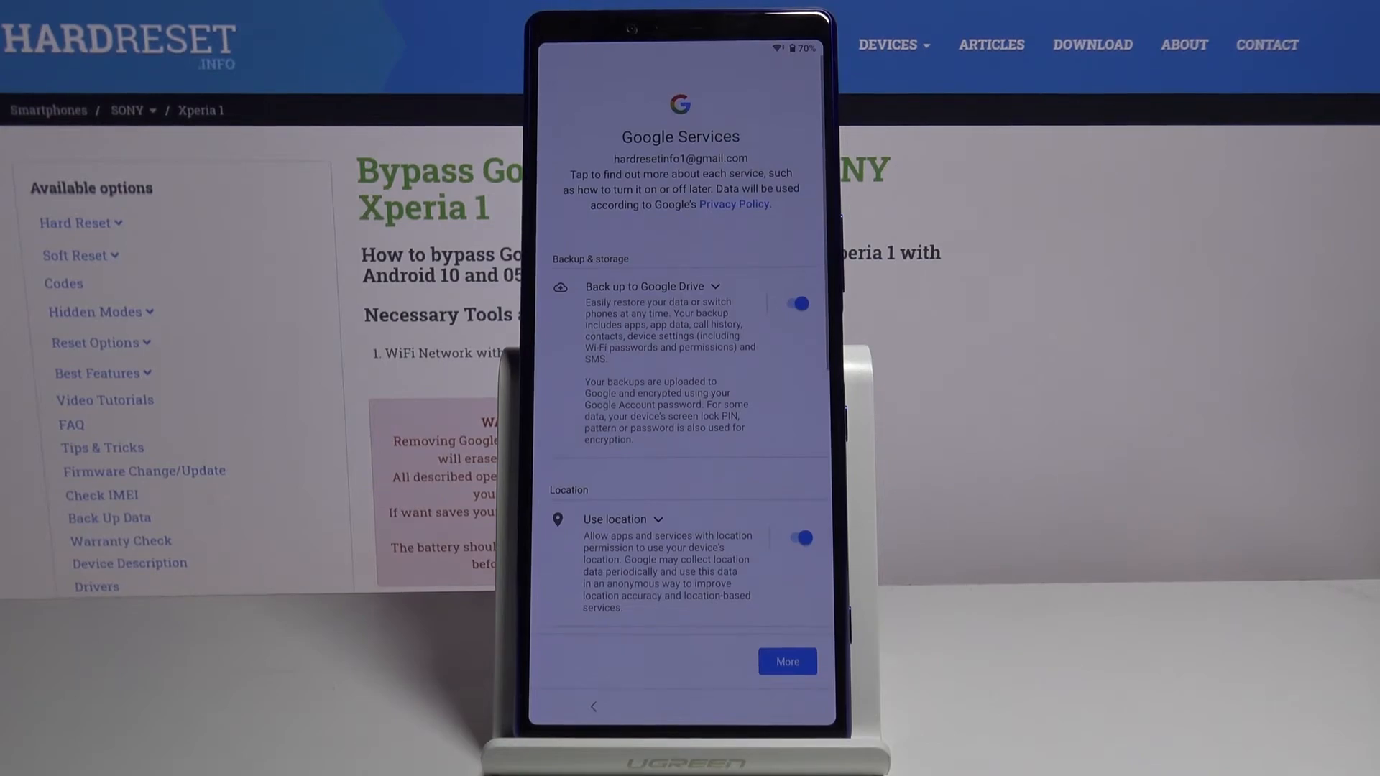
pyautogui.click(786, 661)
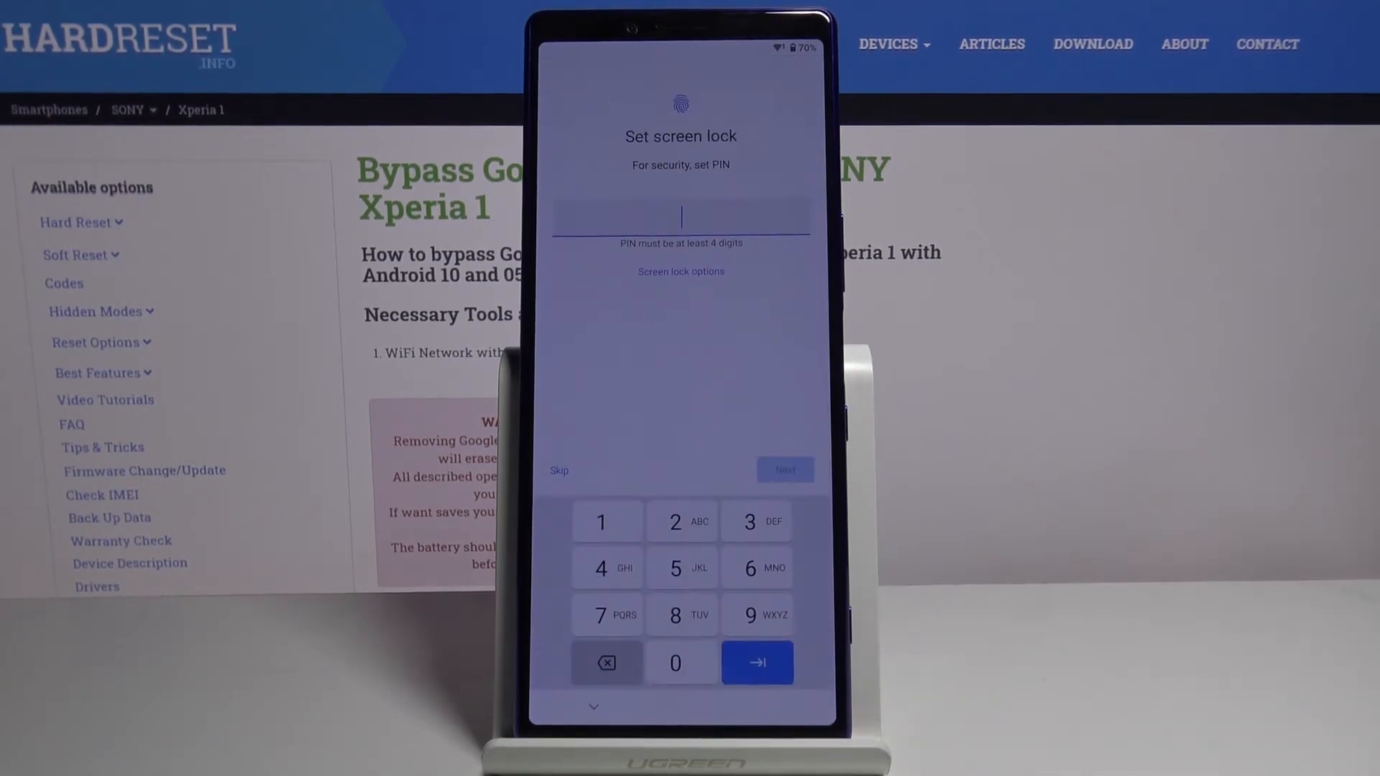
pyautogui.click(559, 471)
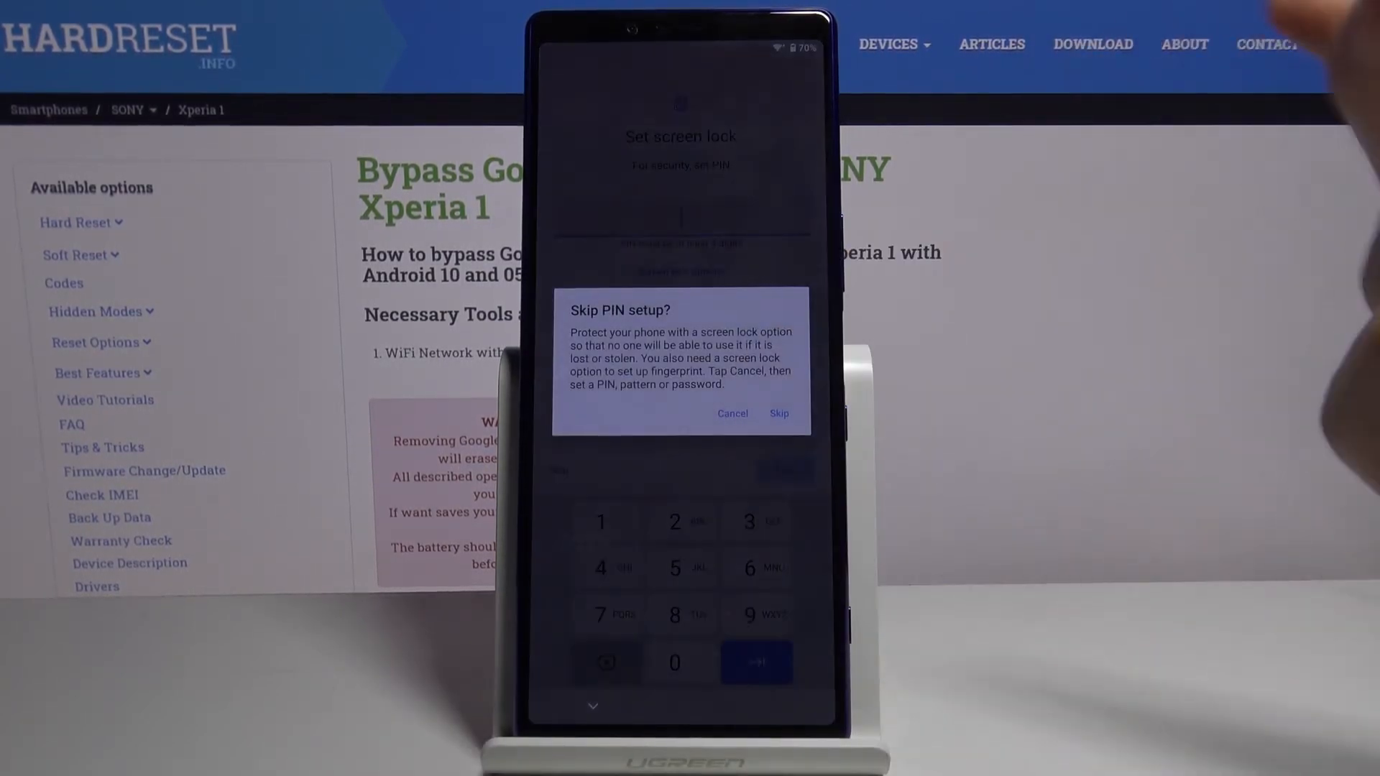
pyautogui.click(778, 414)
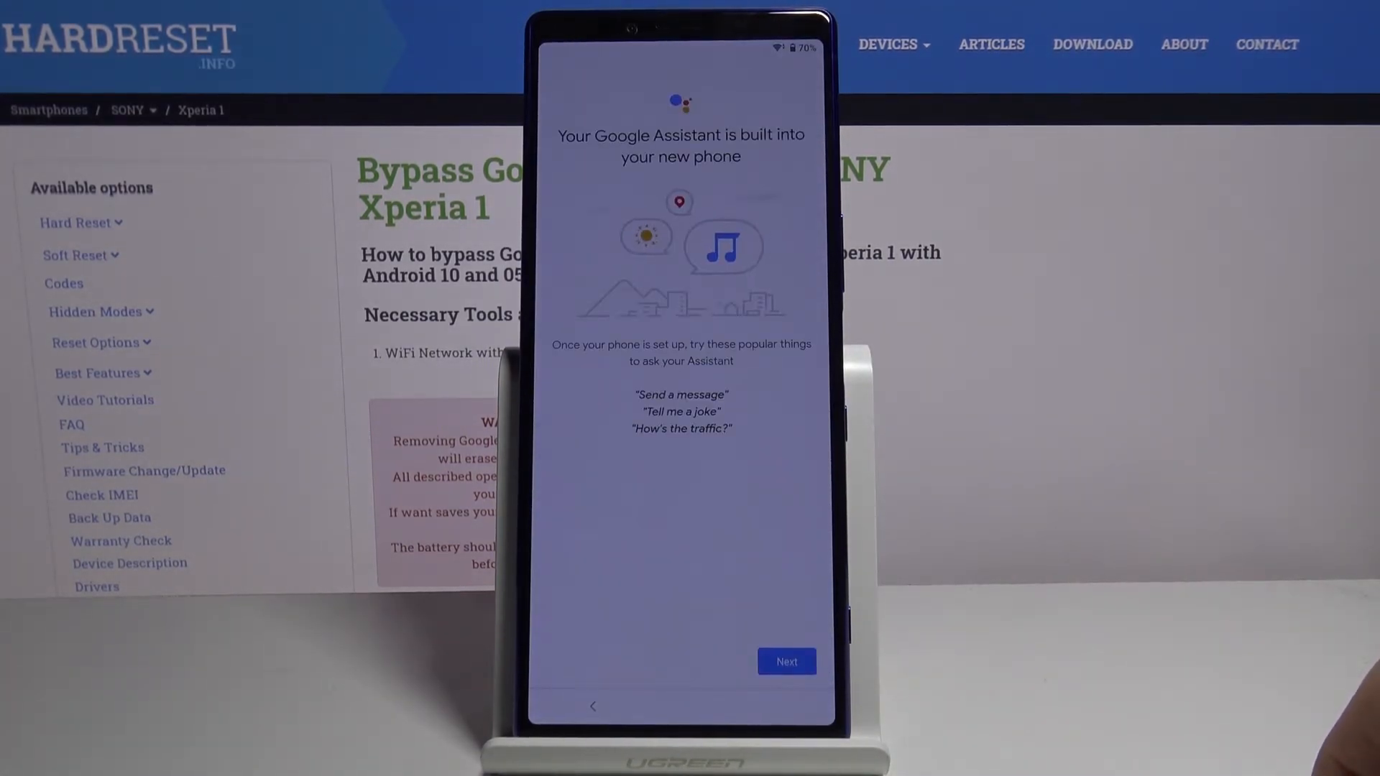
pyautogui.click(785, 661)
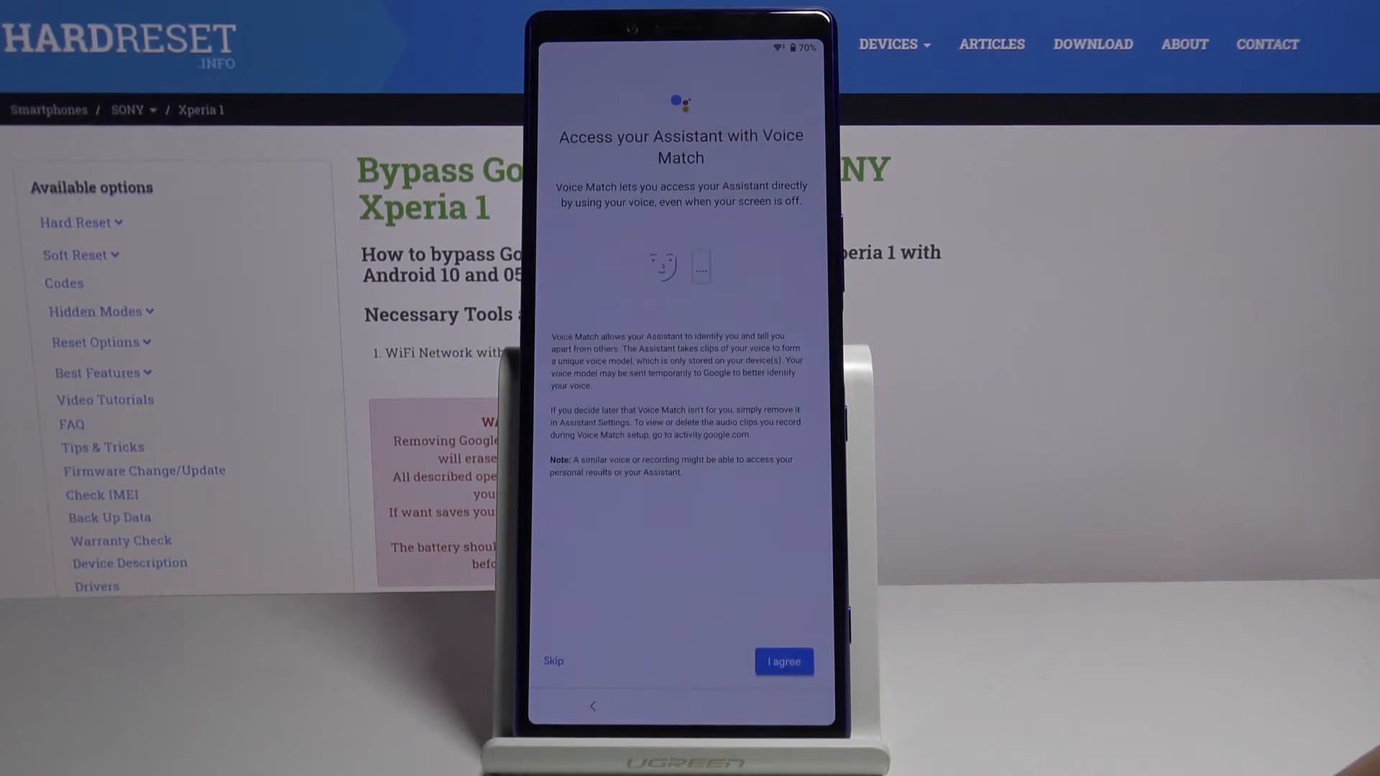
pyautogui.click(782, 662)
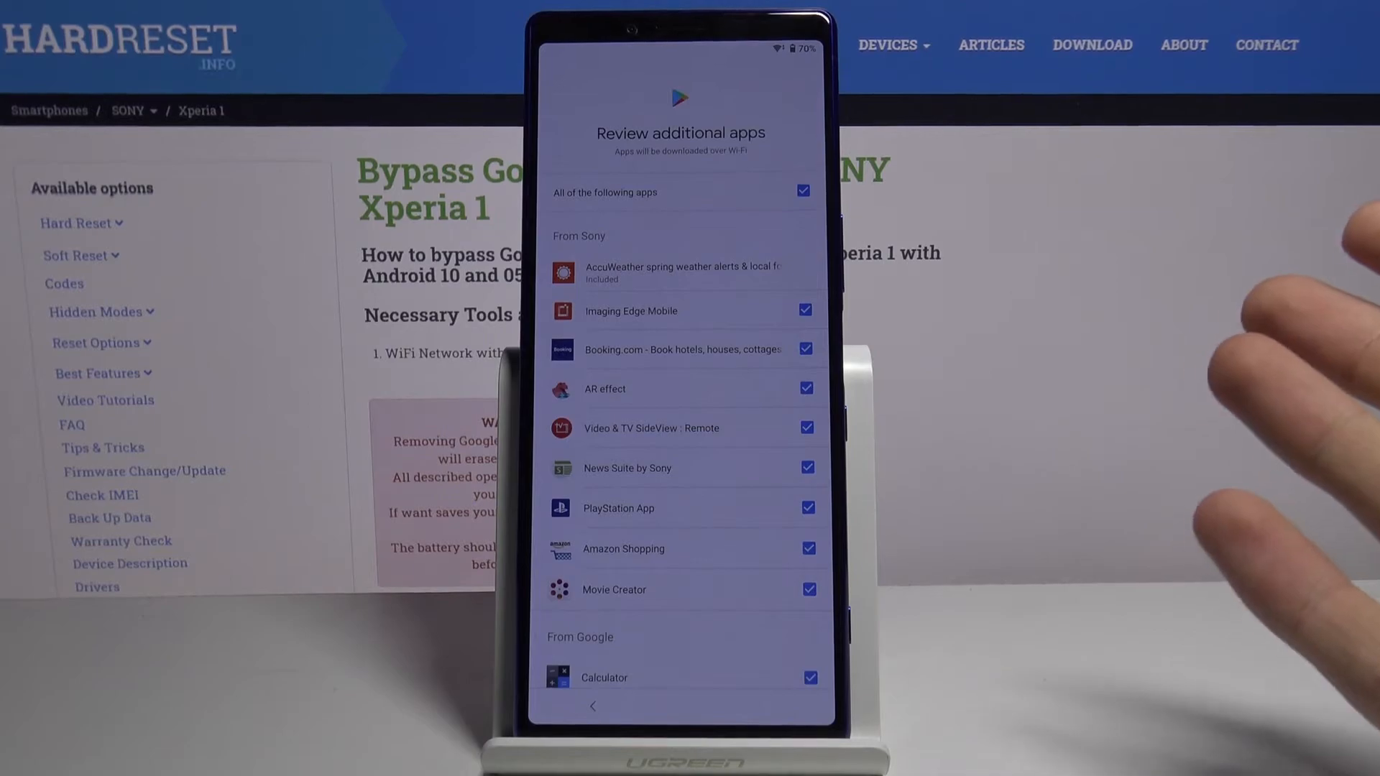
# - Confirm the additional apps selection with OK and finish setup to reach the home screen
pyautogui.scroll(-3)
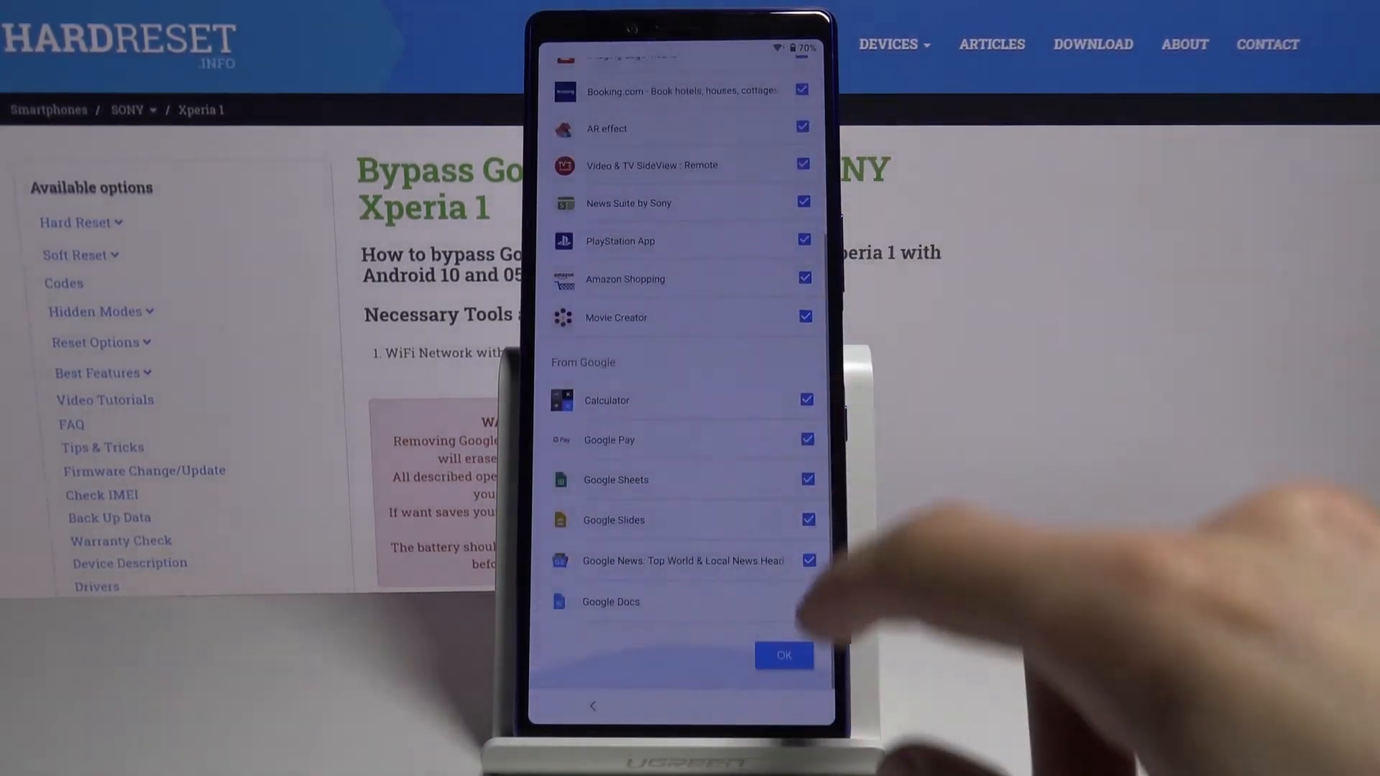
pyautogui.click(782, 656)
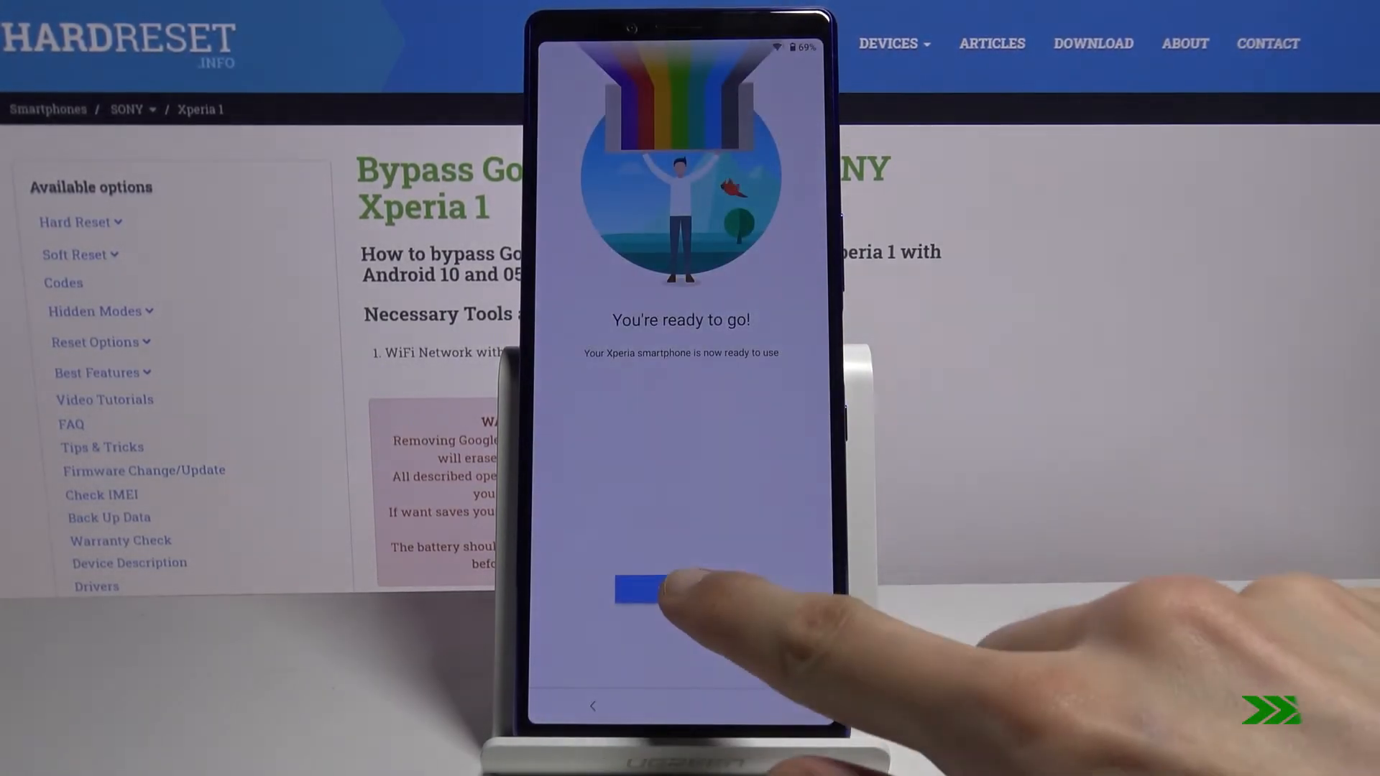
pyautogui.click(640, 589)
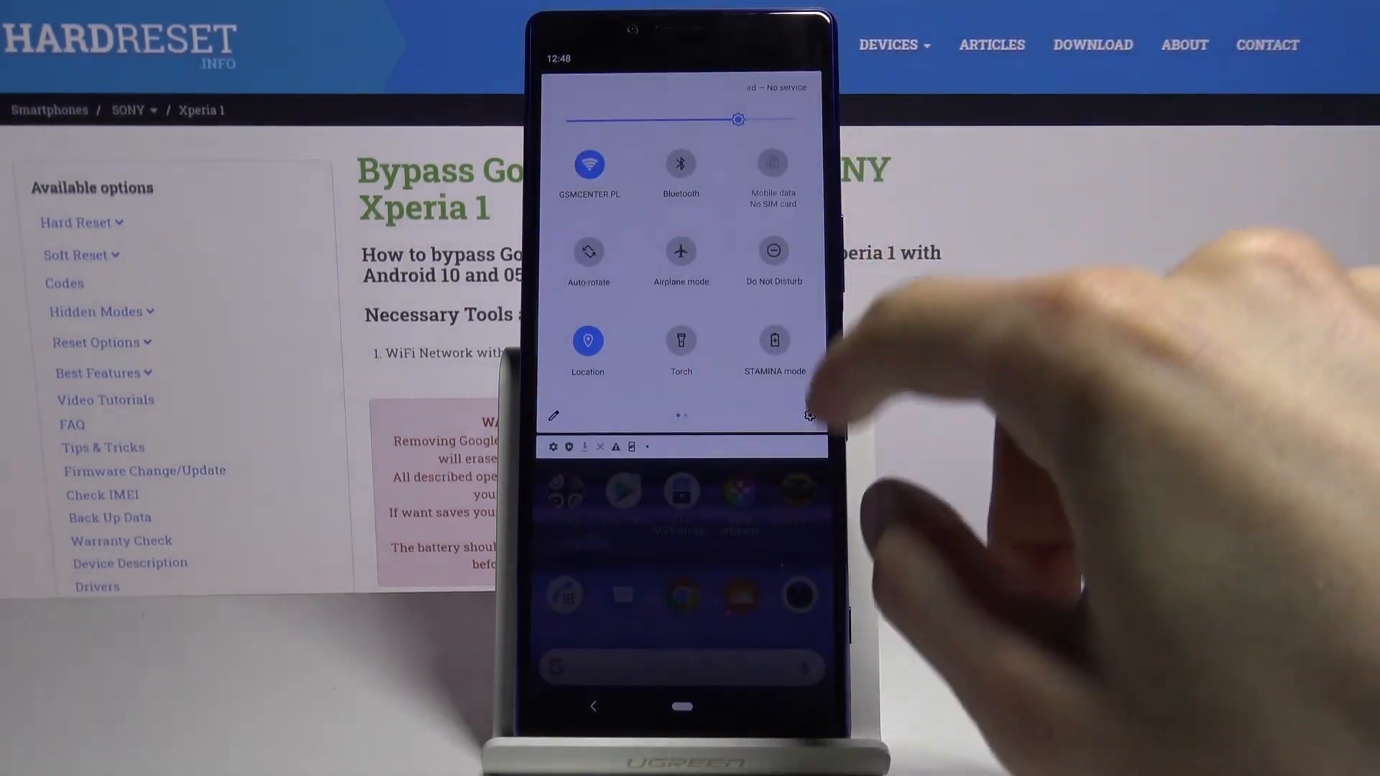
# - Navigate Settings > System > Advanced reset options to the Erase all data (factory reset) page
pyautogui.click(806, 416)
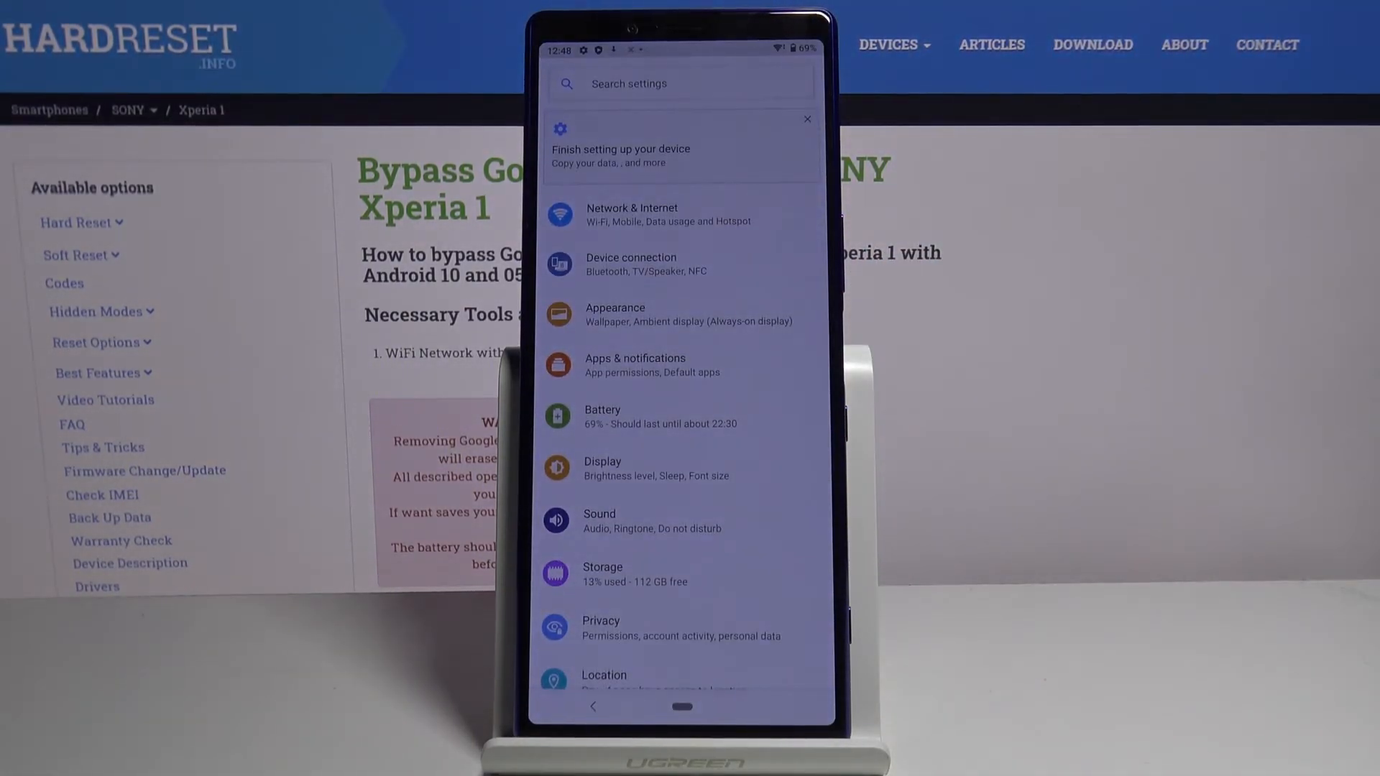
pyautogui.scroll(-3)
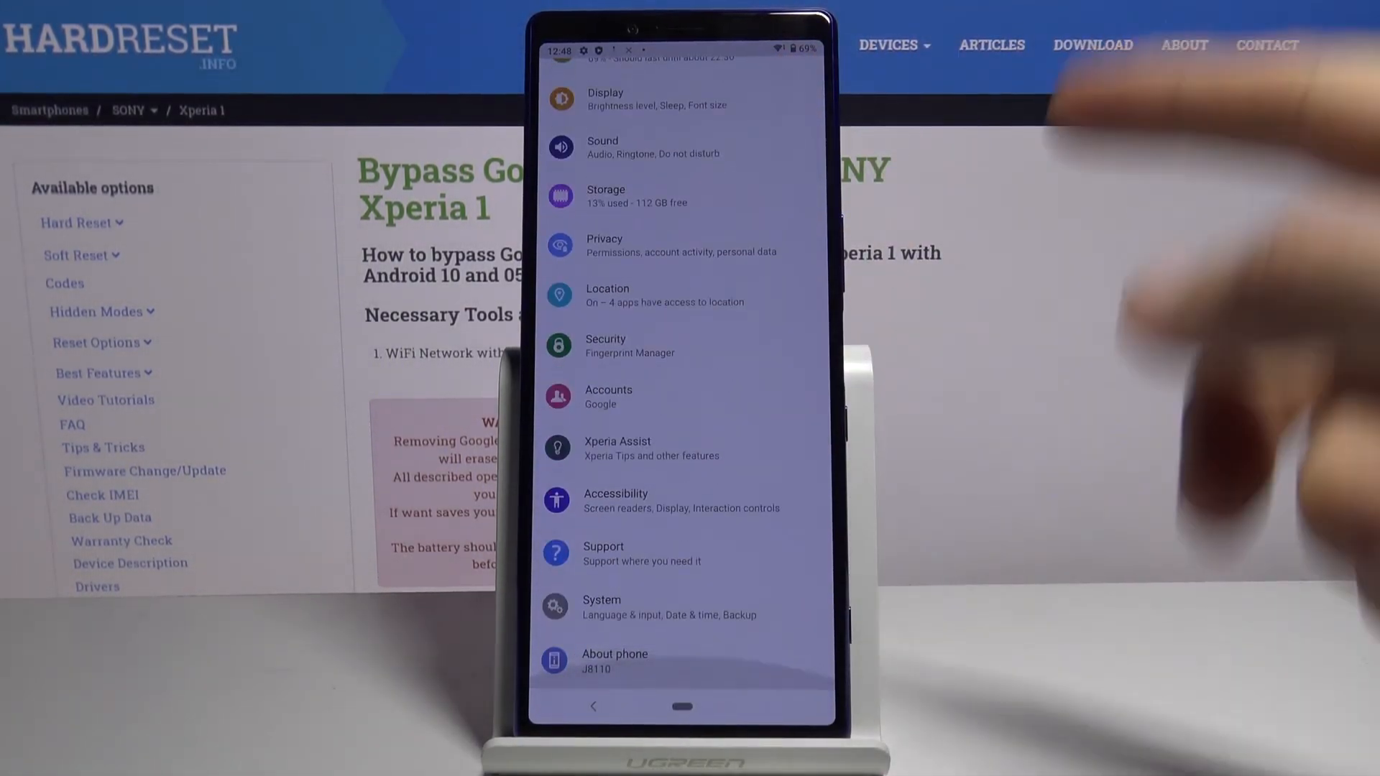
pyautogui.click(600, 607)
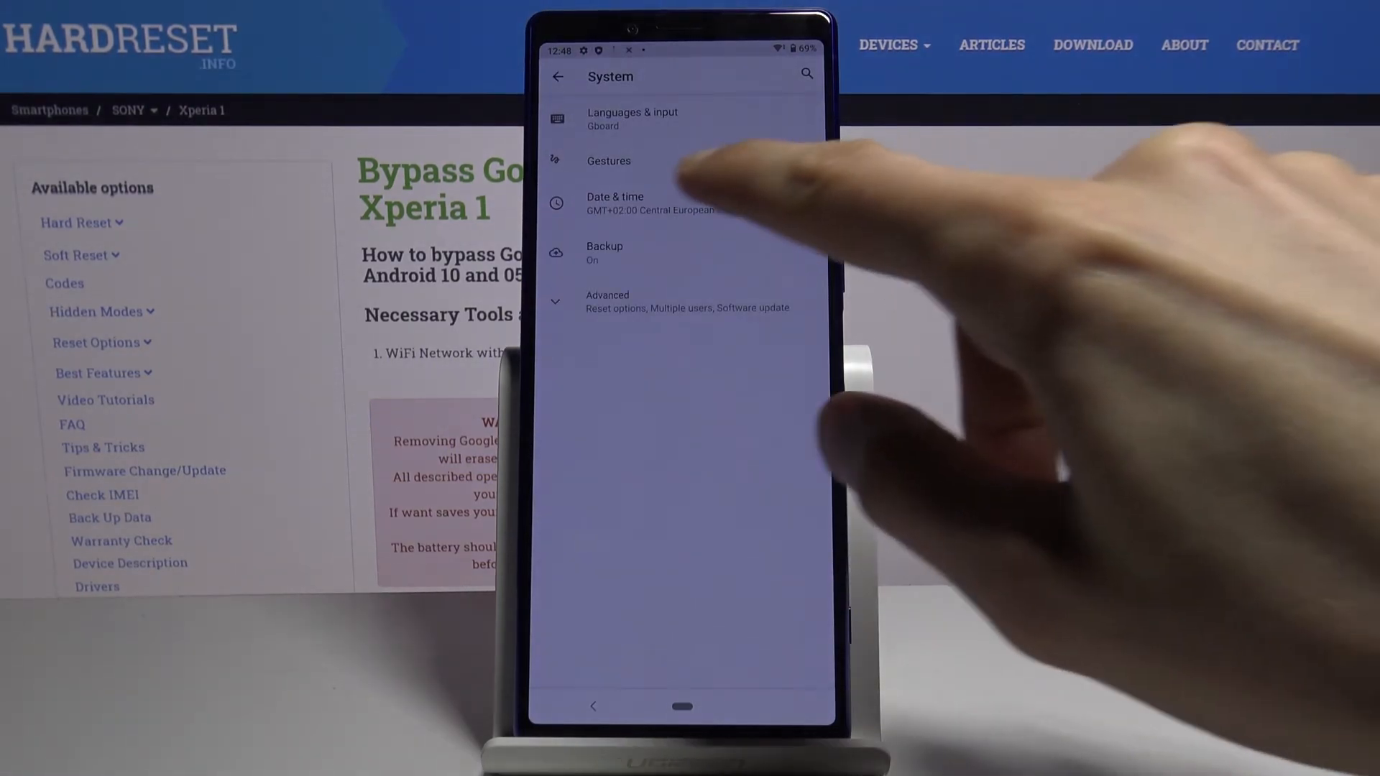
pyautogui.click(607, 300)
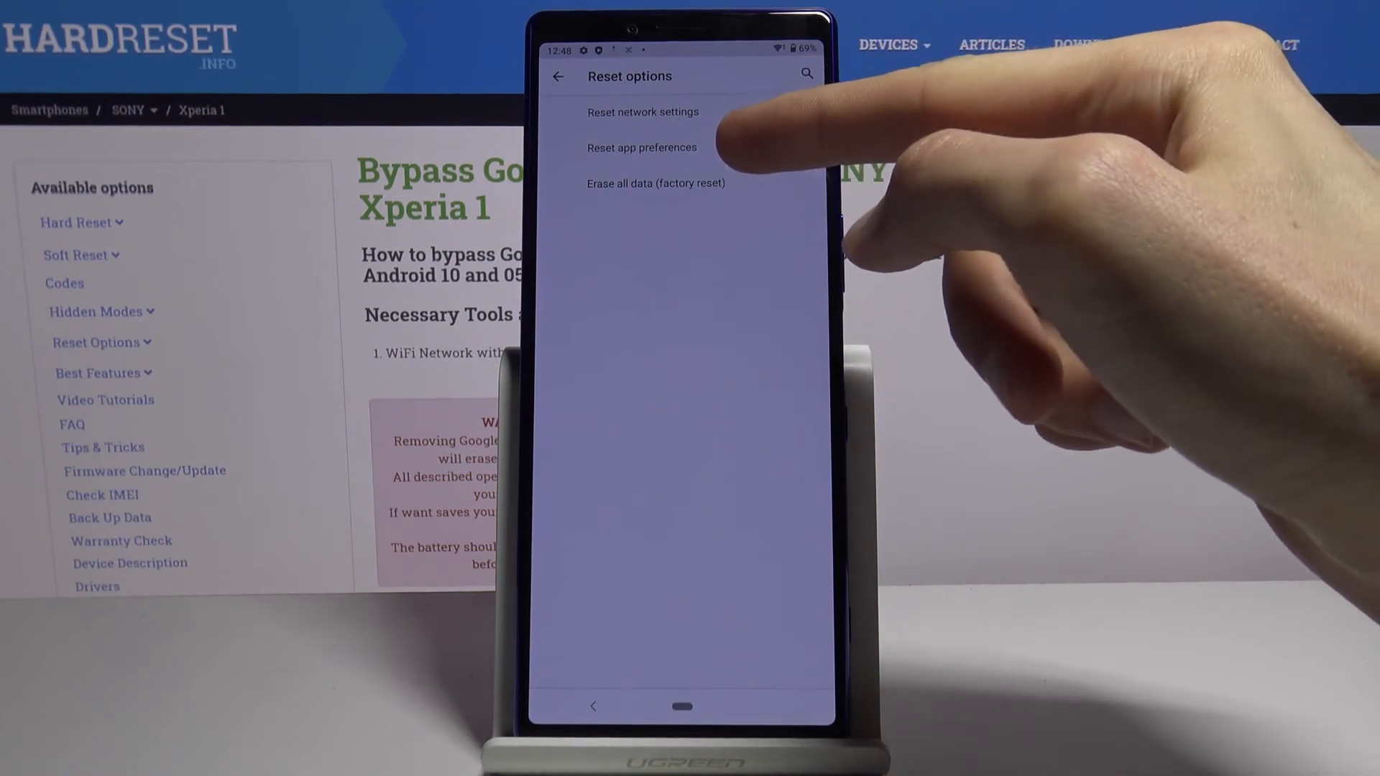
pyautogui.click(656, 182)
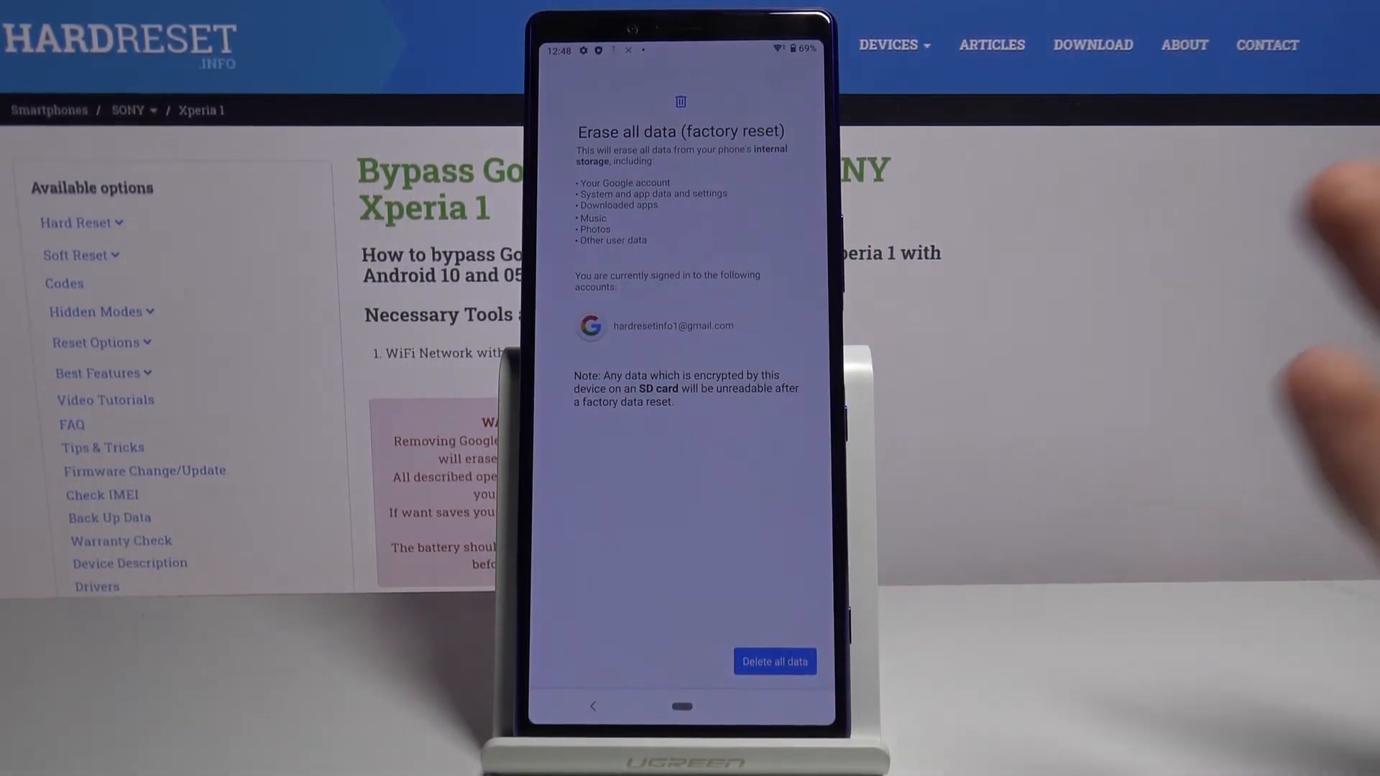
# - Confirm Delete all data twice so the phone wipes and restarts to the setup Welcome screen
pyautogui.click(773, 661)
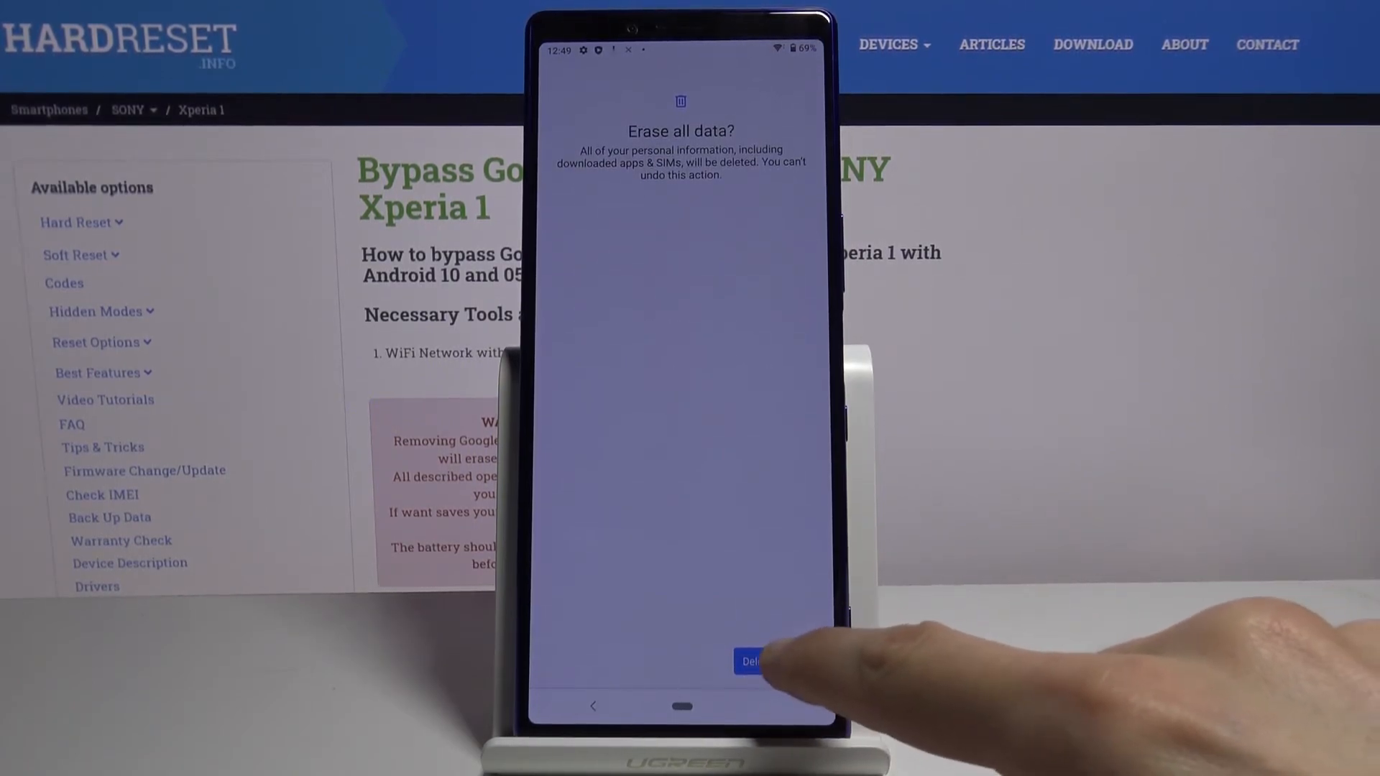
pyautogui.click(751, 661)
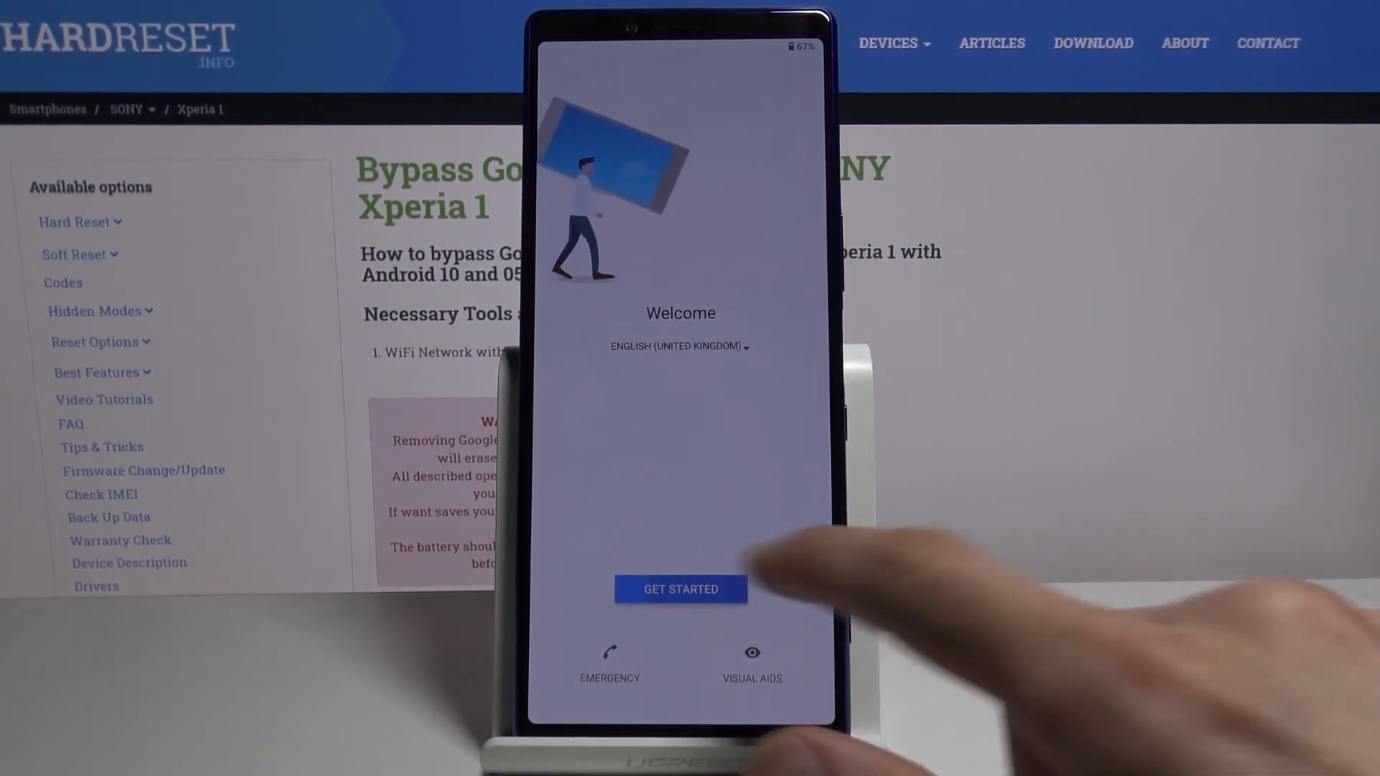
# - Begin setup, accept the important information terms, choose mobile network and Wi-Fi, and skip the mobile network
pyautogui.click(680, 589)
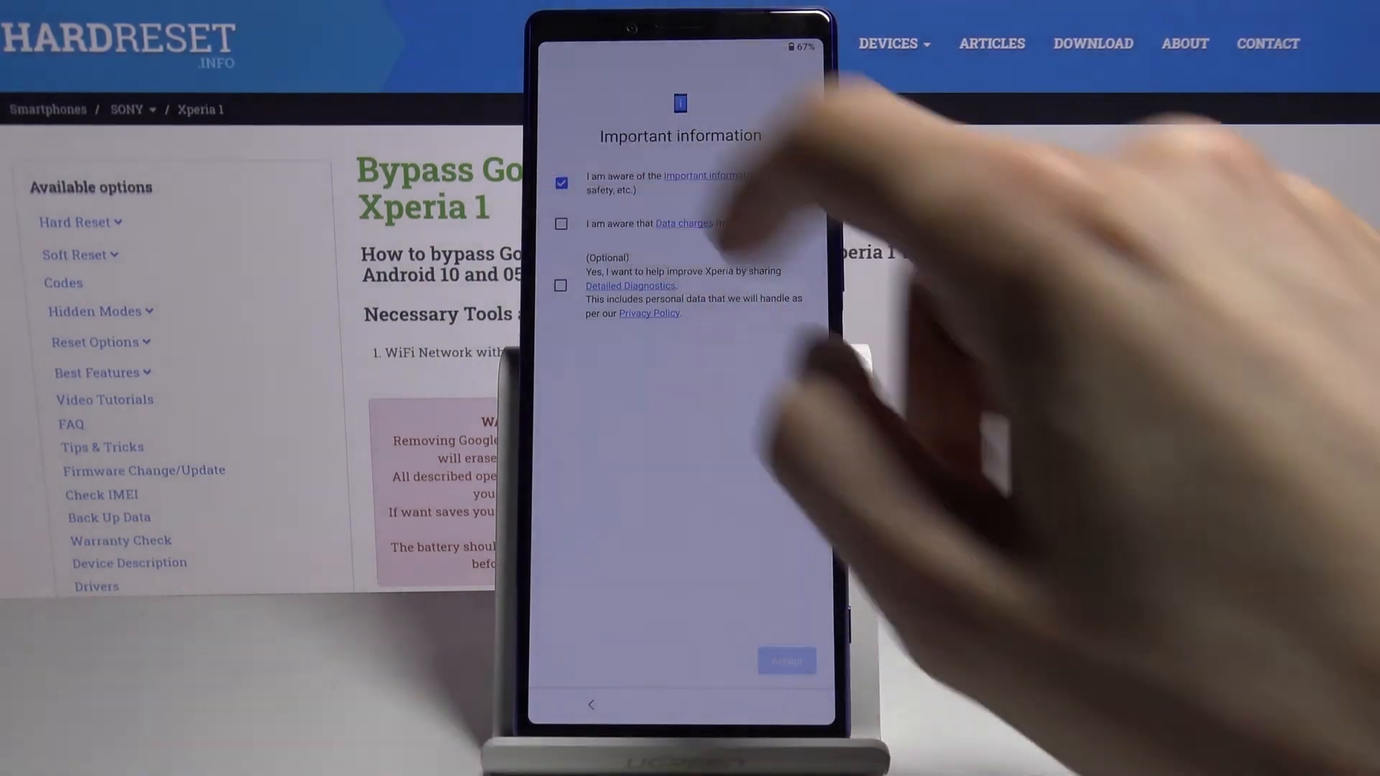
pyautogui.click(786, 659)
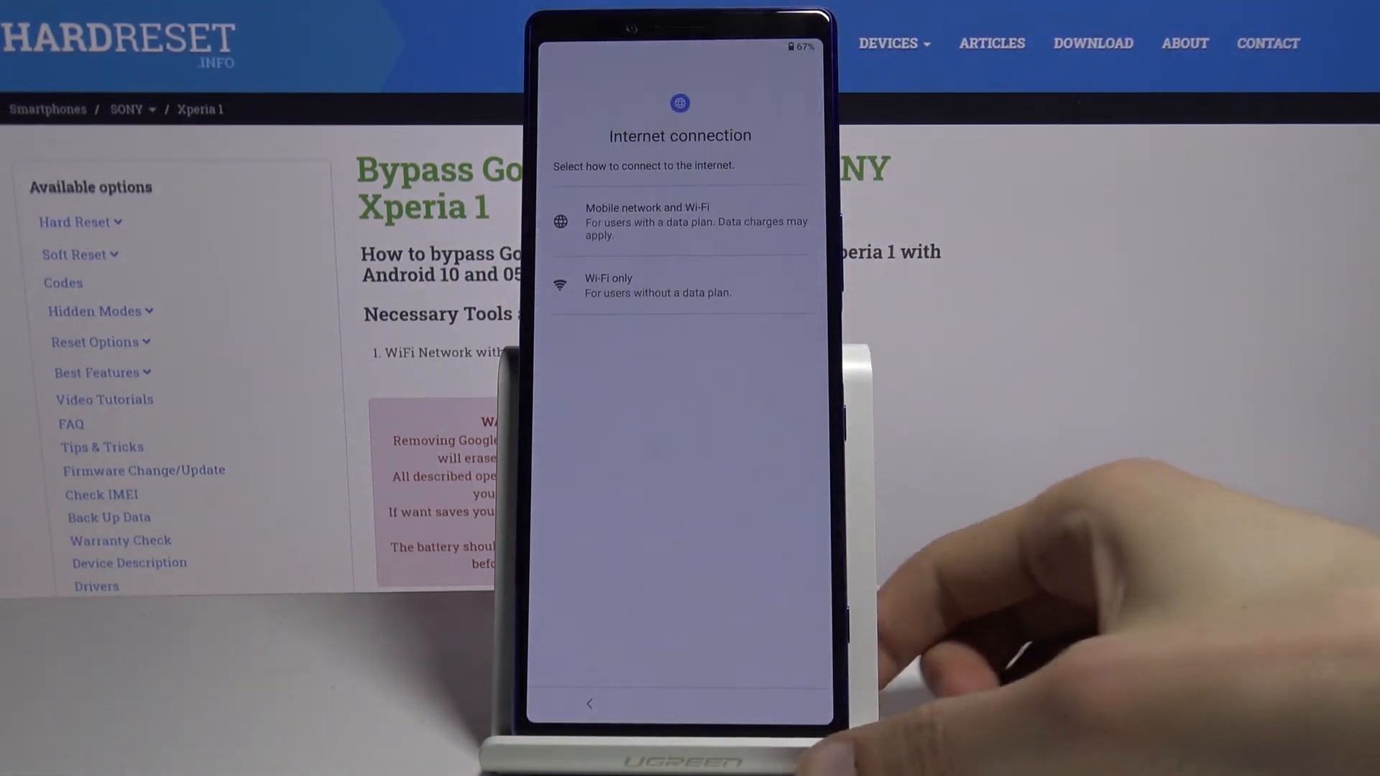
pyautogui.click(680, 221)
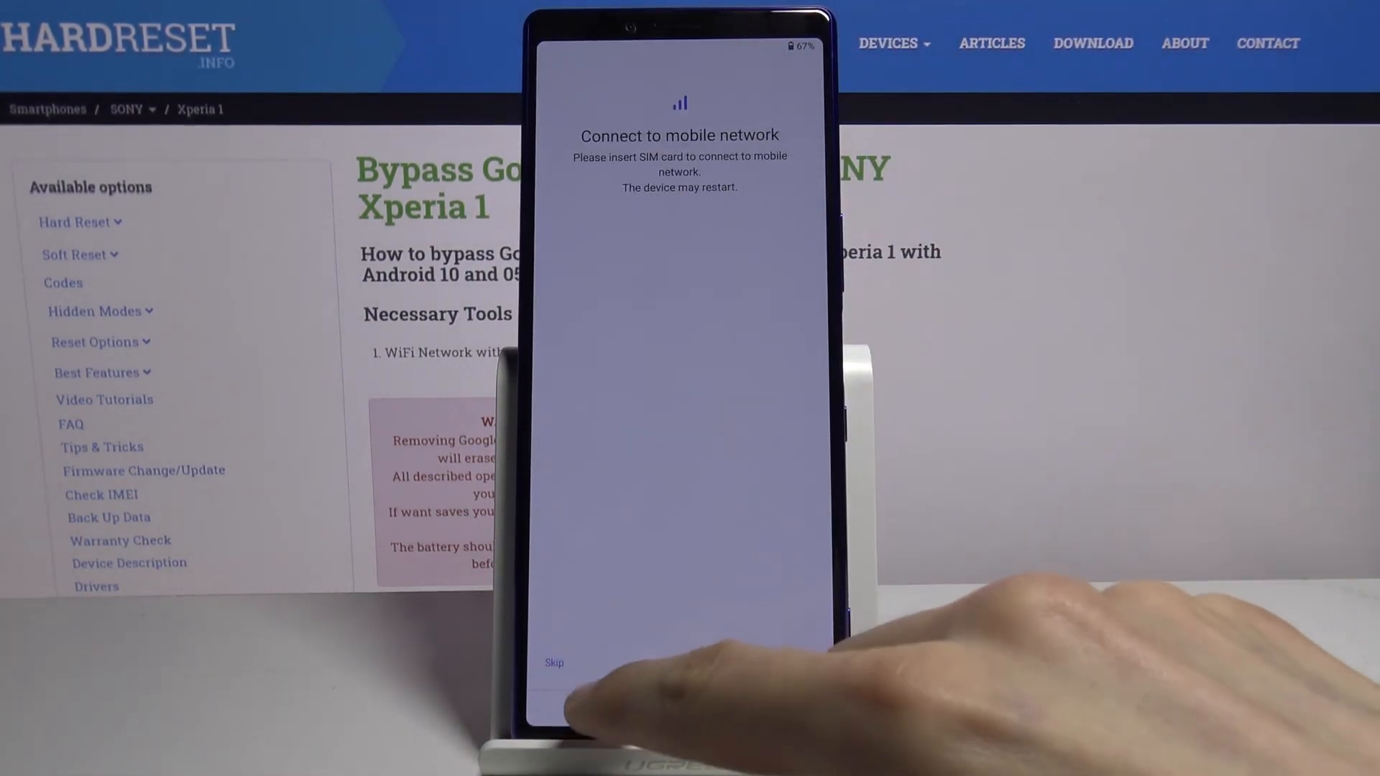
pyautogui.click(553, 663)
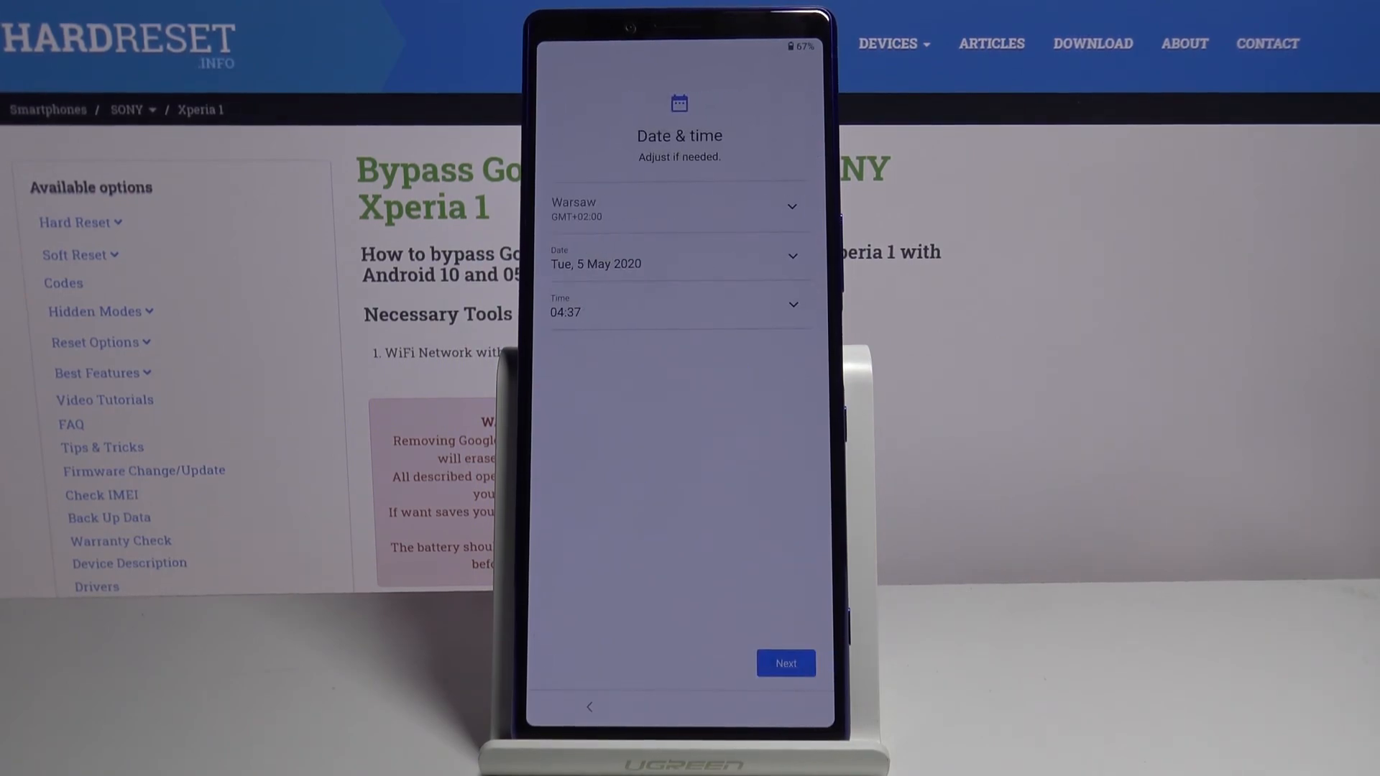
# - Confirm date and time, accept Google services, skip the PIN, and finish setup to the home screen
pyautogui.click(785, 663)
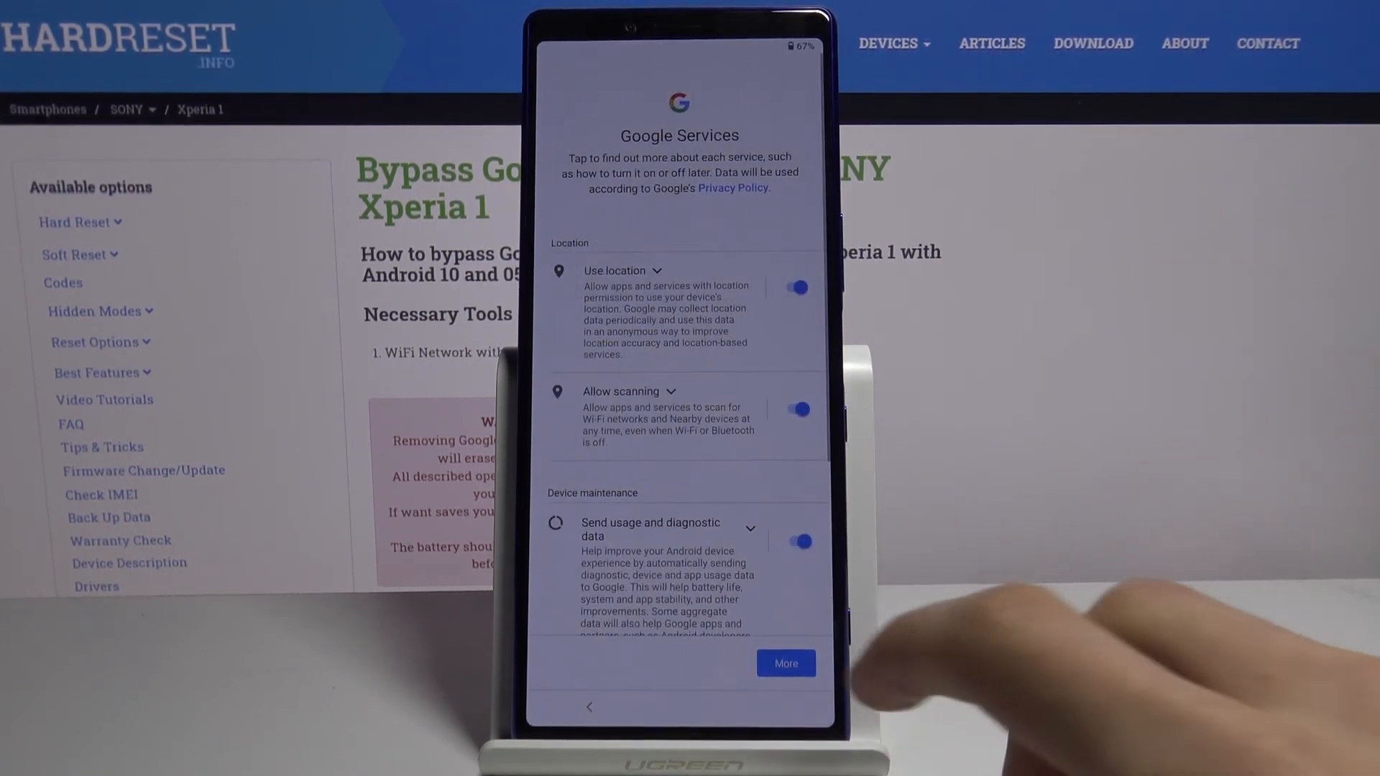
pyautogui.scroll(-3)
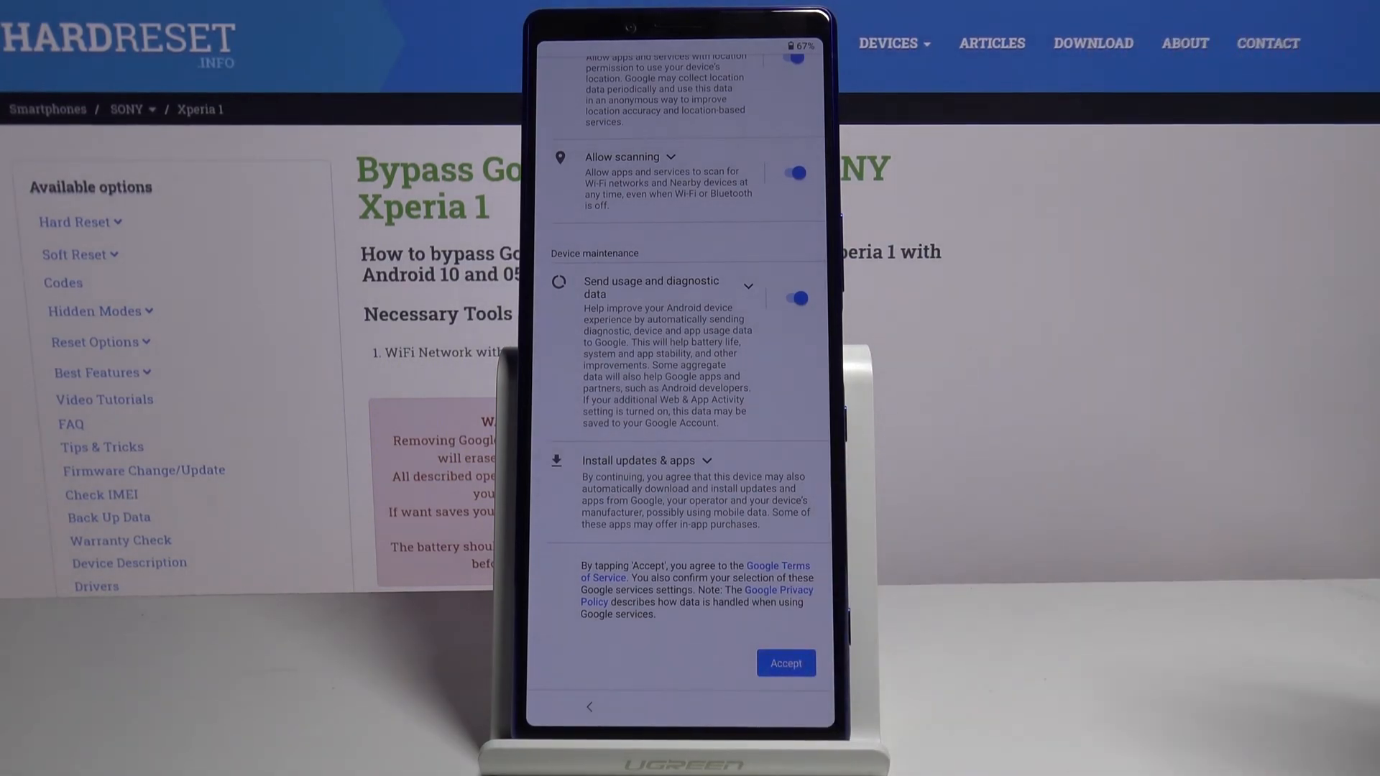
pyautogui.click(785, 663)
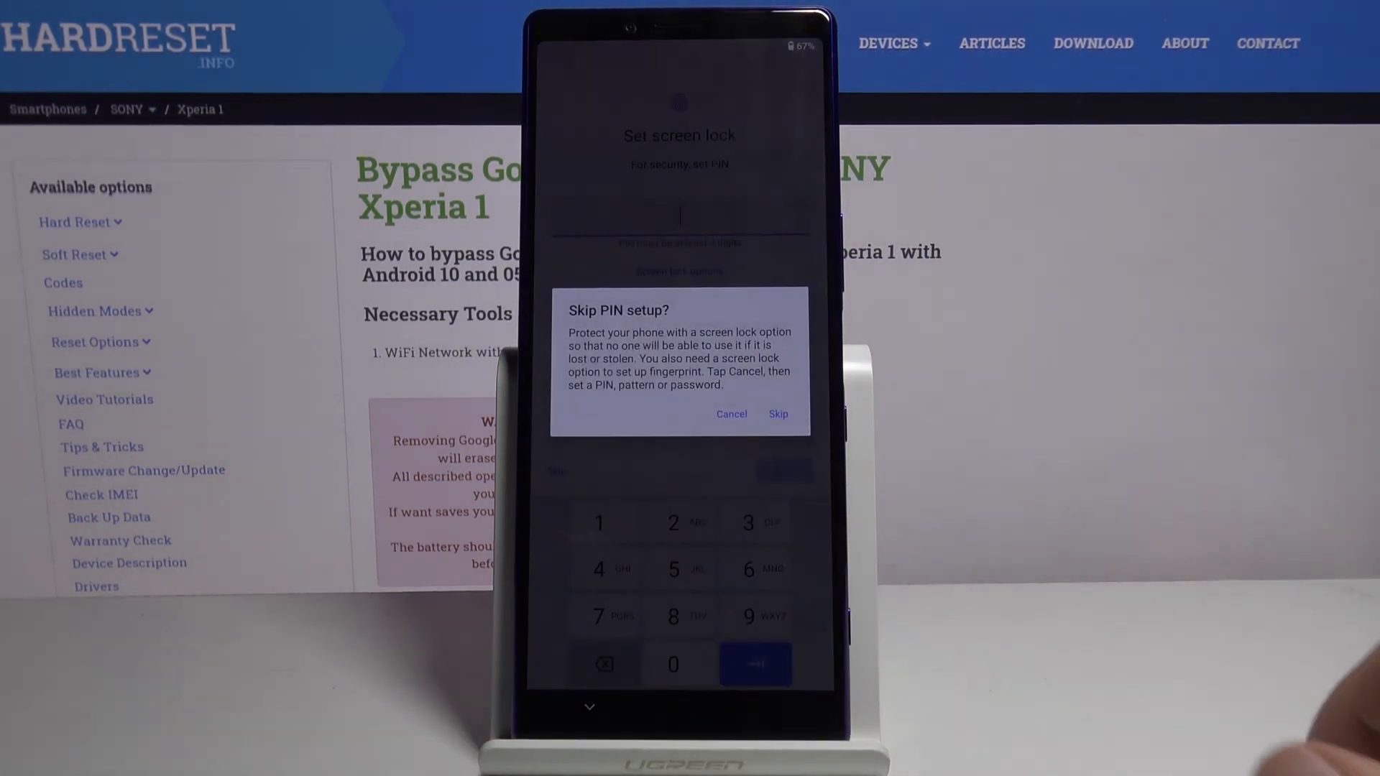
pyautogui.click(777, 414)
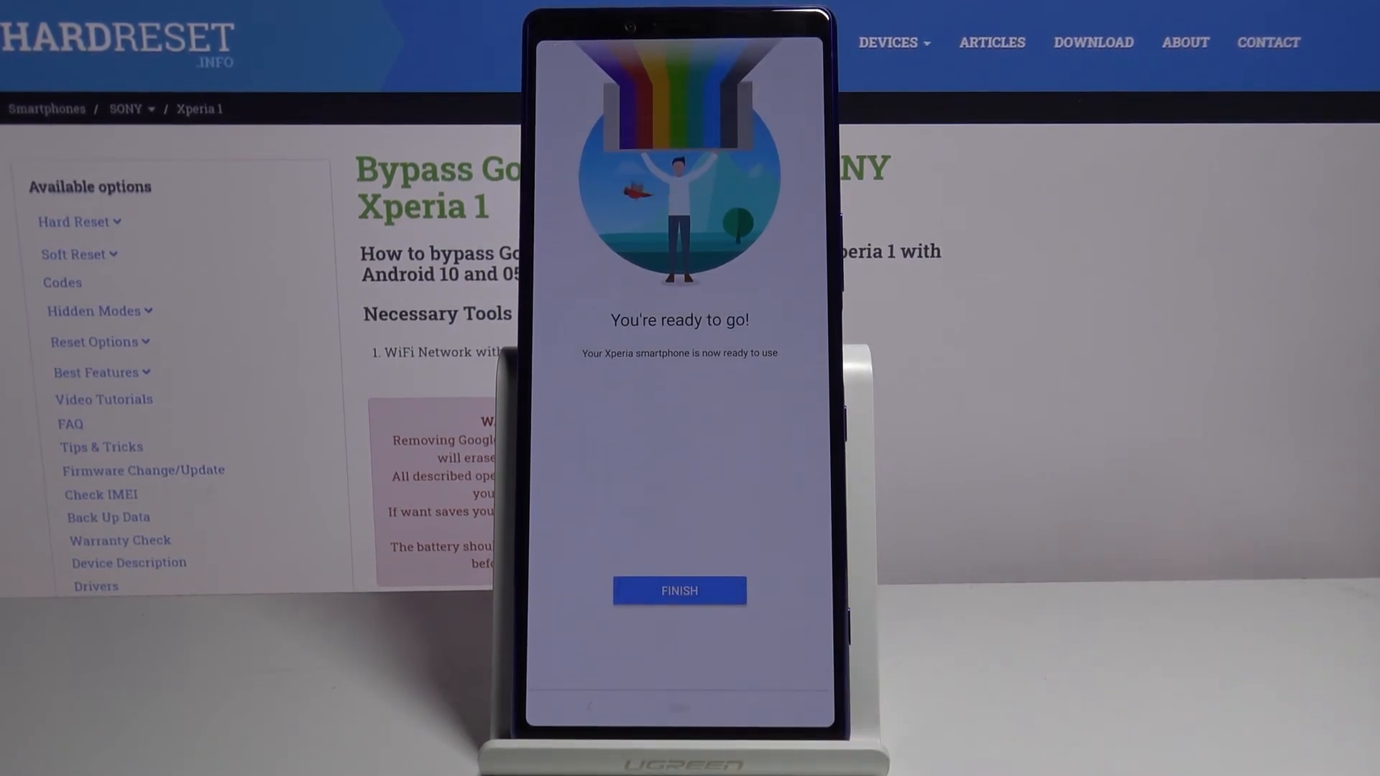
pyautogui.click(678, 591)
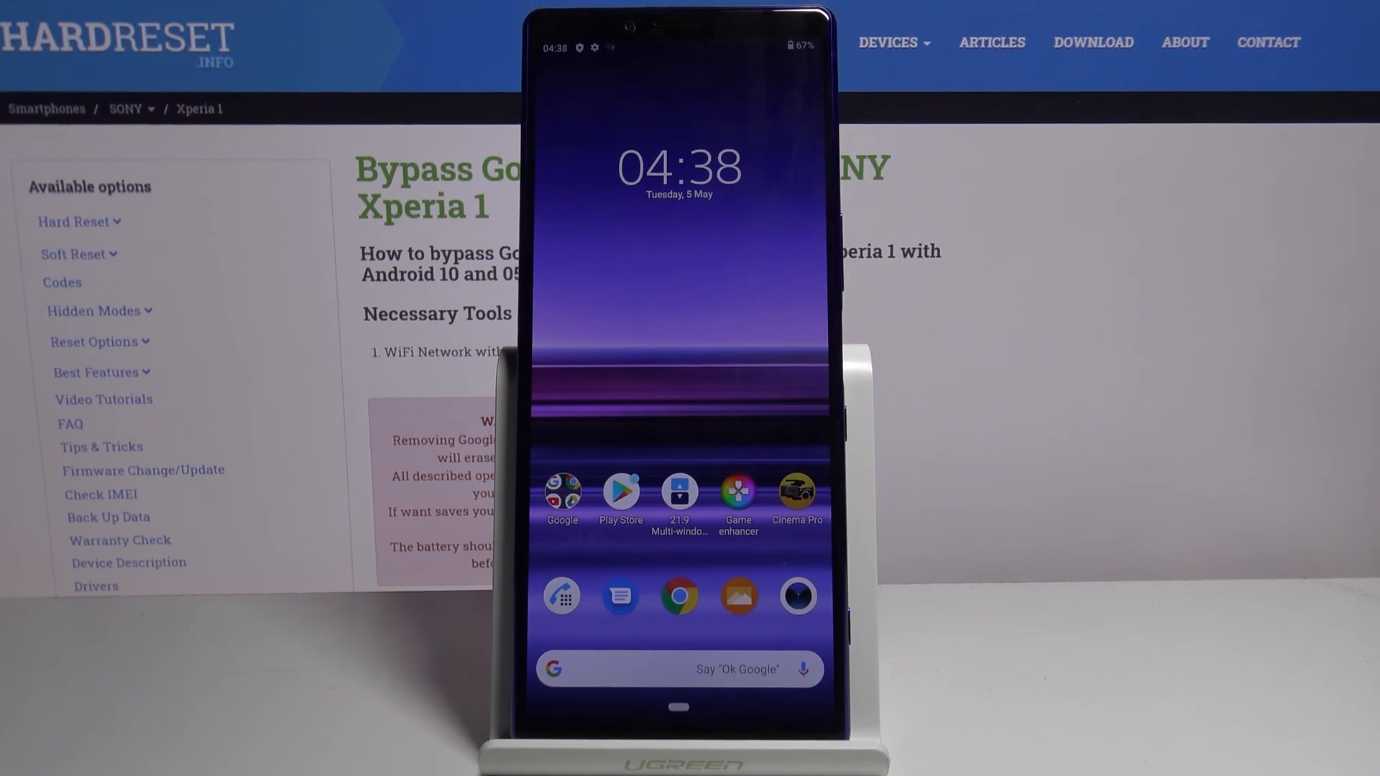